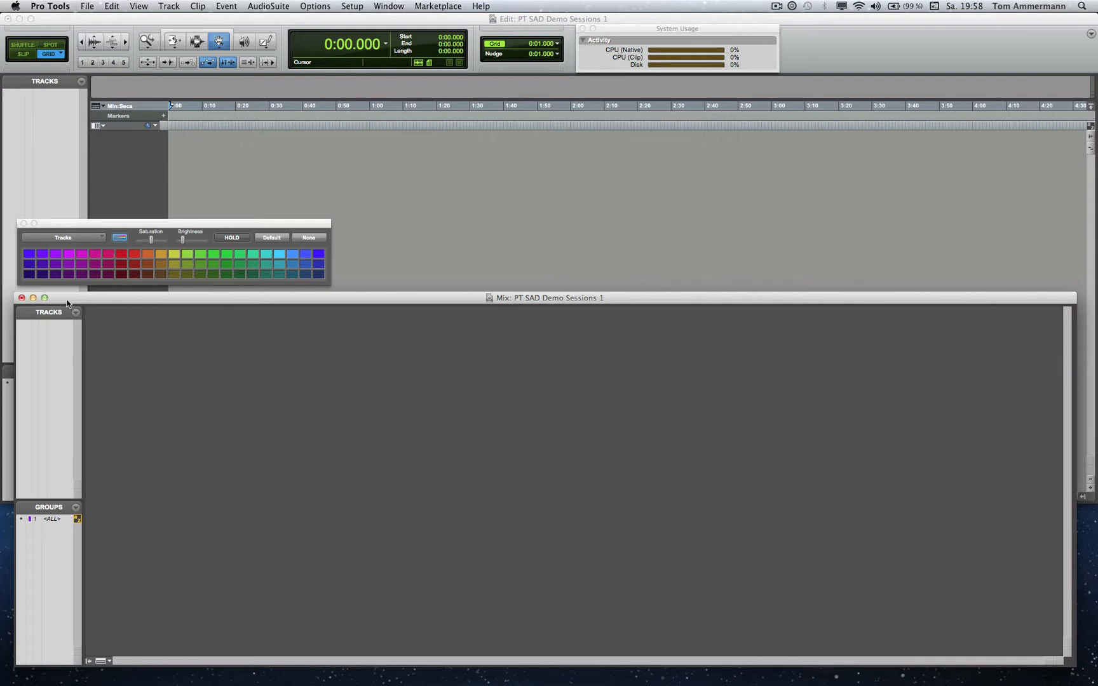
Create three tracks: one mono audio, one stereo audio and one stereo Aux Input
left_click(169, 5)
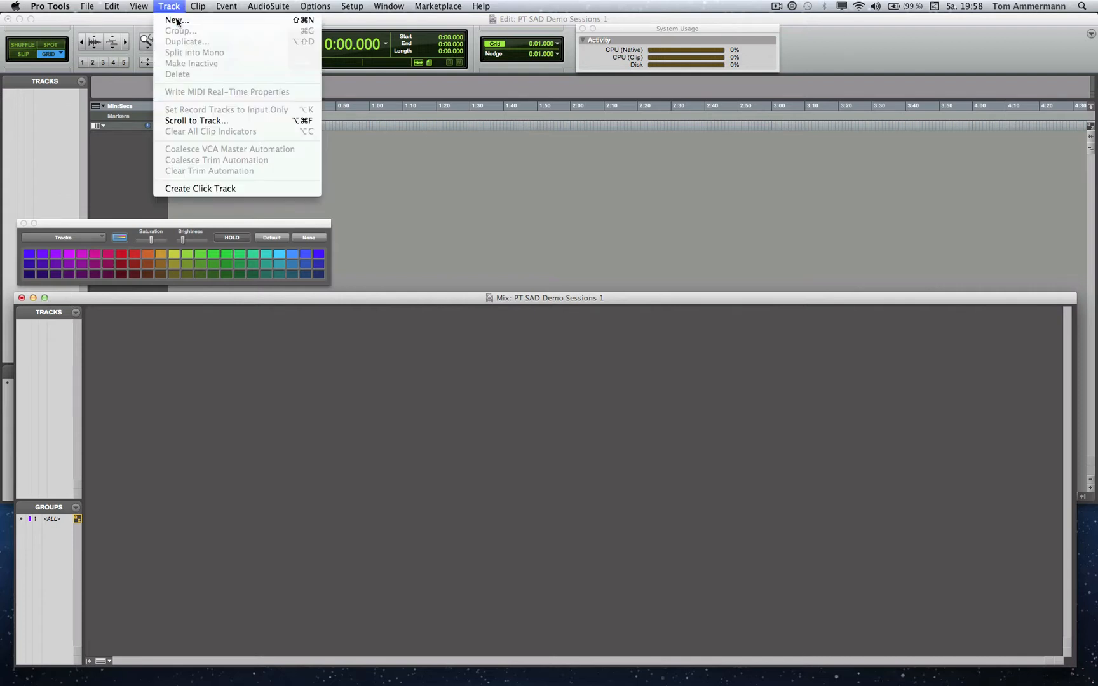
left_click(177, 20)
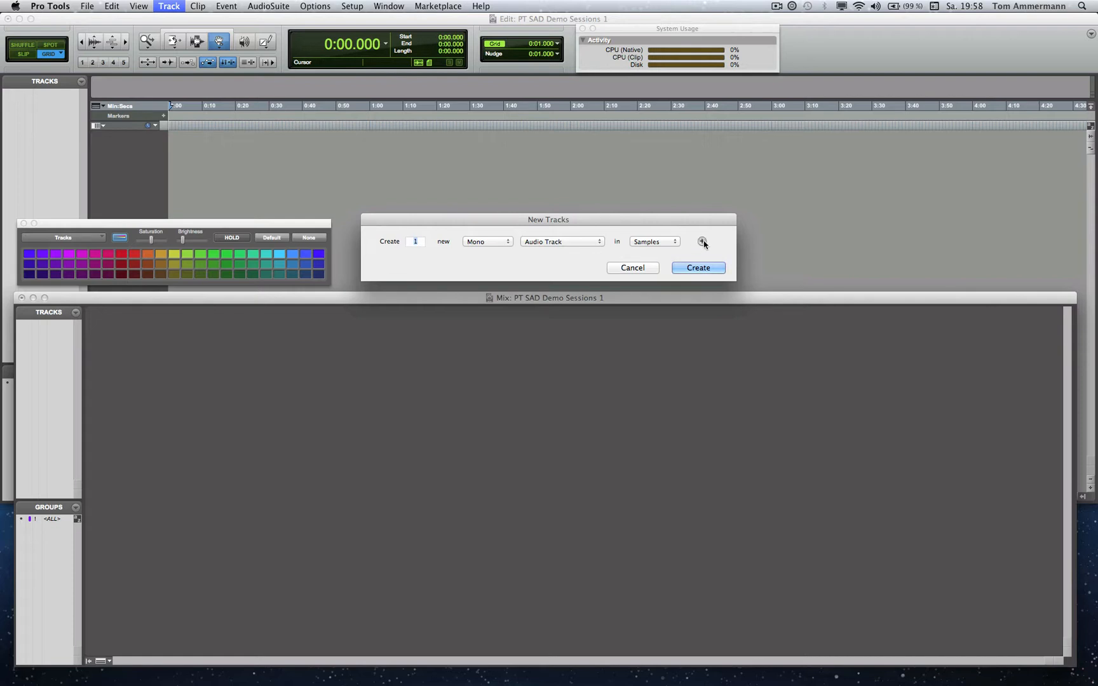
left_click(702, 240)
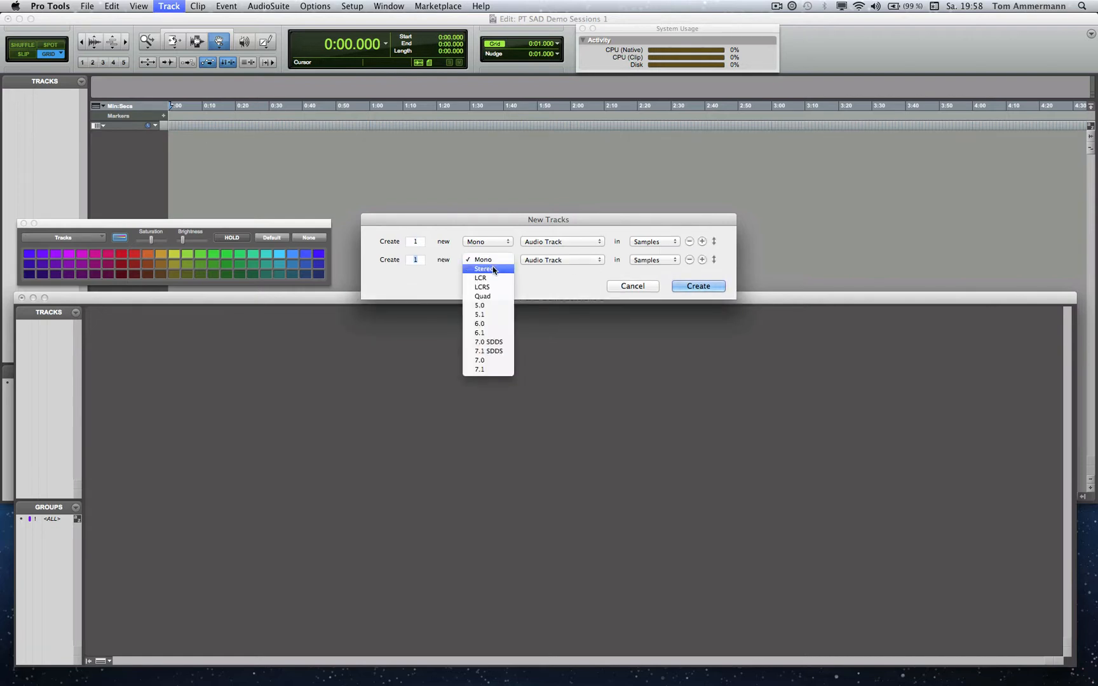
left_click(483, 268)
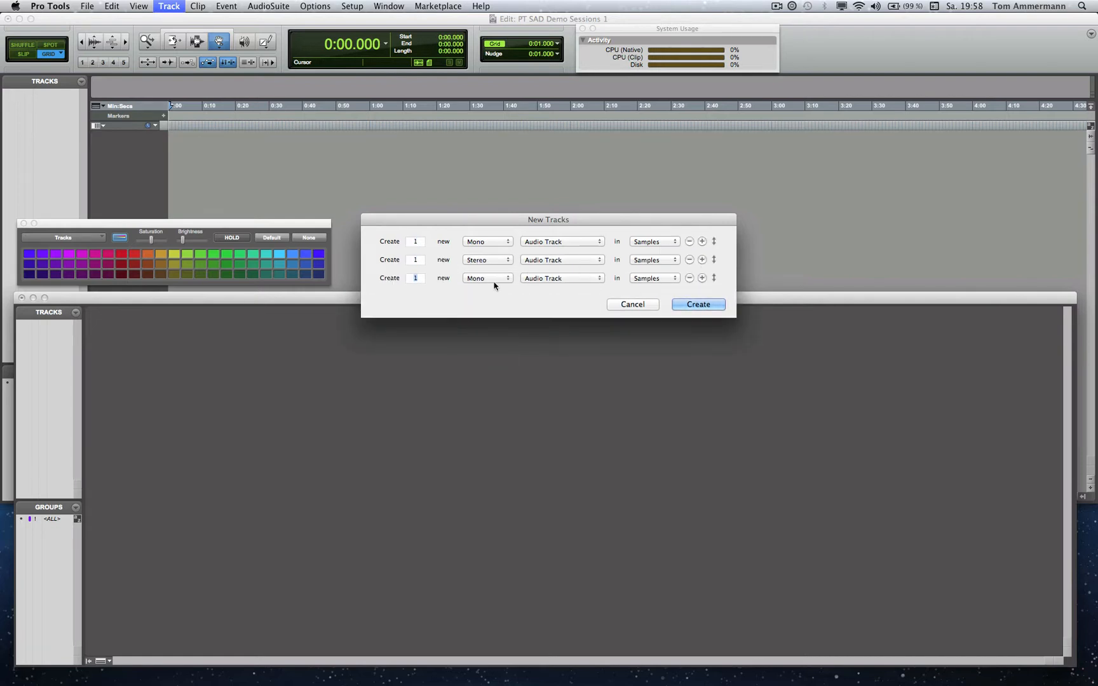
left_click(561, 278)
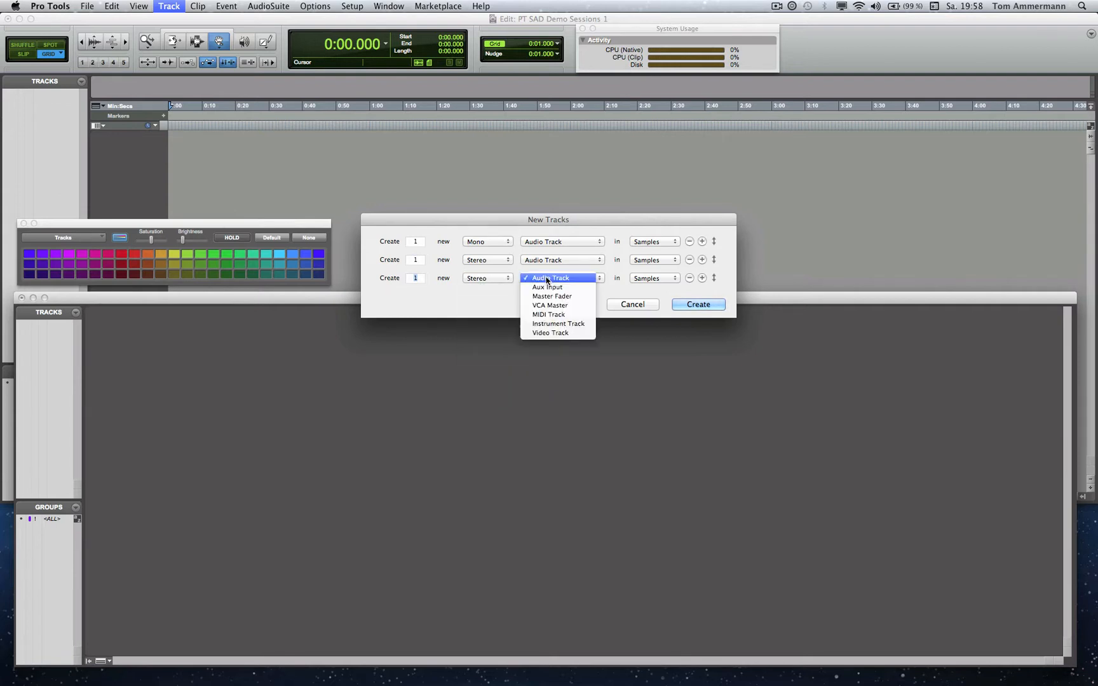
left_click(697, 303)
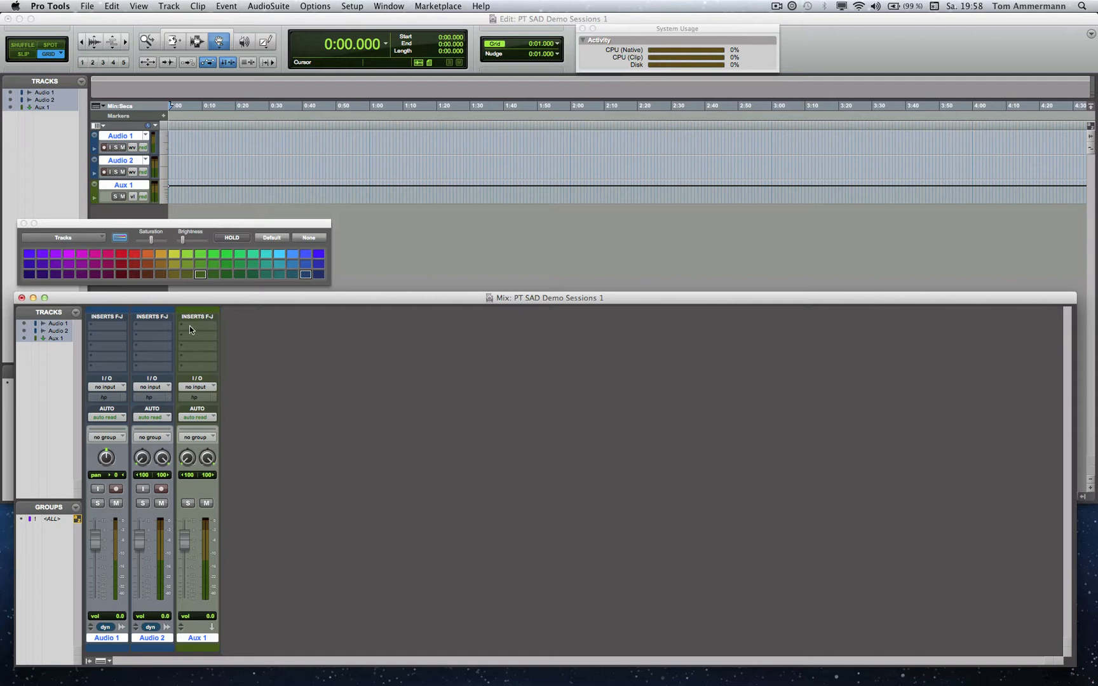
Insert 3D-SAD Mix on Aux 1 and create a new mix named 'mix 1'
left_click(197, 326)
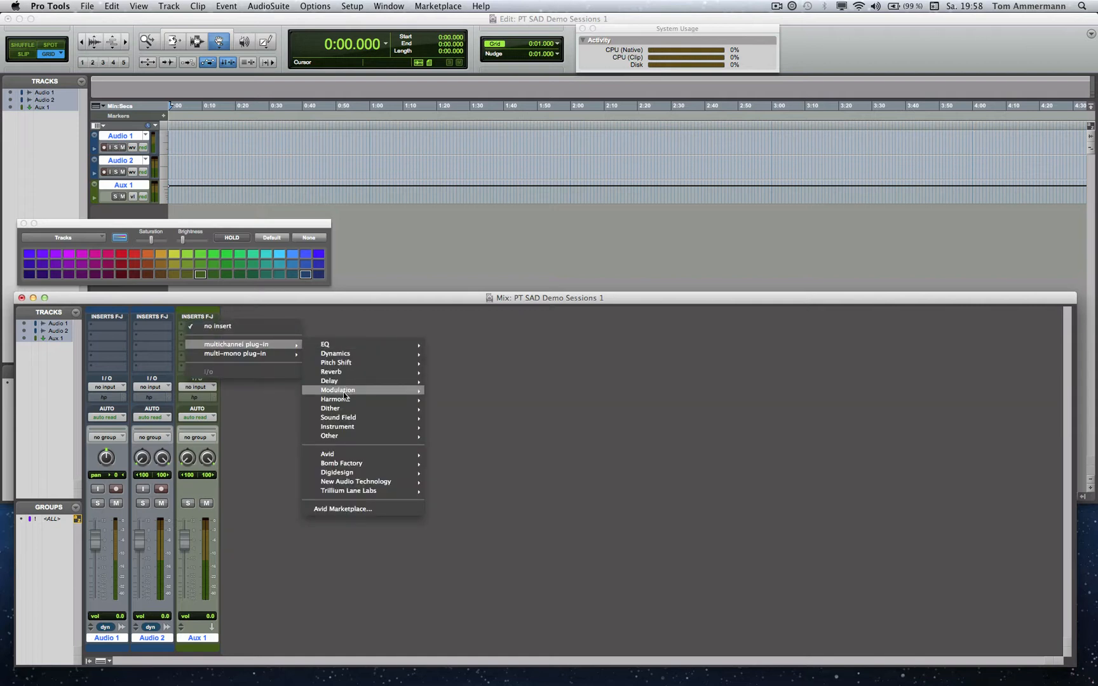
mouse_move(338, 417)
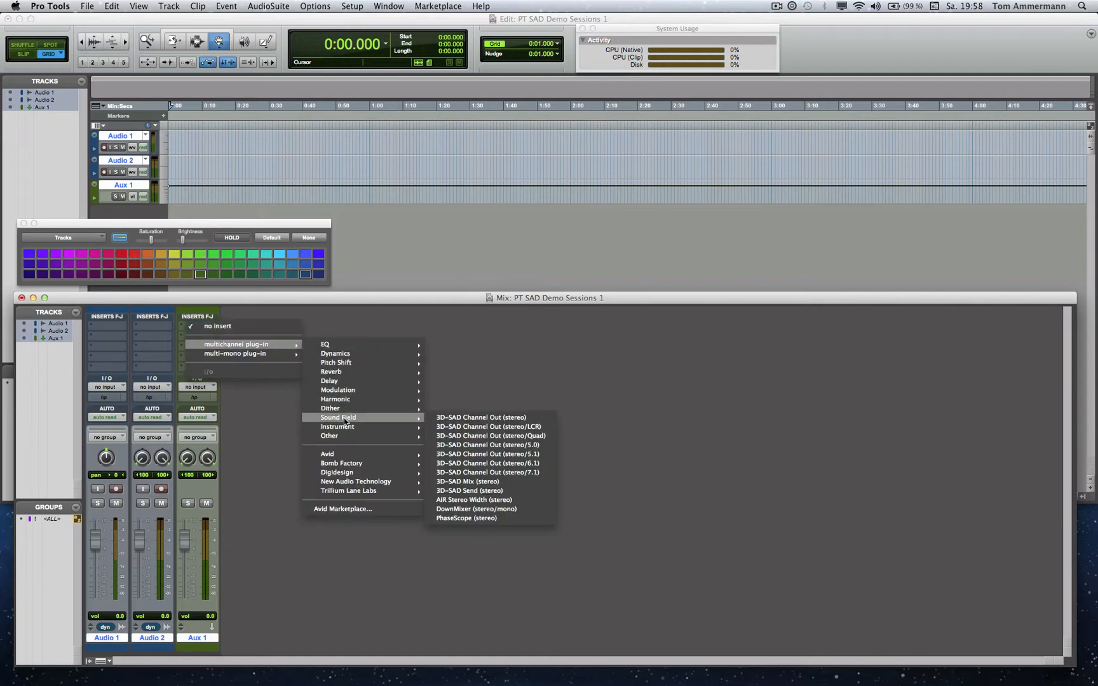
mouse_move(404, 421)
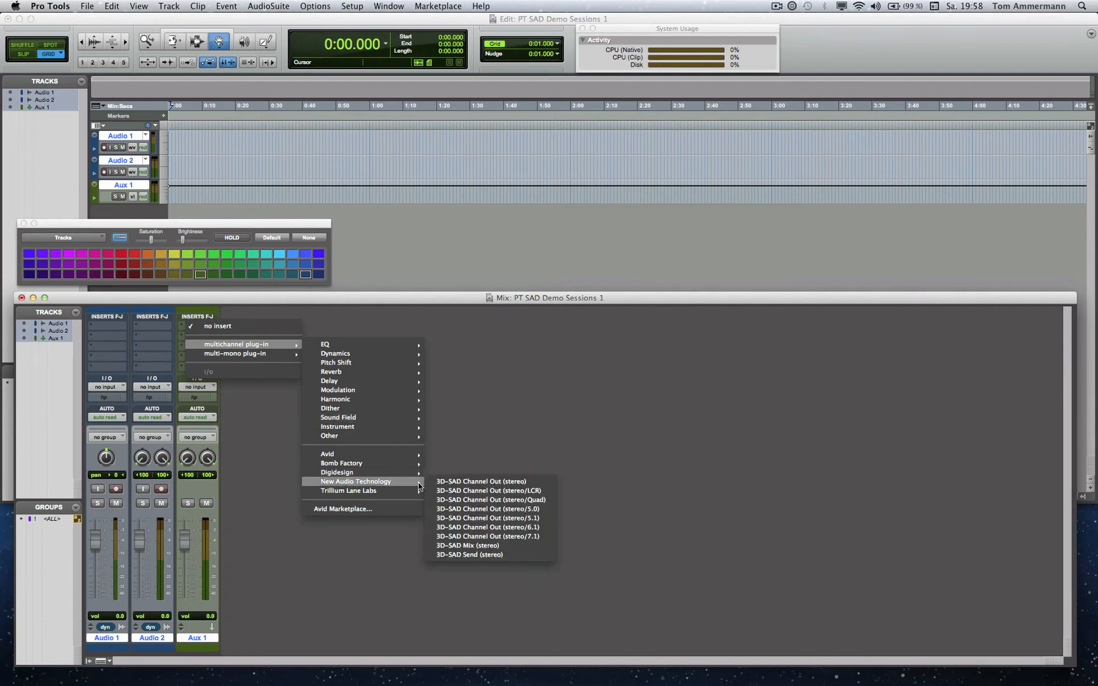
left_click(466, 545)
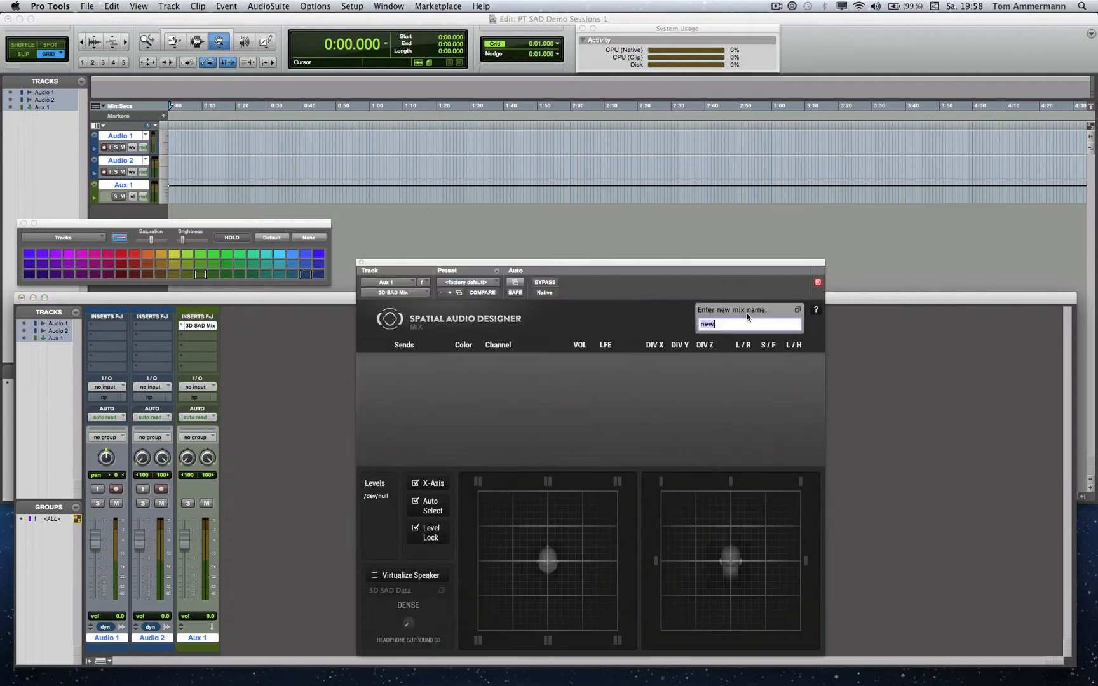
type("mix 1")
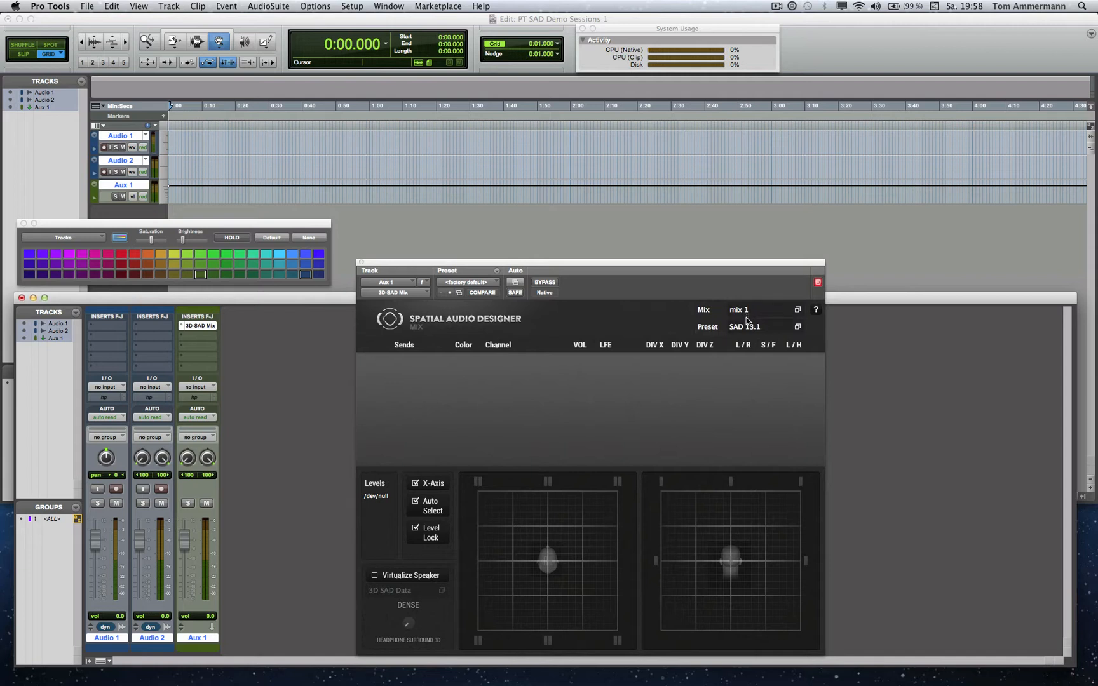
left_click(744, 326)
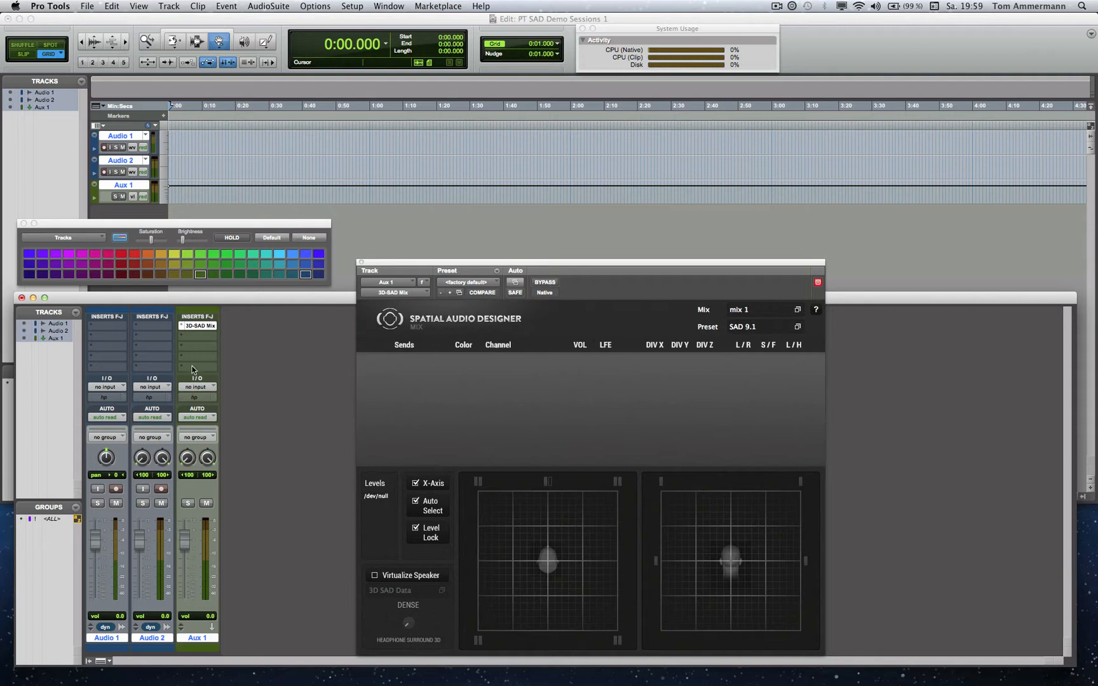
Rename Aux 1 to 'mix' and set its track colour to bright green
double_click(197, 637)
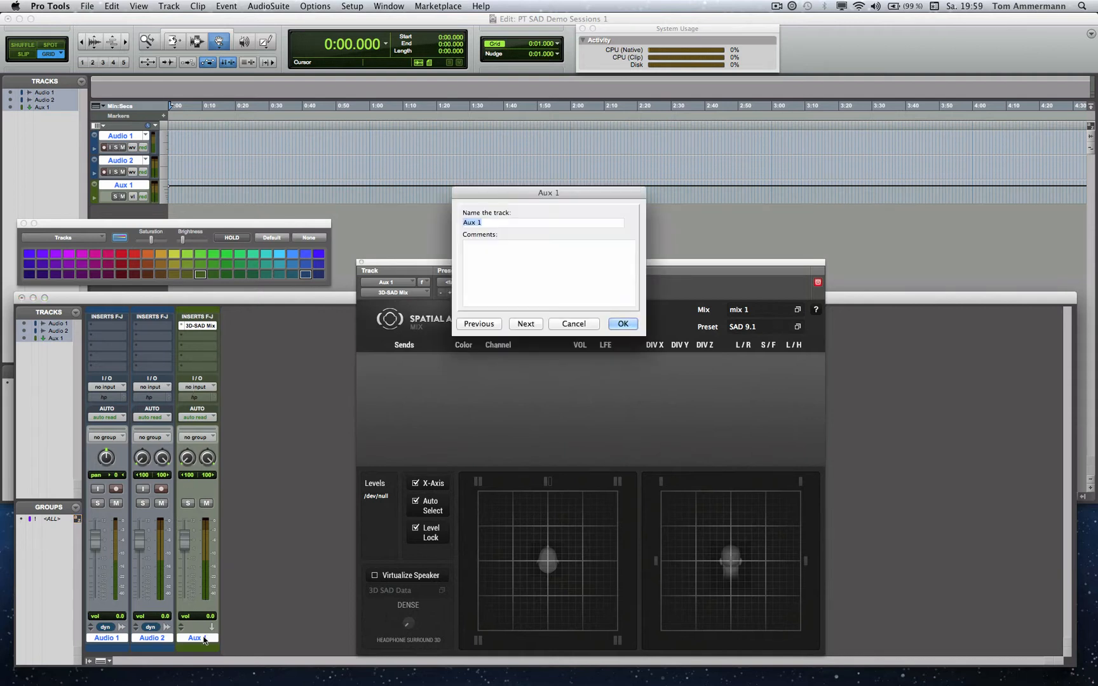
type("mi")
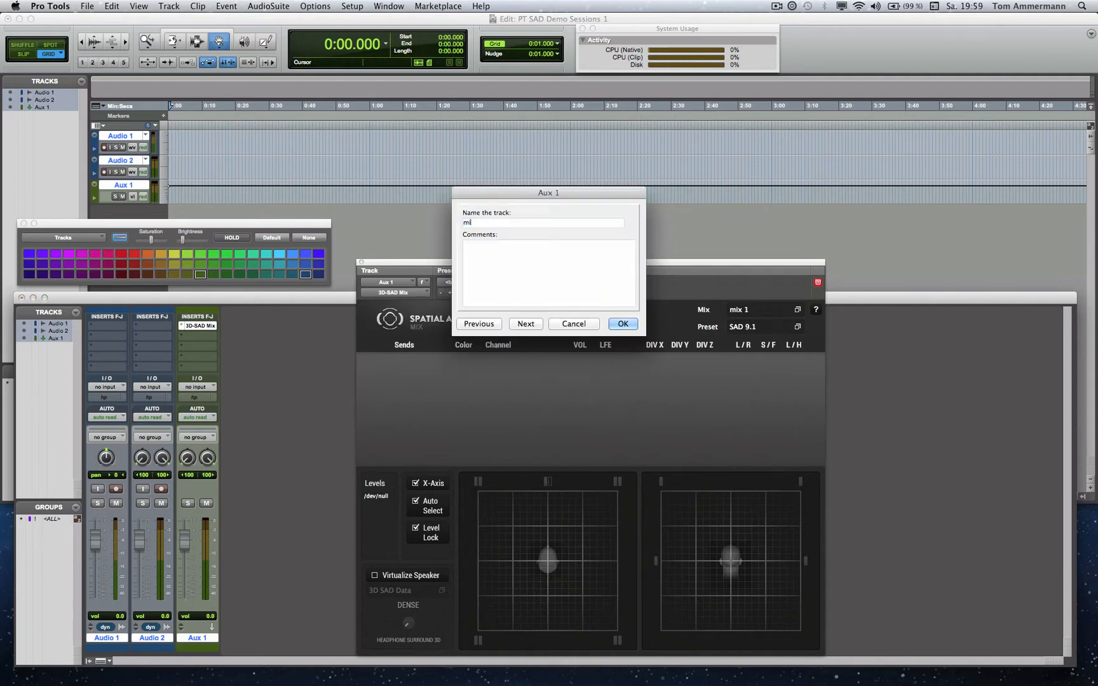
left_click(622, 323)
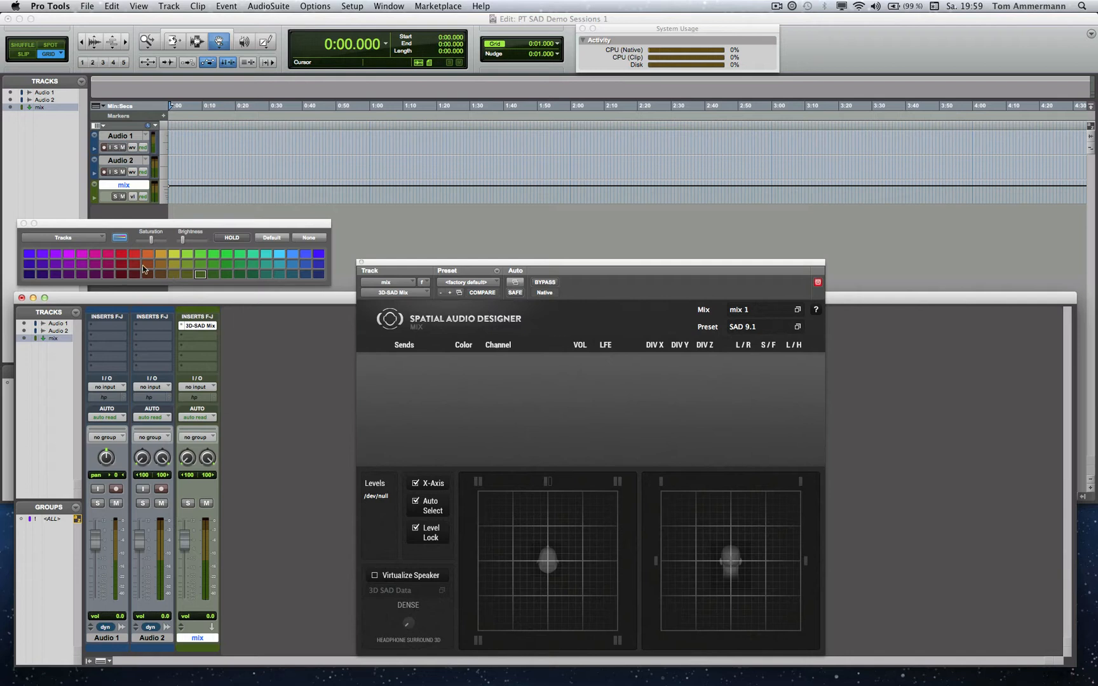
mouse_move(198, 254)
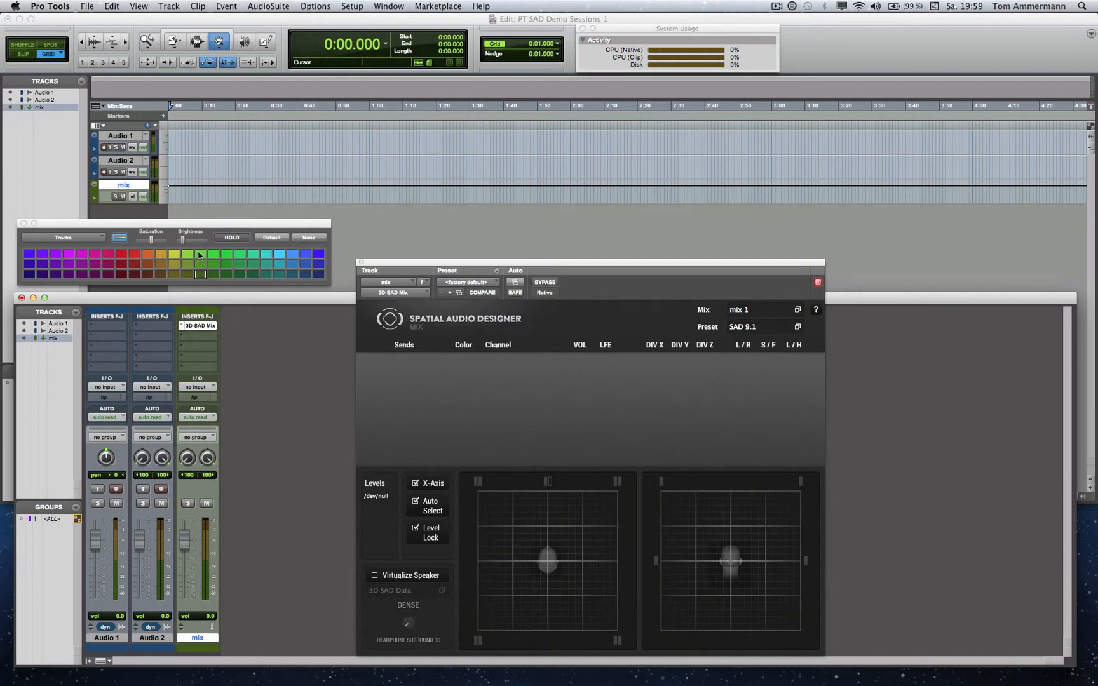
left_click(214, 254)
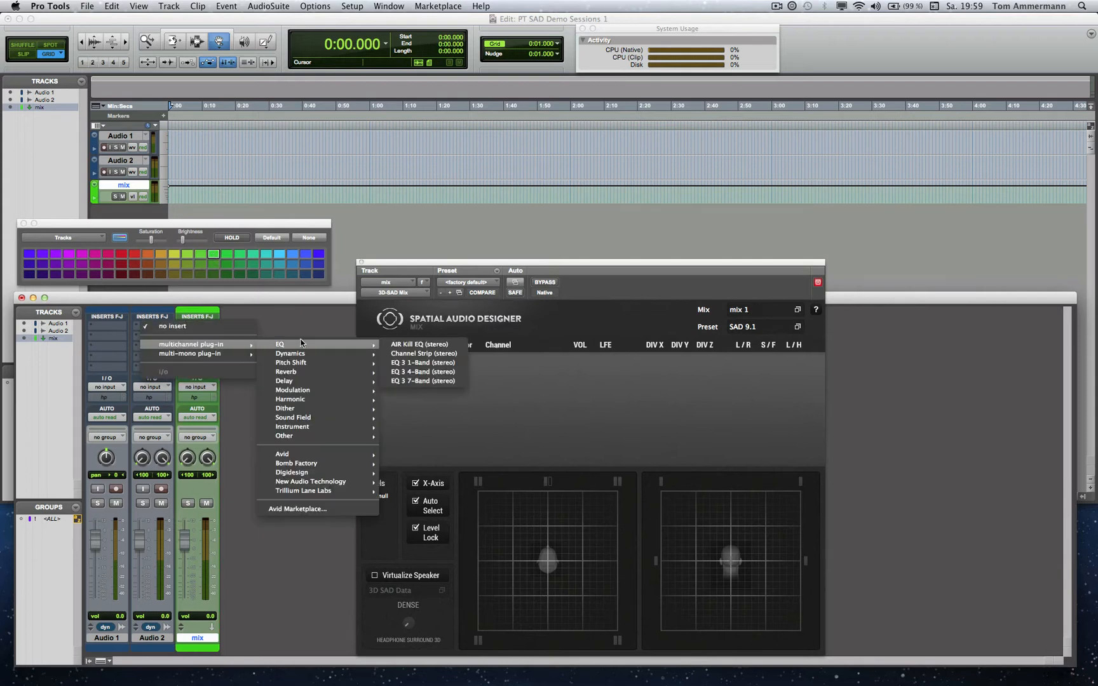
mouse_move(310, 482)
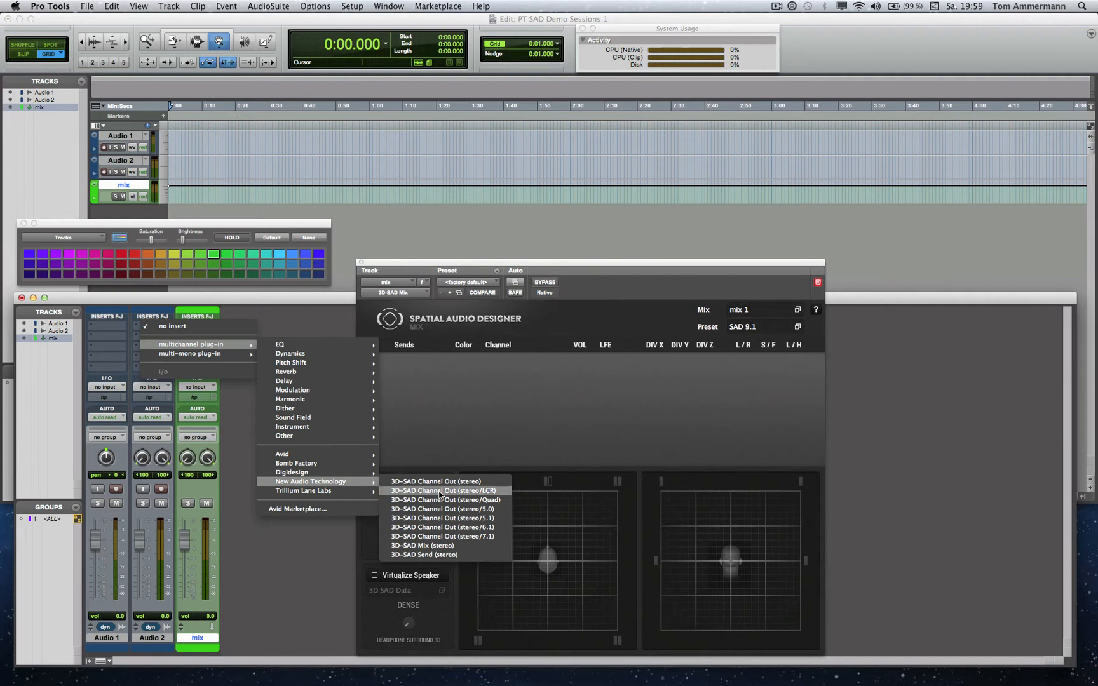
Add a 3D-SAD Send to Audio 2 feeding mix 1, then name the track 'stereo' and colour it orange
left_click(423, 555)
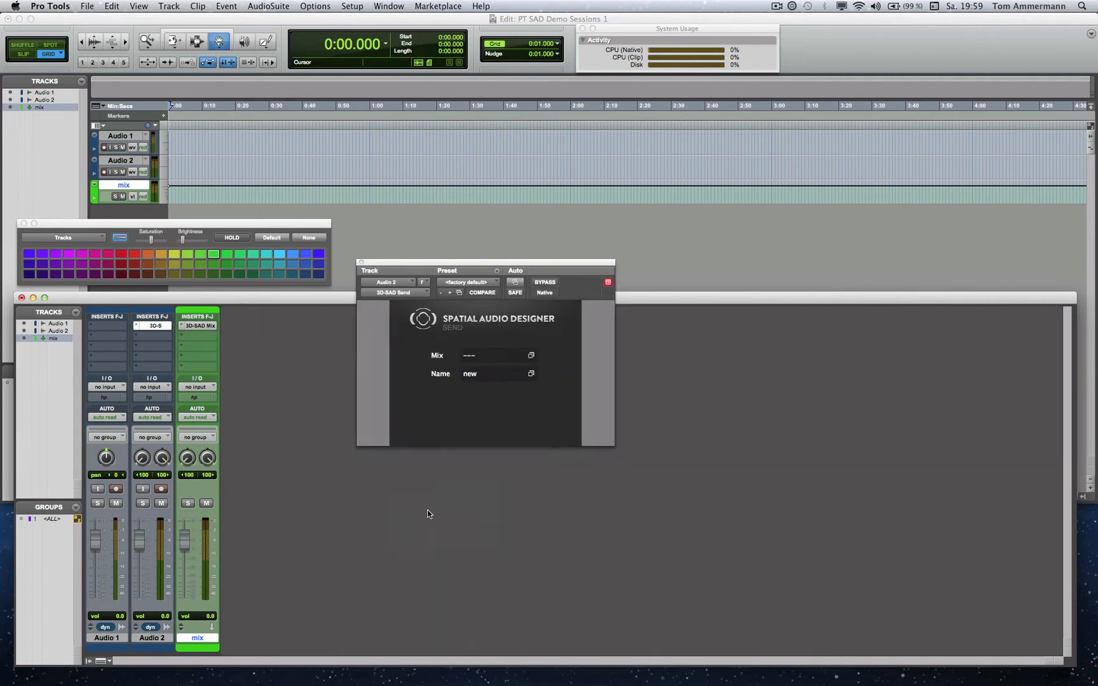
left_click(493, 355)
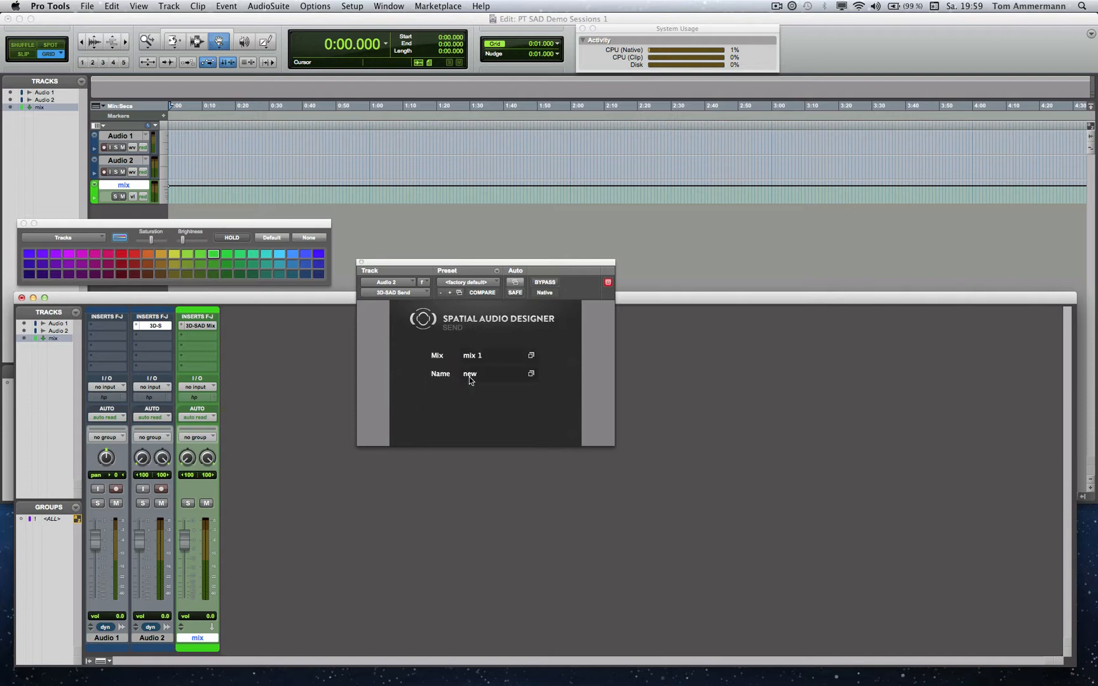
type("stereo")
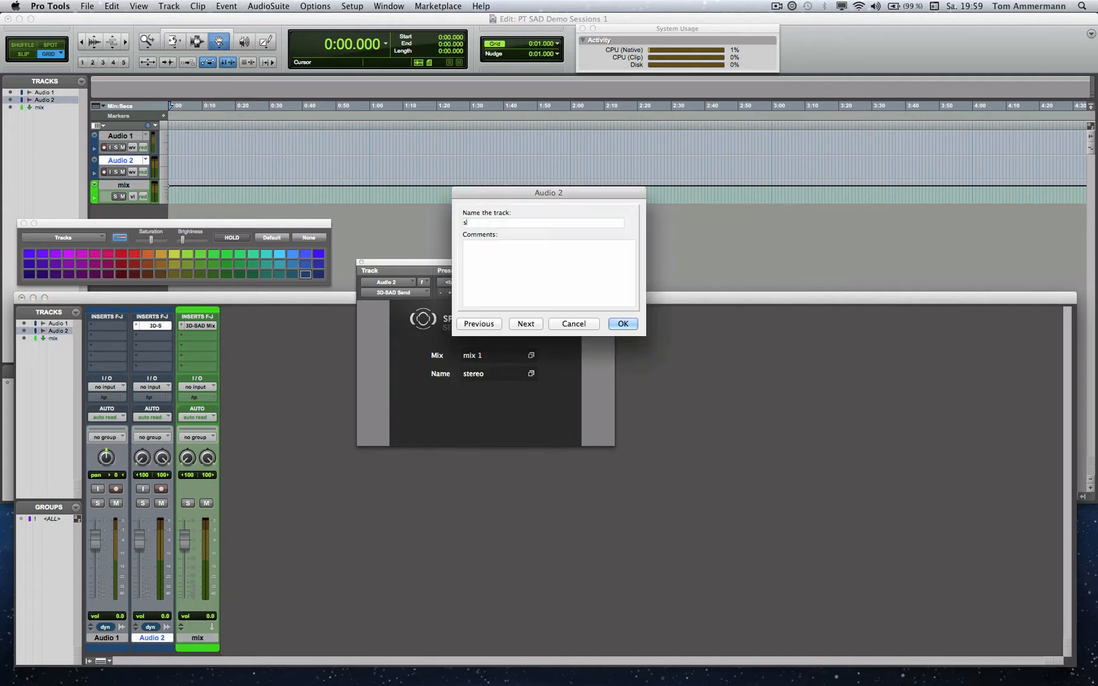
left_click(621, 324)
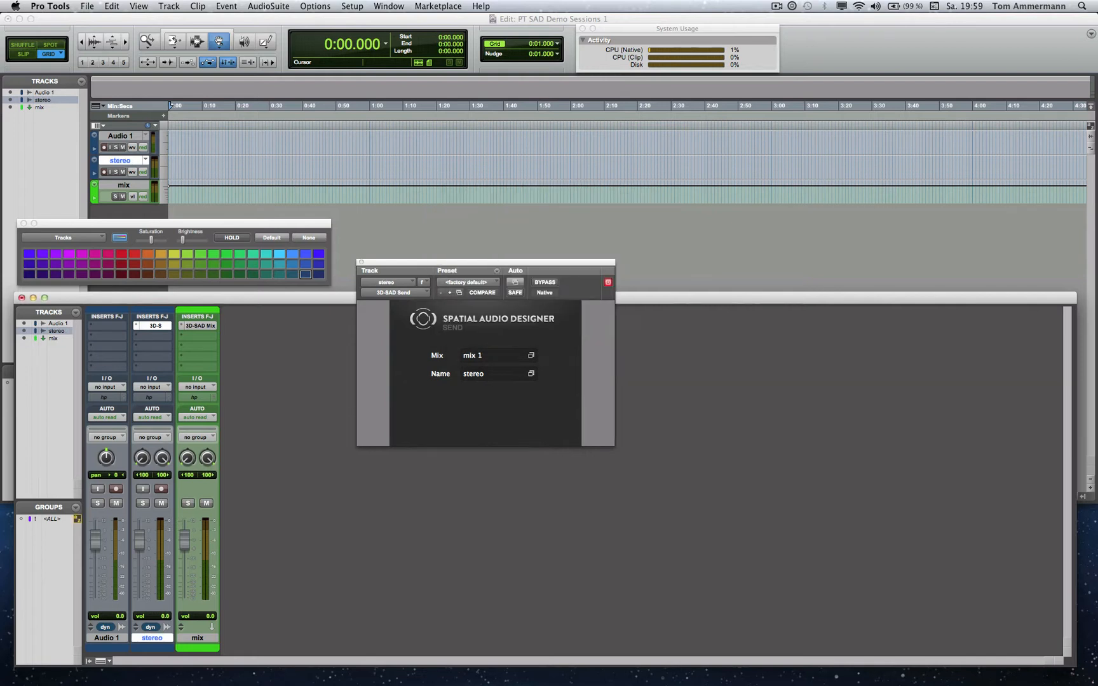
left_click(161, 254)
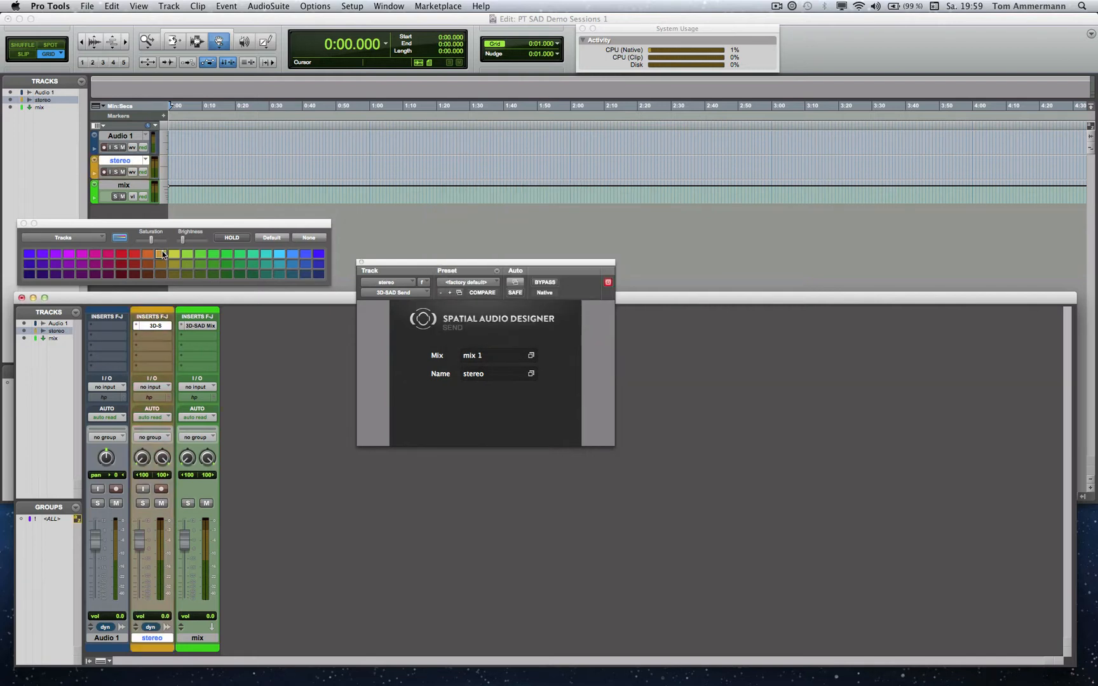
Insert a mono 3D-SAD Send named 'mono' on Audio 1 and rename the track 'mono'
left_click(199, 316)
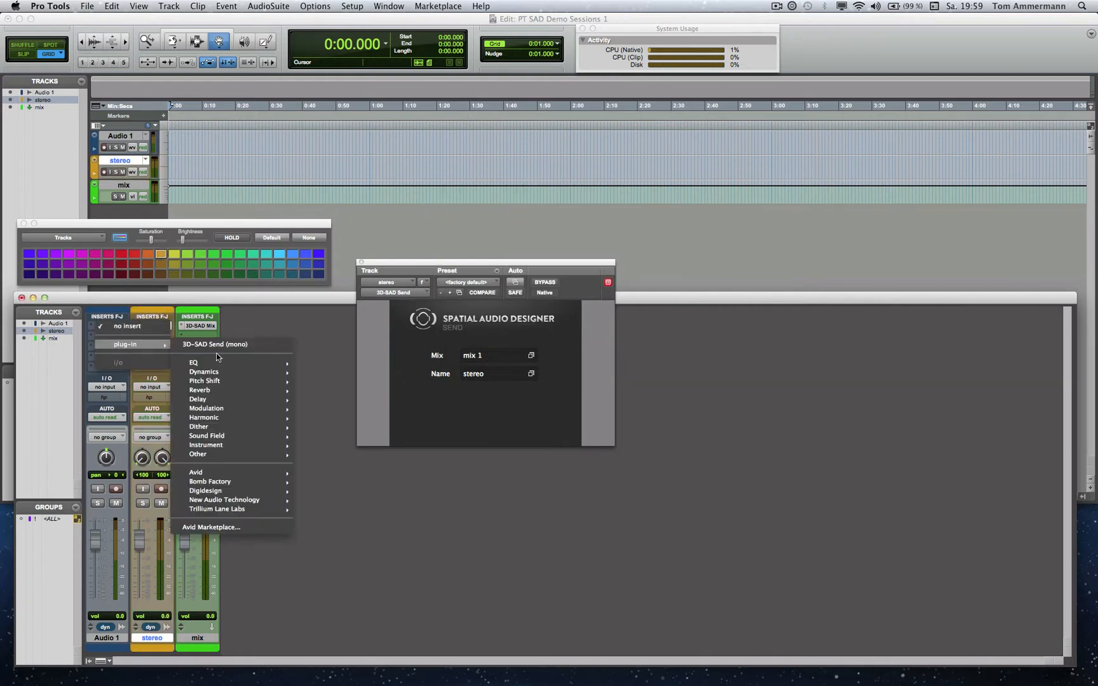
mouse_move(224, 499)
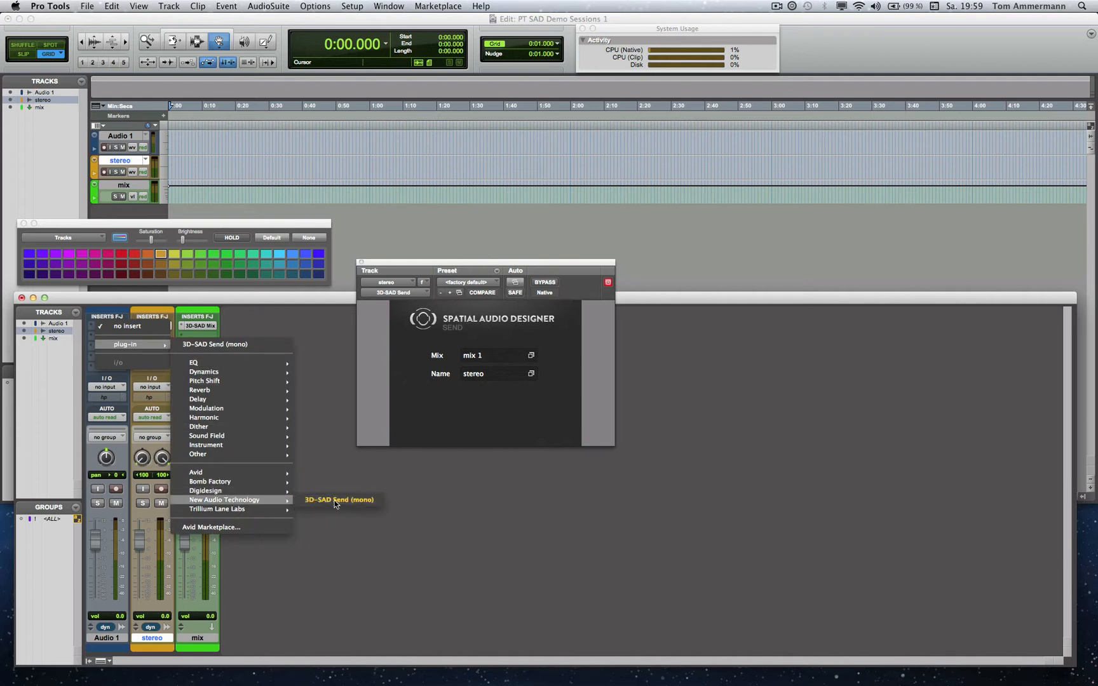
left_click(338, 500)
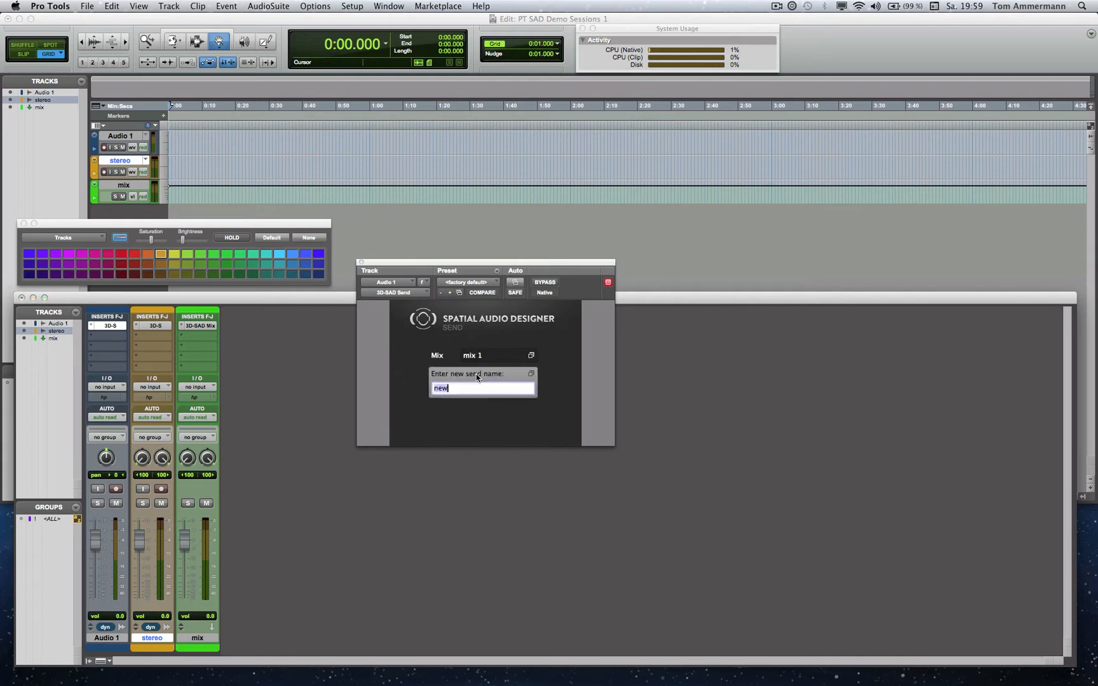
type("mono")
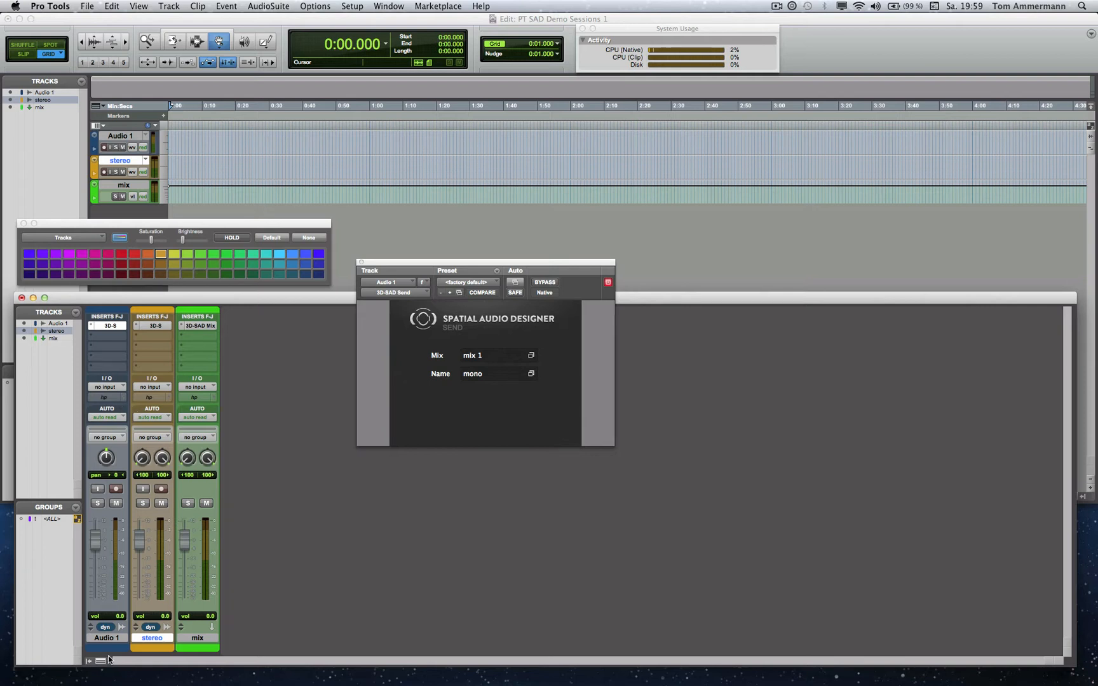
double_click(105, 638)
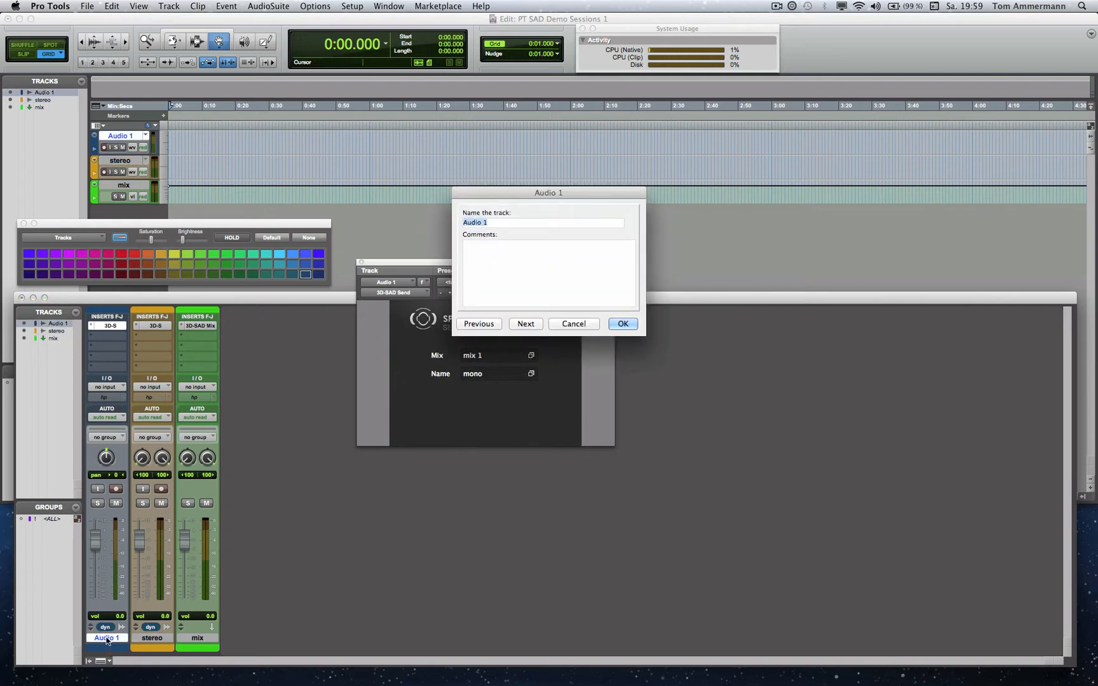
left_click(622, 323)
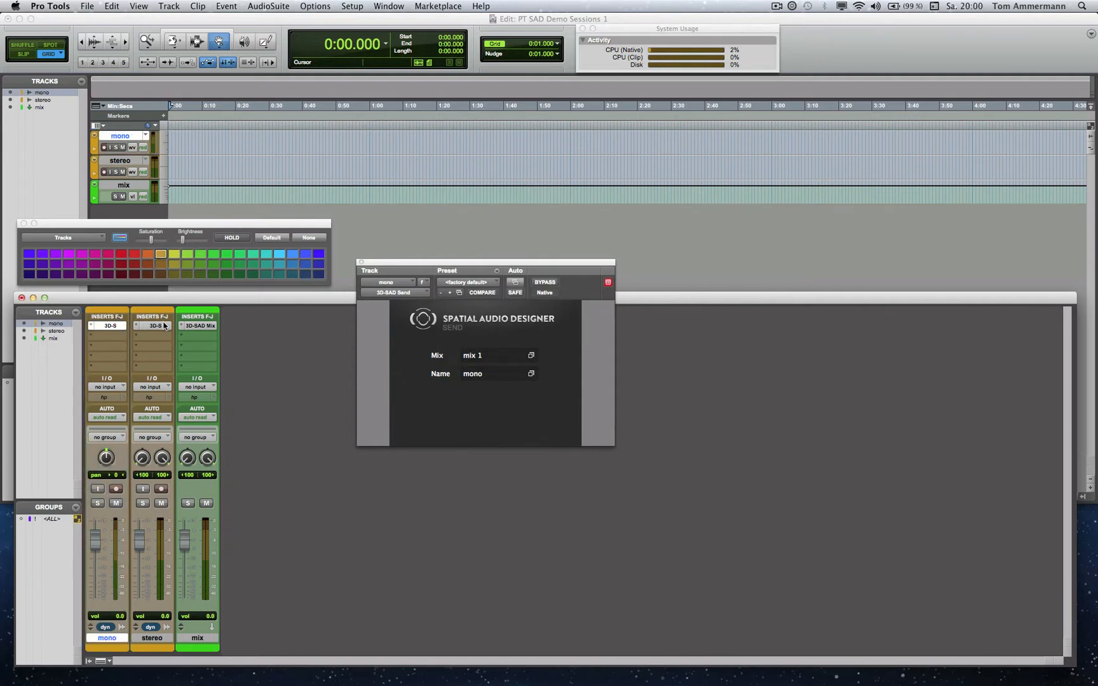
Route mono and stereo through Bus 1-2 into the mix track, checking the mix module
left_click(152, 316)
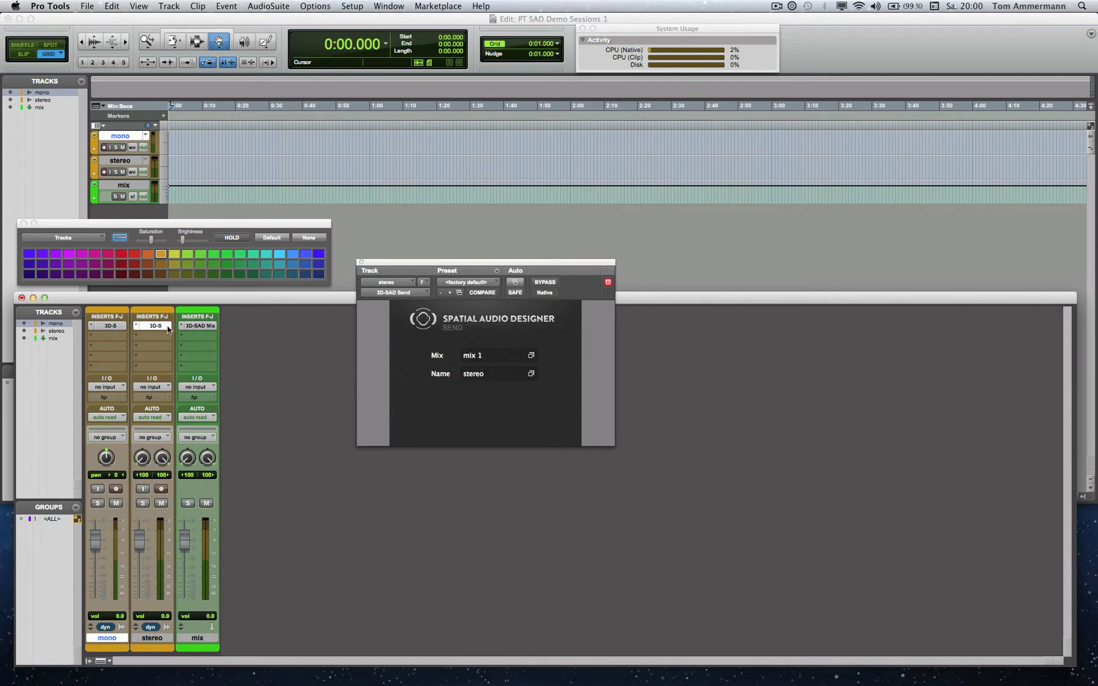
left_click(199, 325)
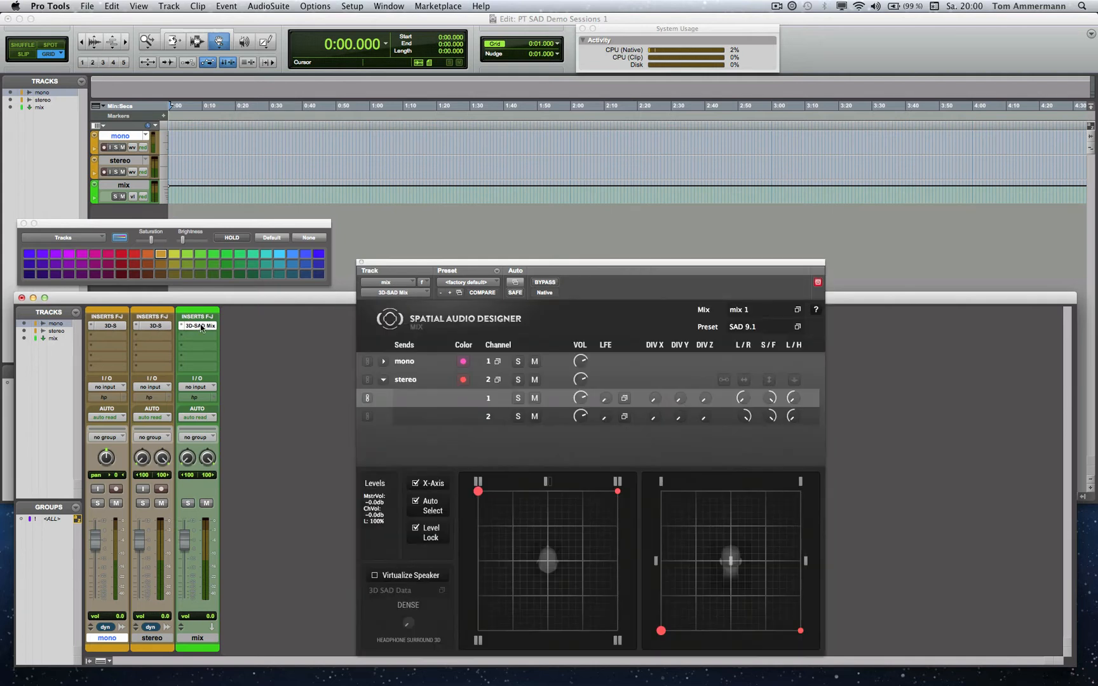
mouse_move(199, 325)
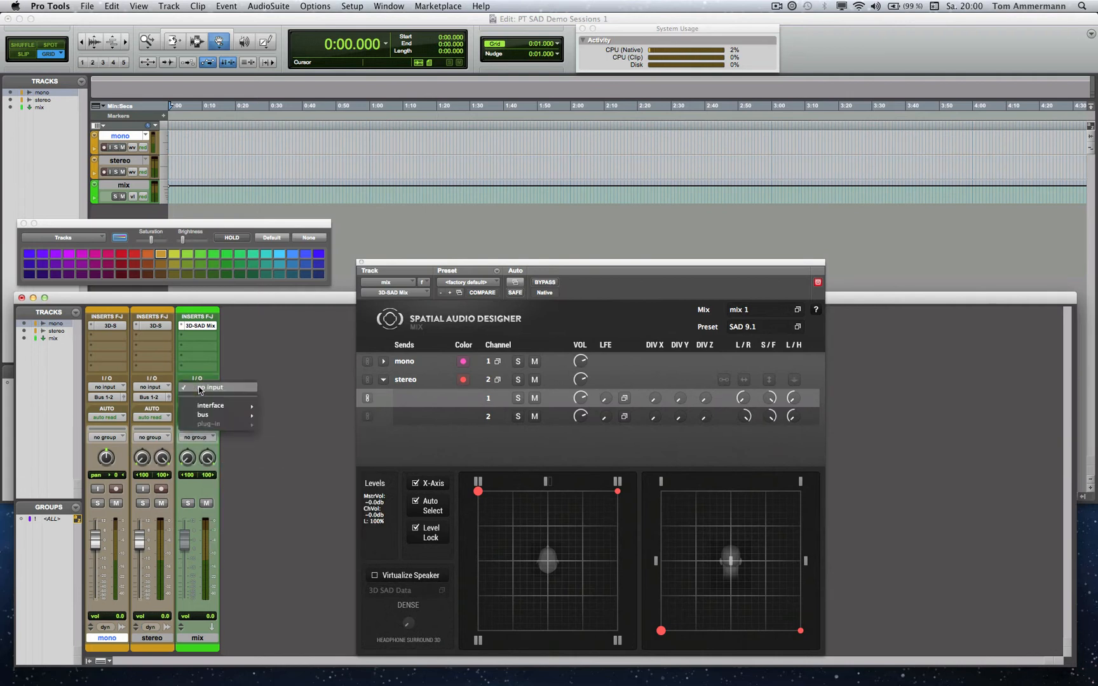
mouse_move(204, 414)
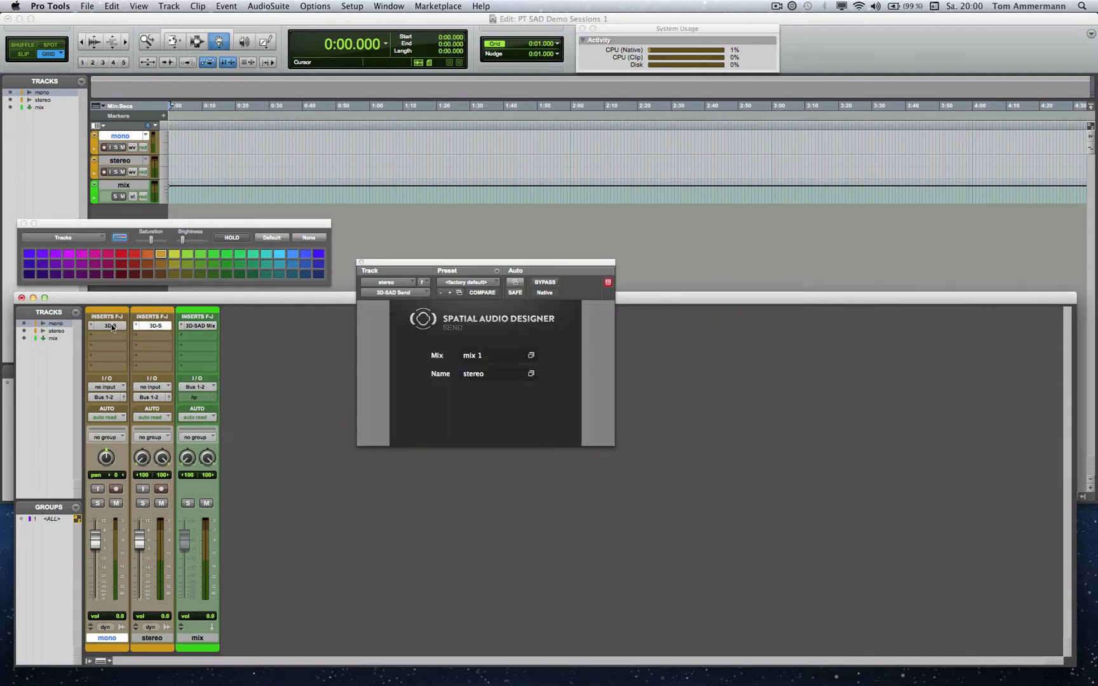
left_click(199, 326)
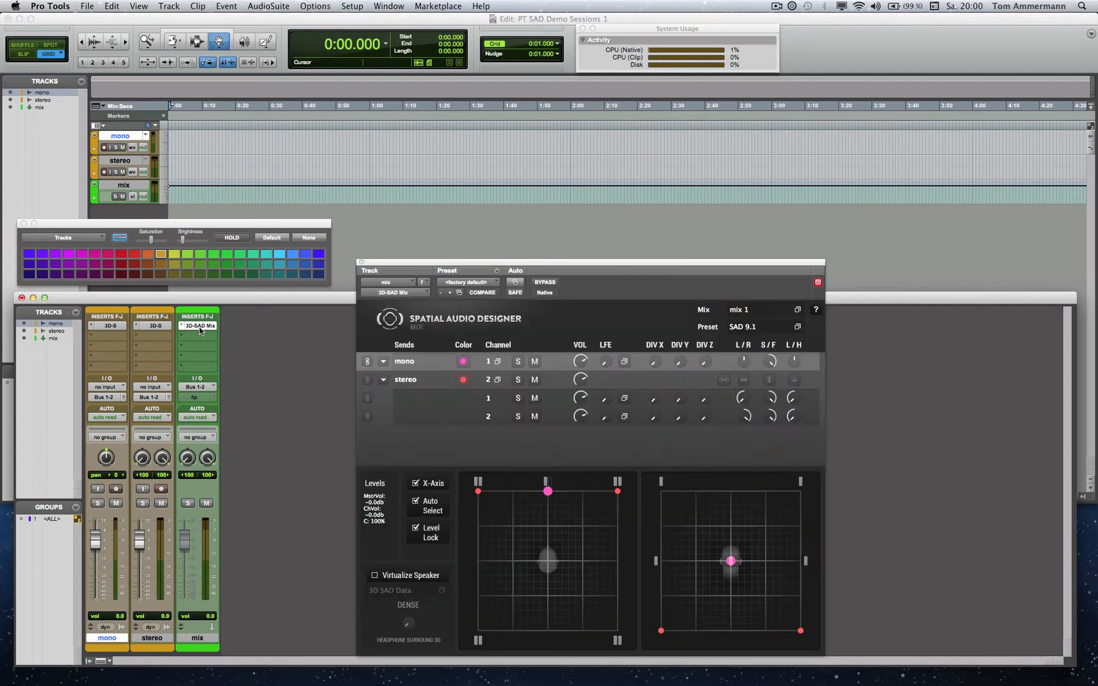
mouse_move(483, 391)
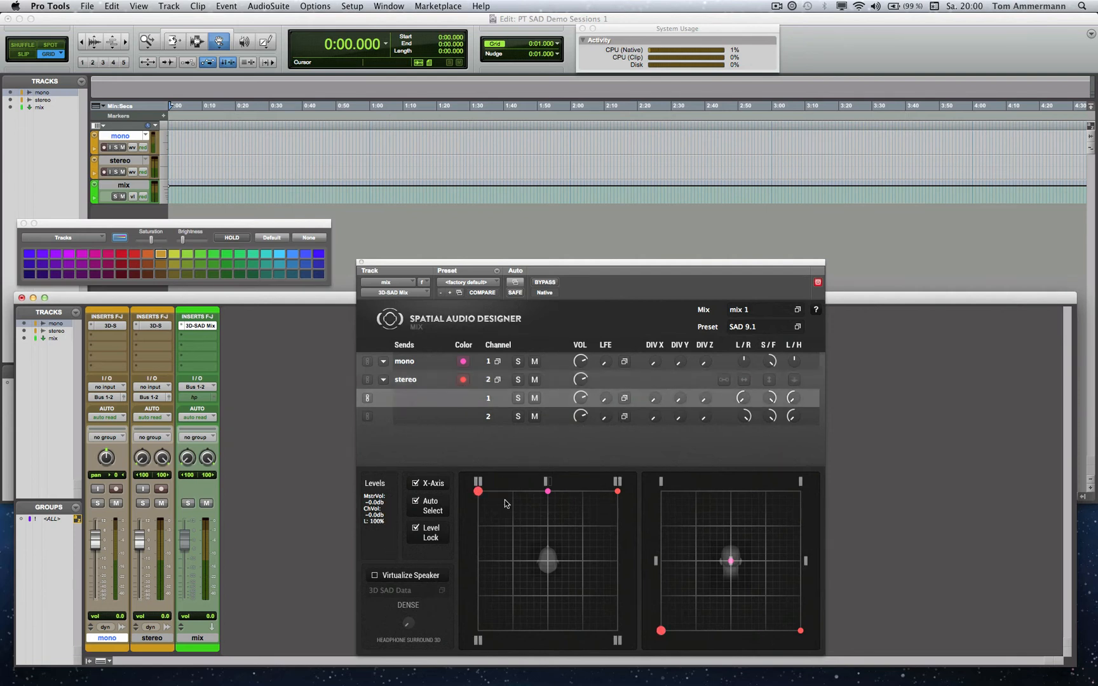
mouse_move(547, 523)
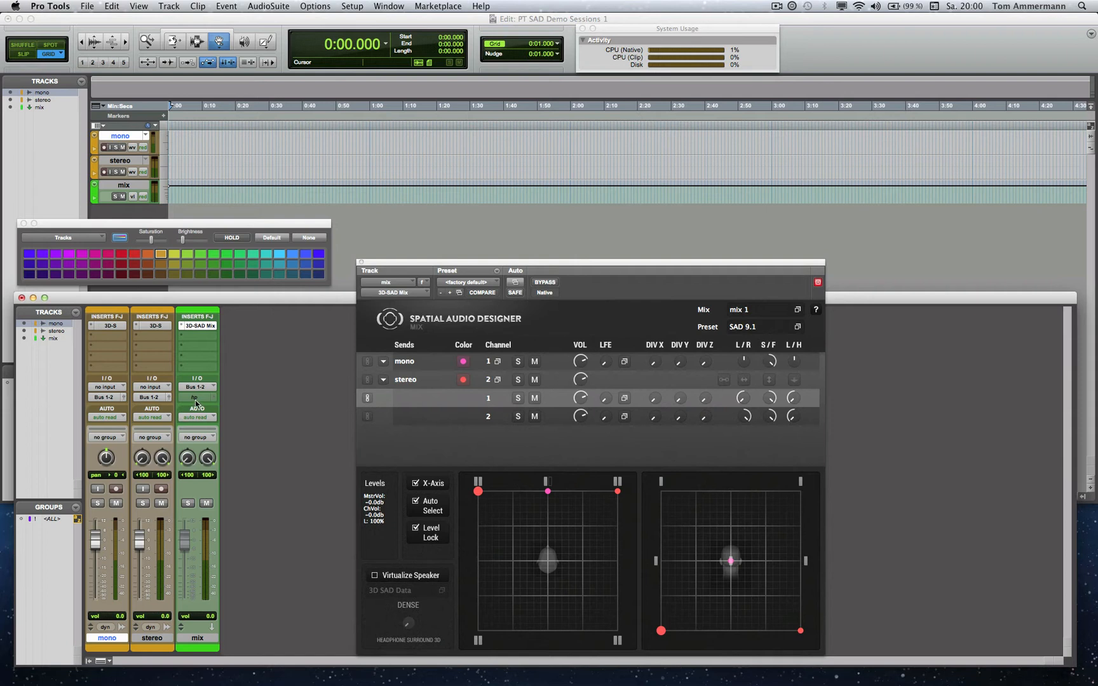
Output the mix track to Mac HP Out and enable Virtualize Speaker
left_click(199, 387)
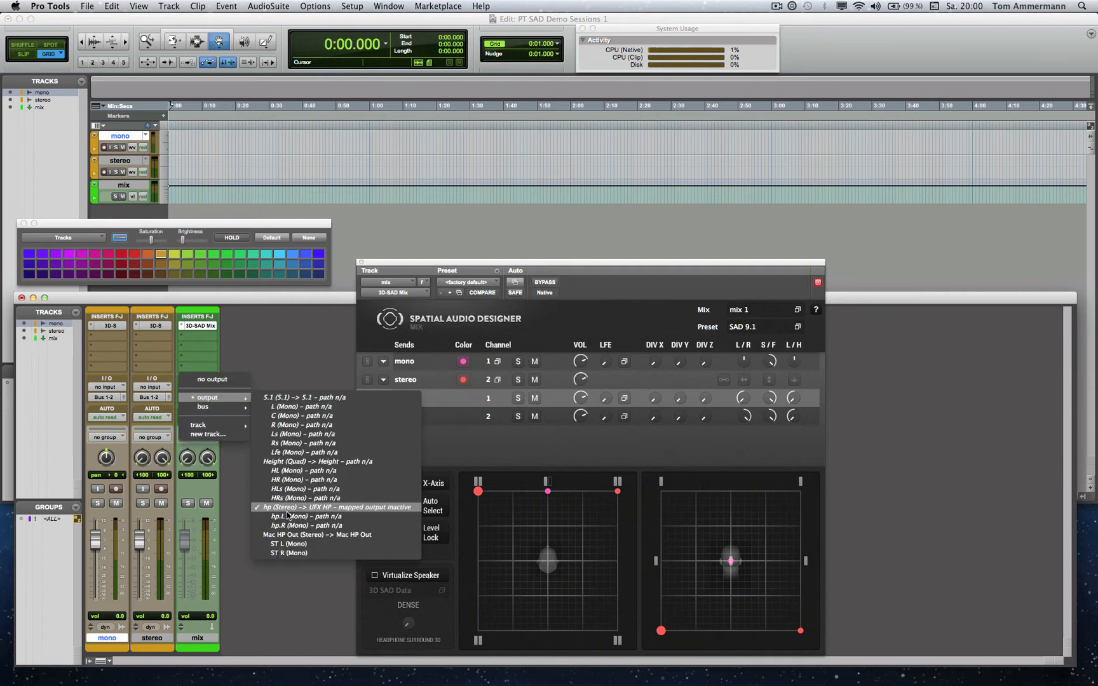
left_click(316, 535)
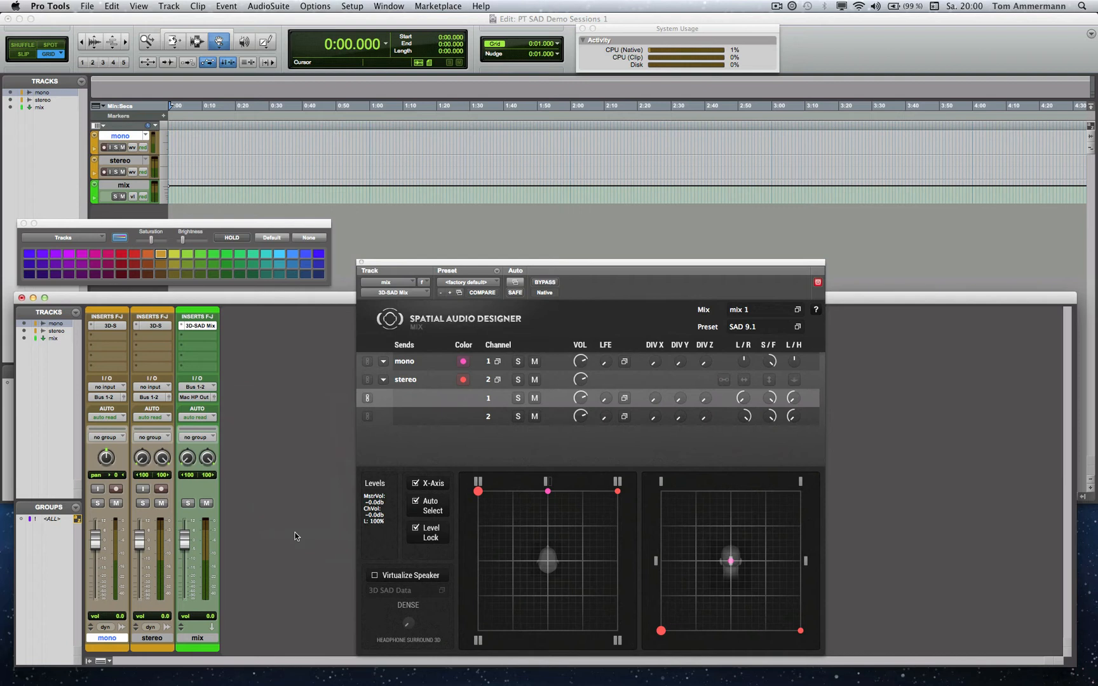
mouse_move(201, 401)
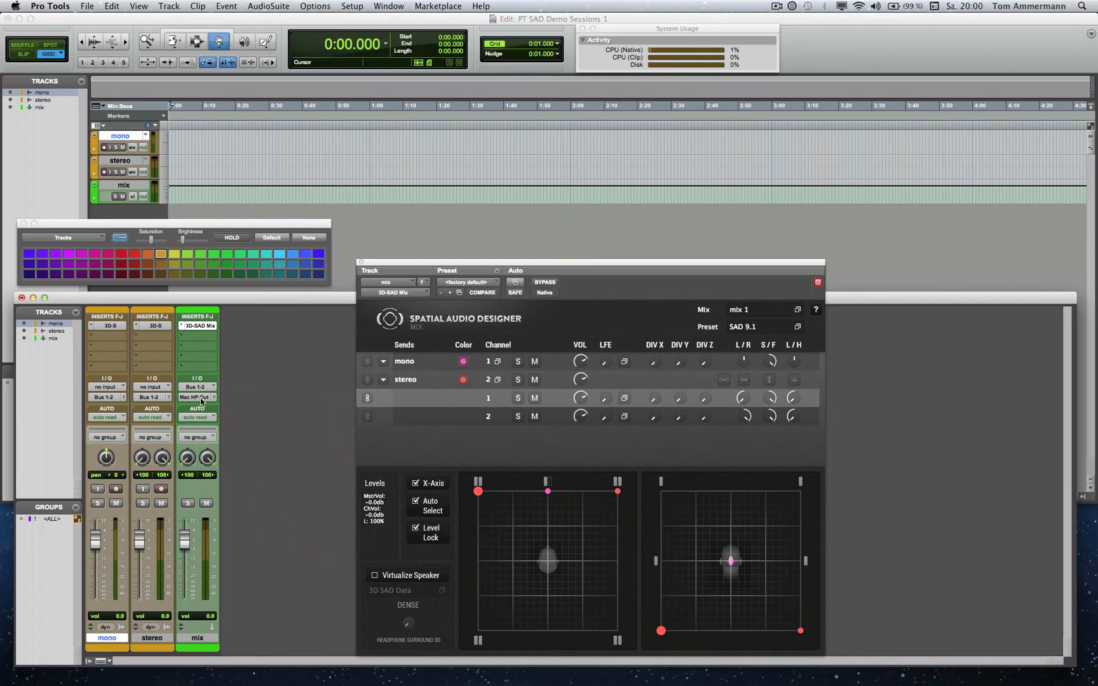
mouse_move(198, 398)
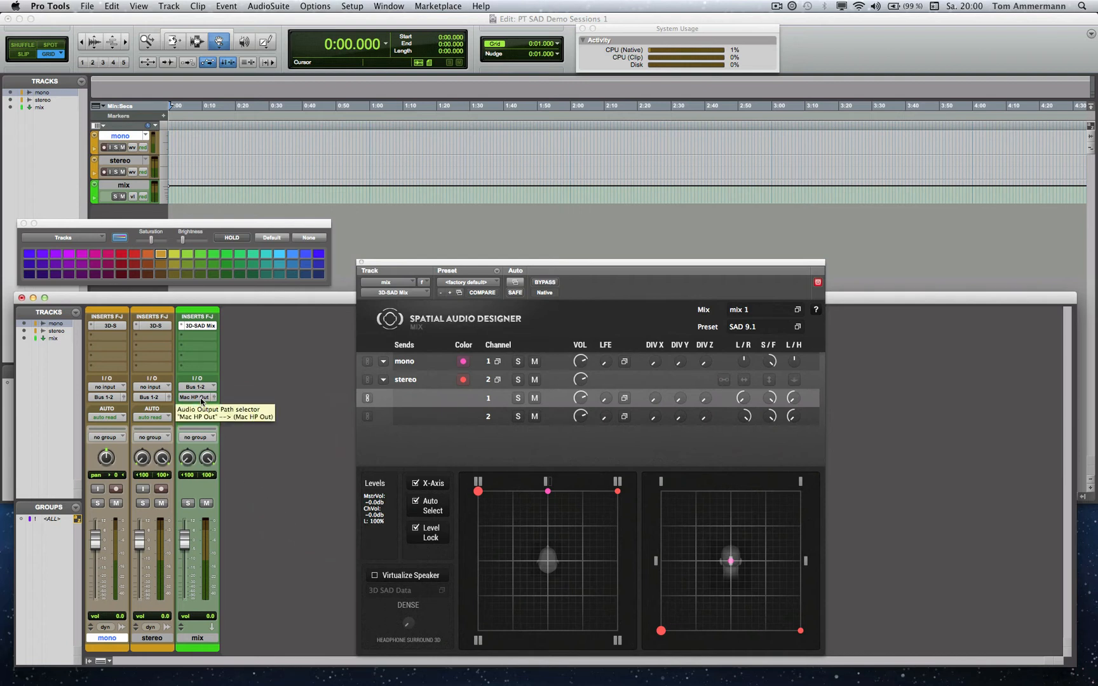
mouse_move(186, 604)
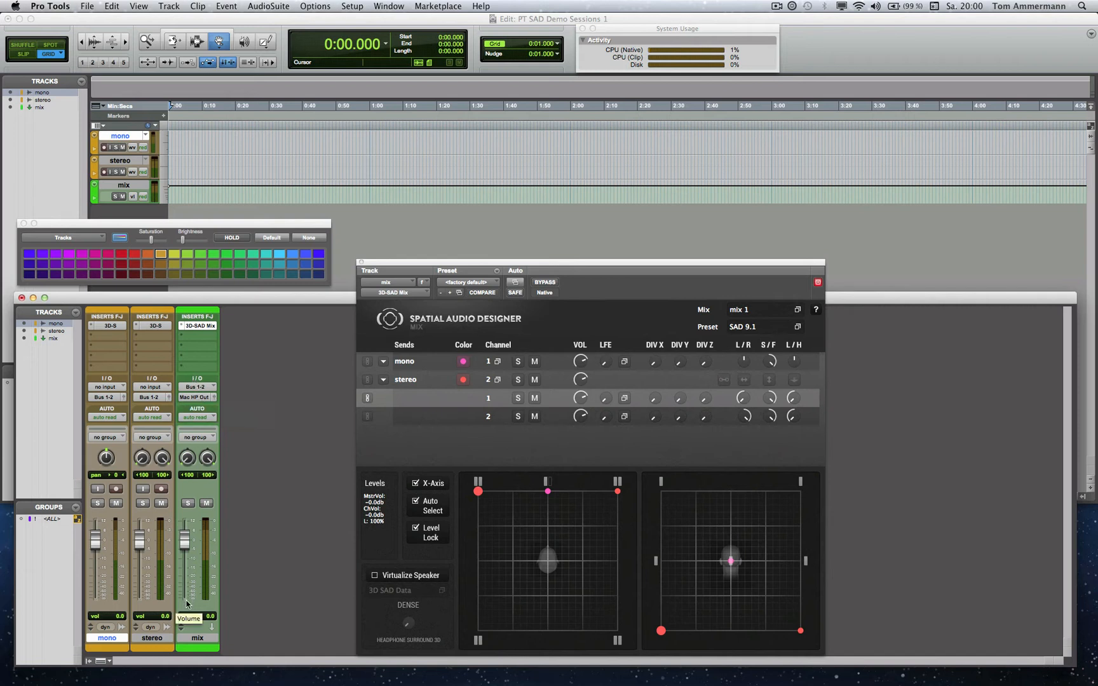
mouse_move(205, 581)
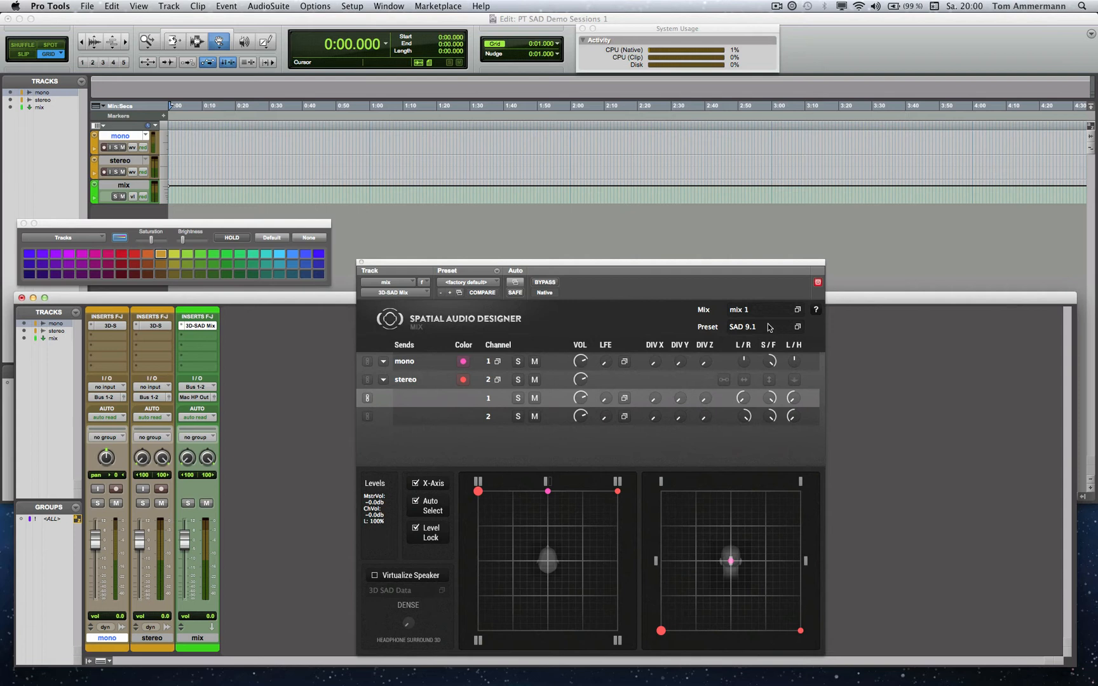
mouse_move(728, 334)
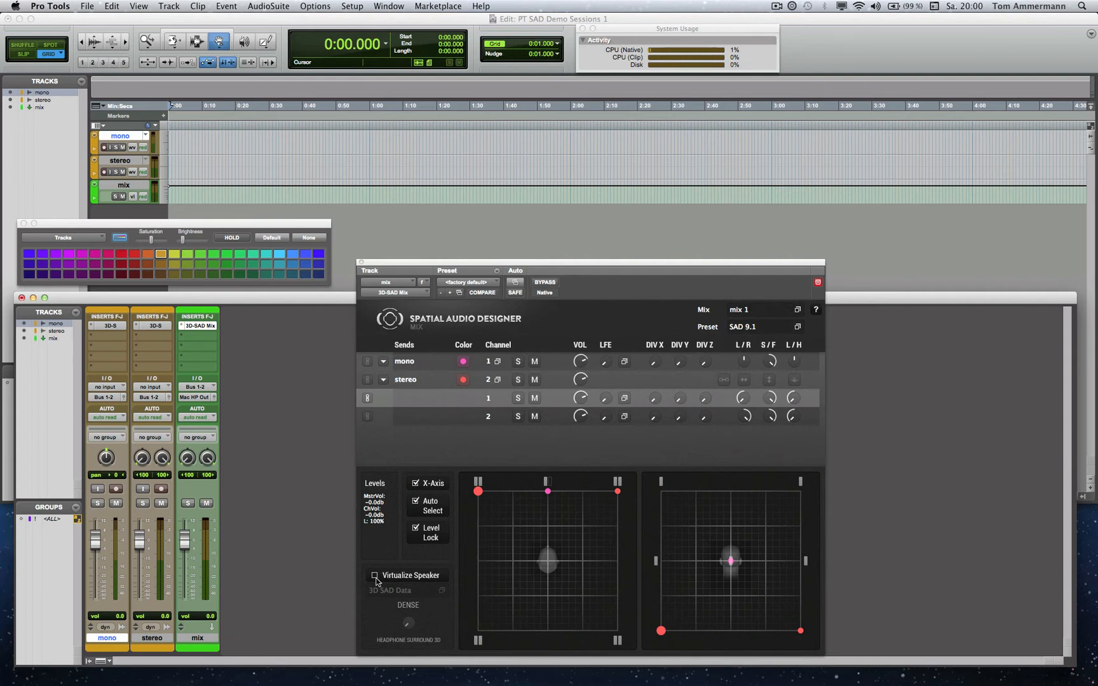
left_click(375, 575)
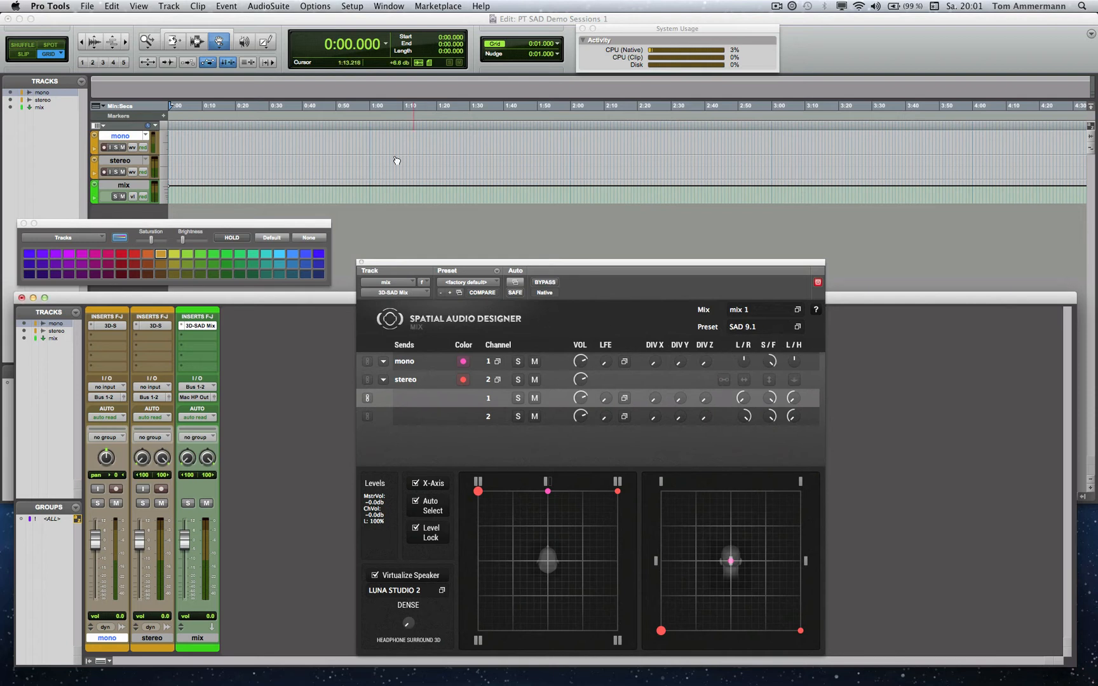
Create two stereo Aux Input tracks and insert a 5.1 3D-SAD Channel Out on Aux 1
left_click(169, 5)
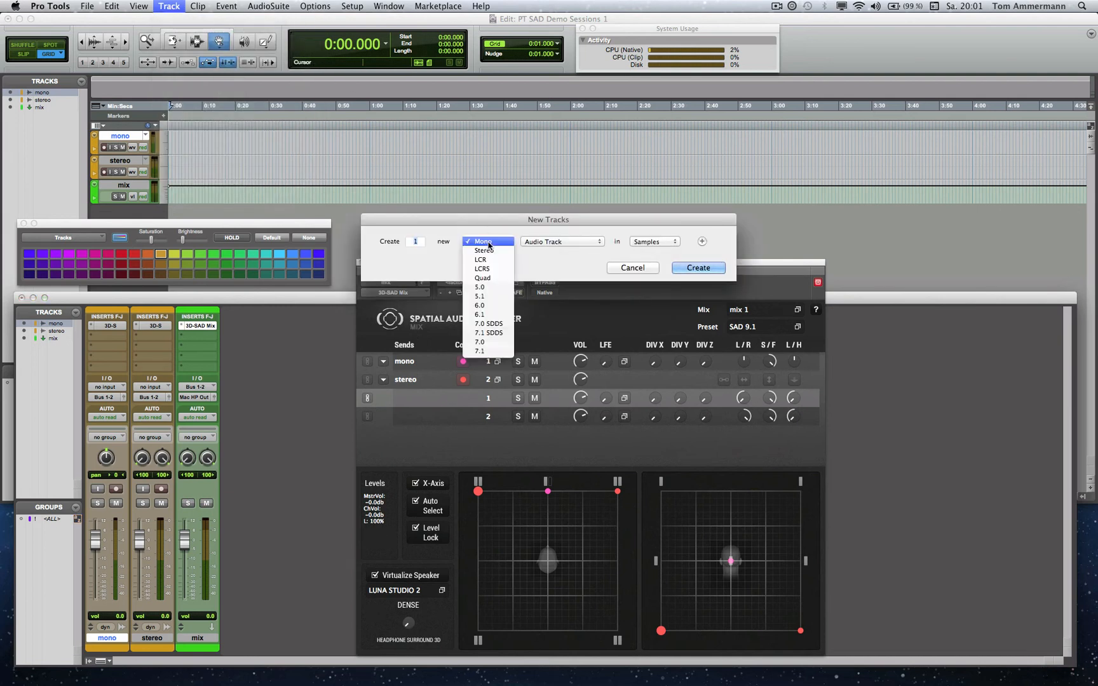
left_click(483, 251)
type("2")
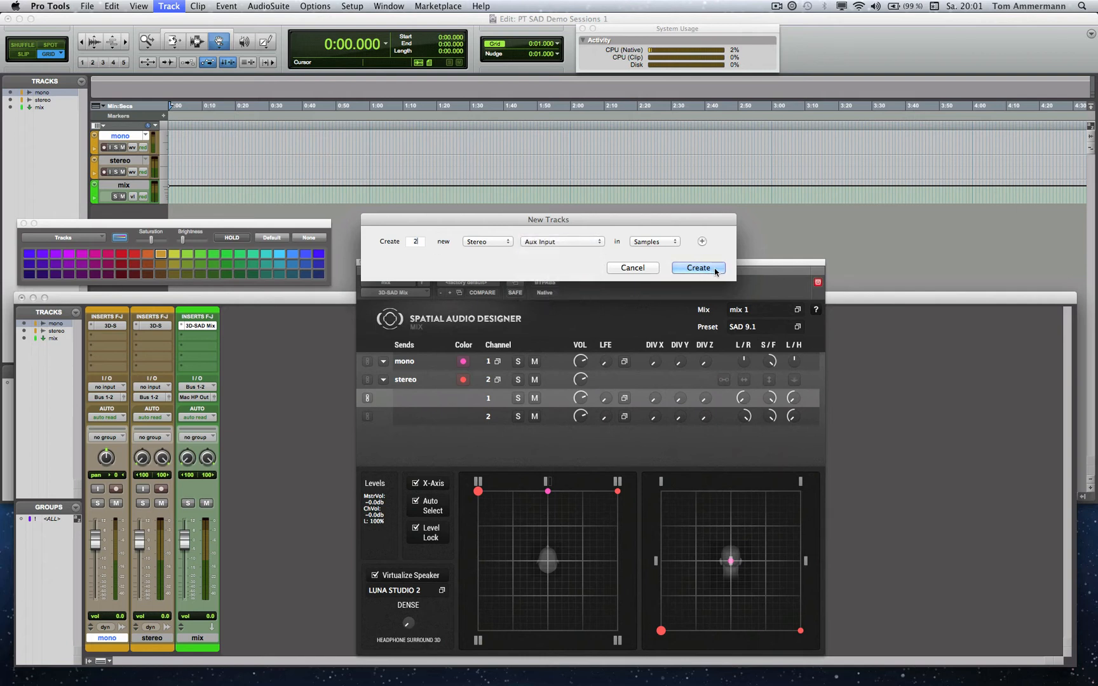
left_click(697, 268)
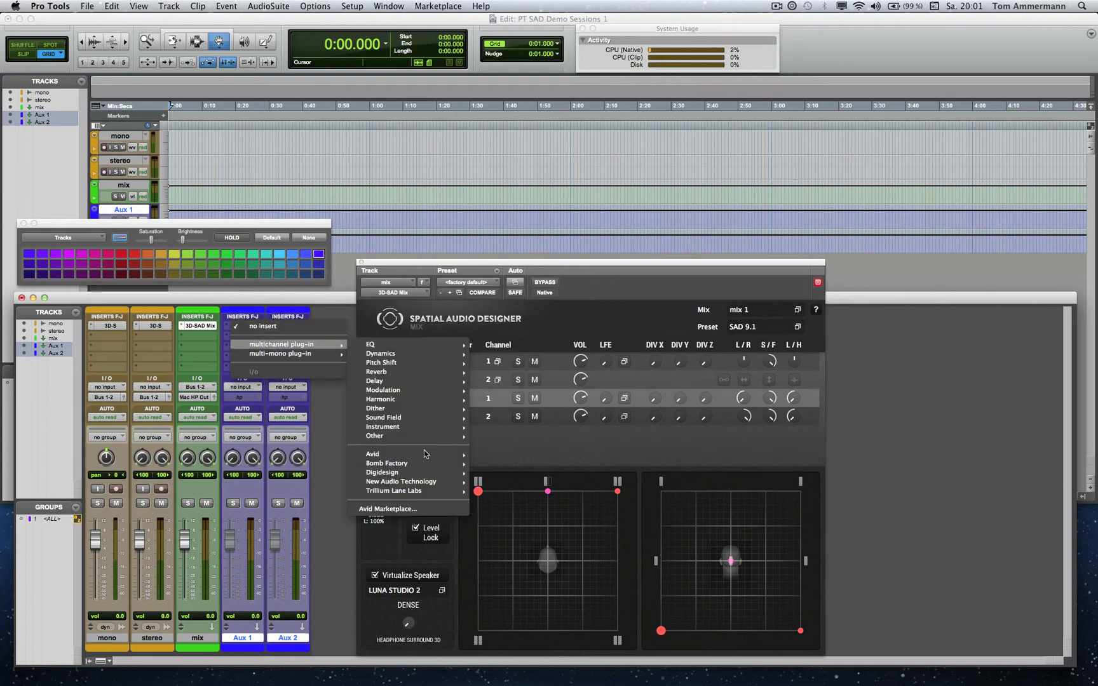
mouse_move(401, 481)
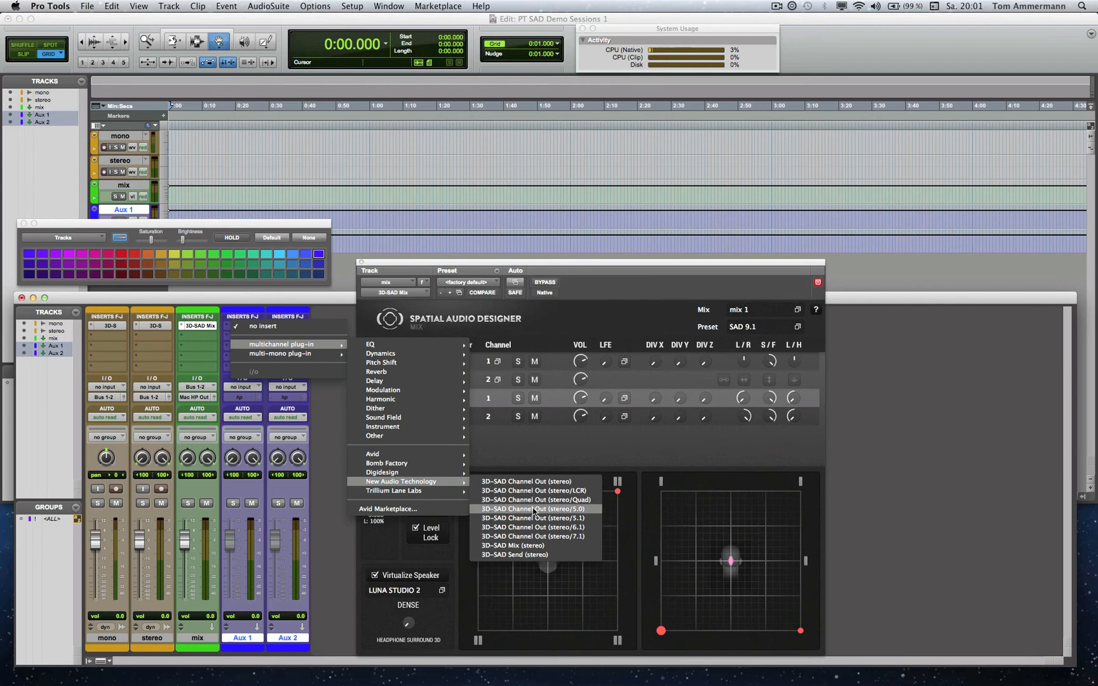
left_click(536, 509)
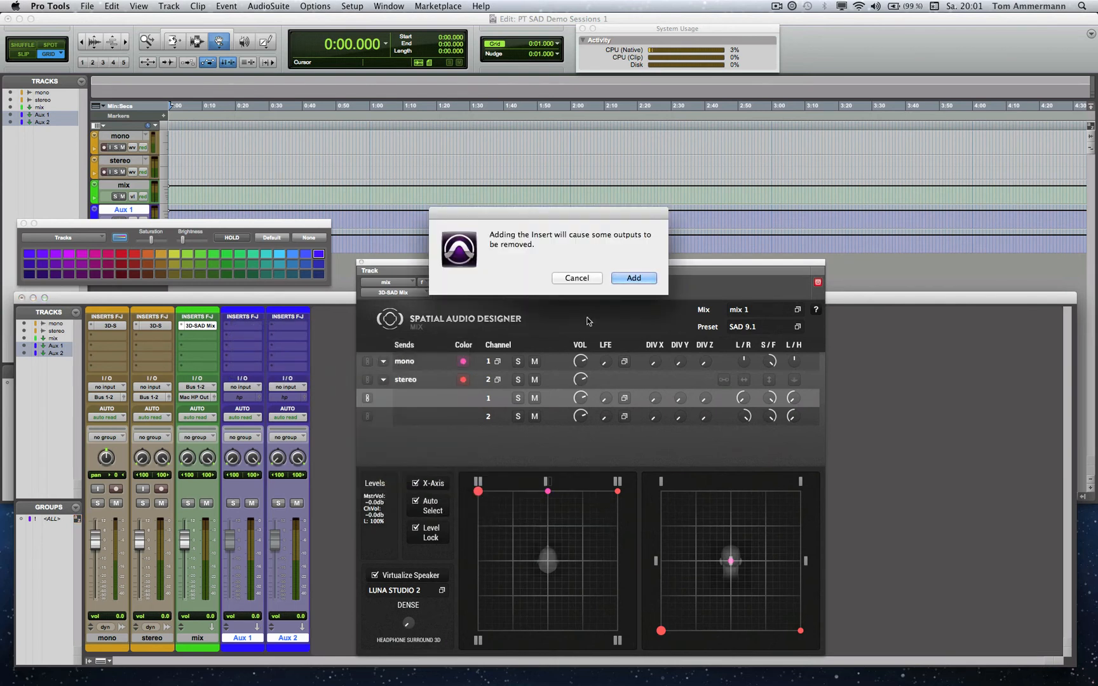
Confirm the Aux 1 Channel Out insert and name its output '1-6'
left_click(632, 279)
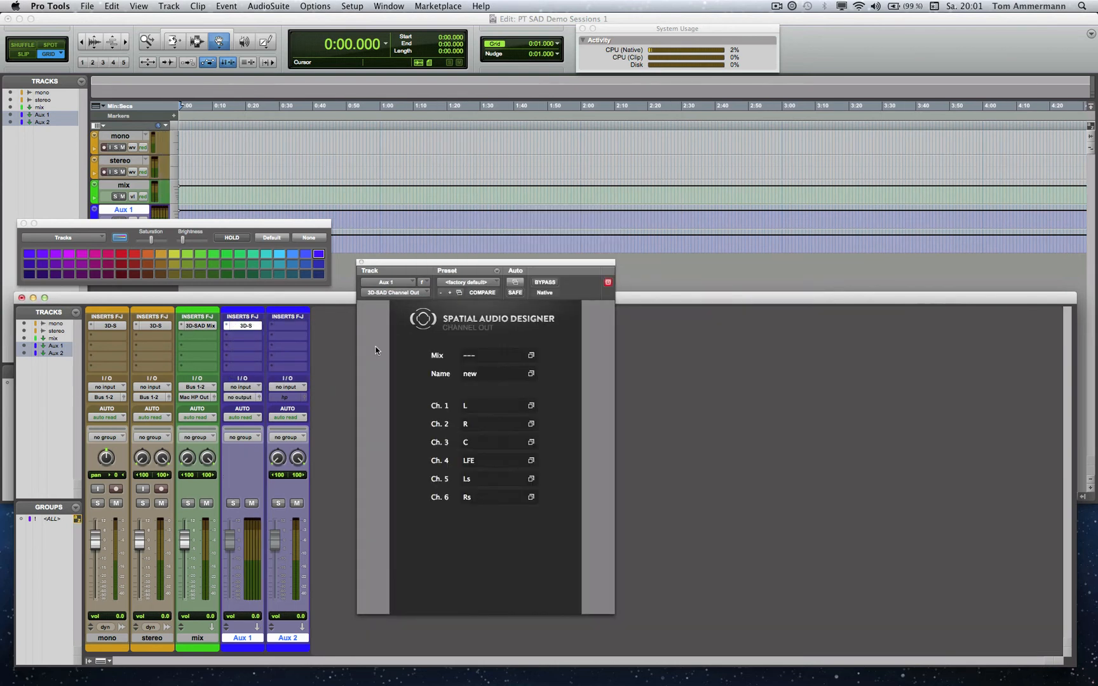
left_click(482, 355)
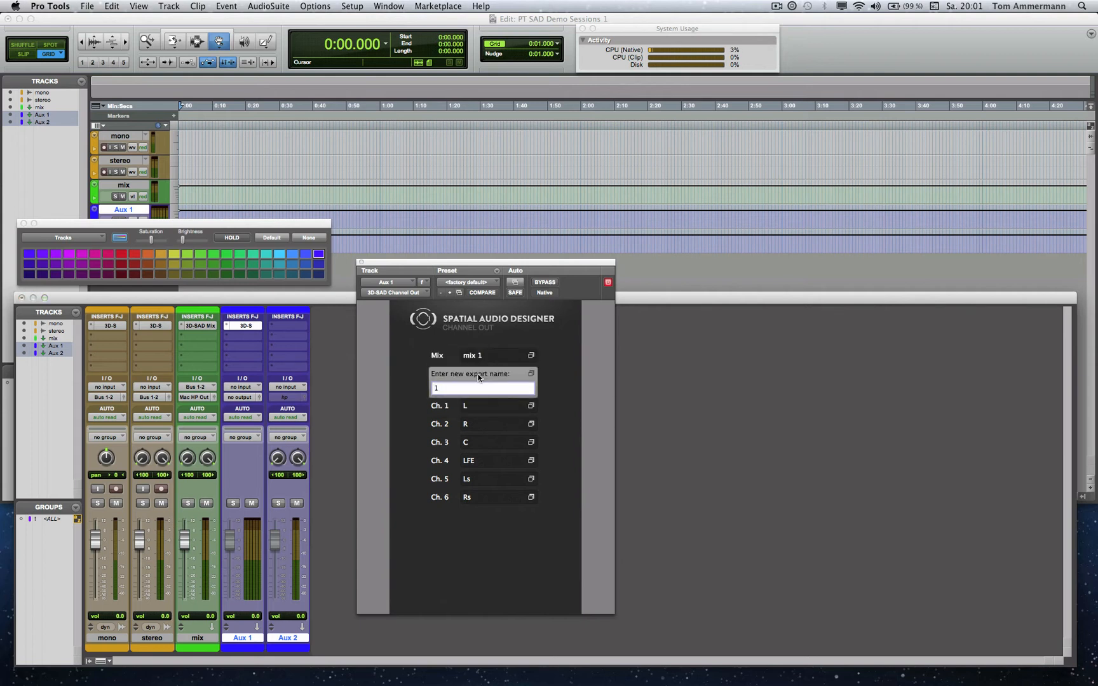
type("-6")
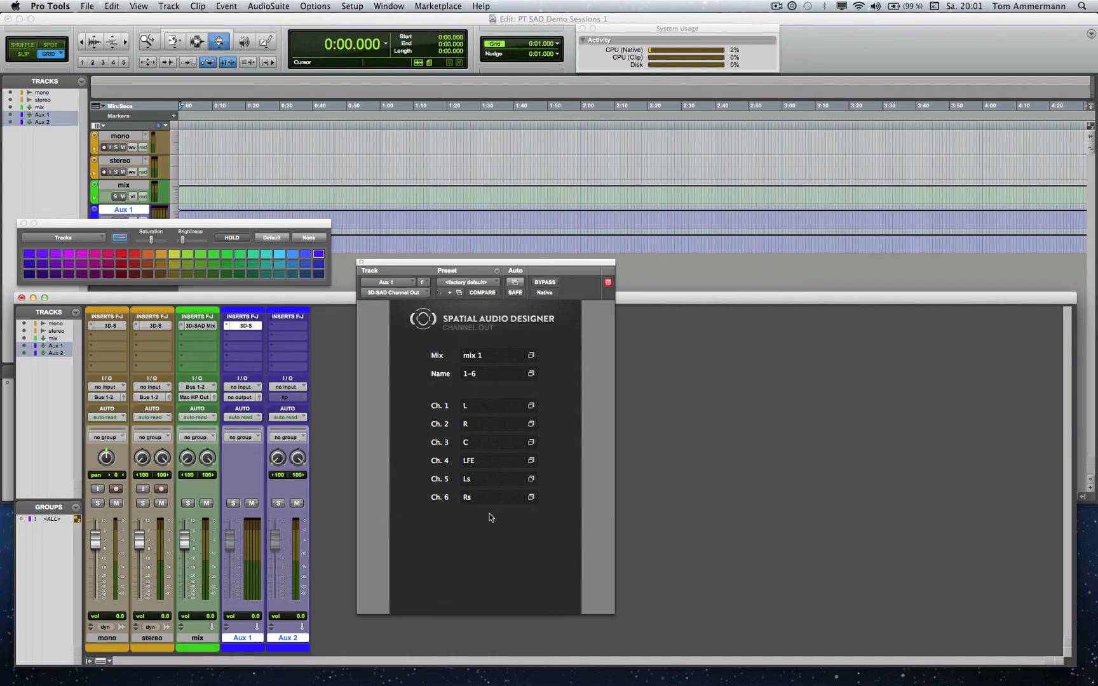
left_click(287, 325)
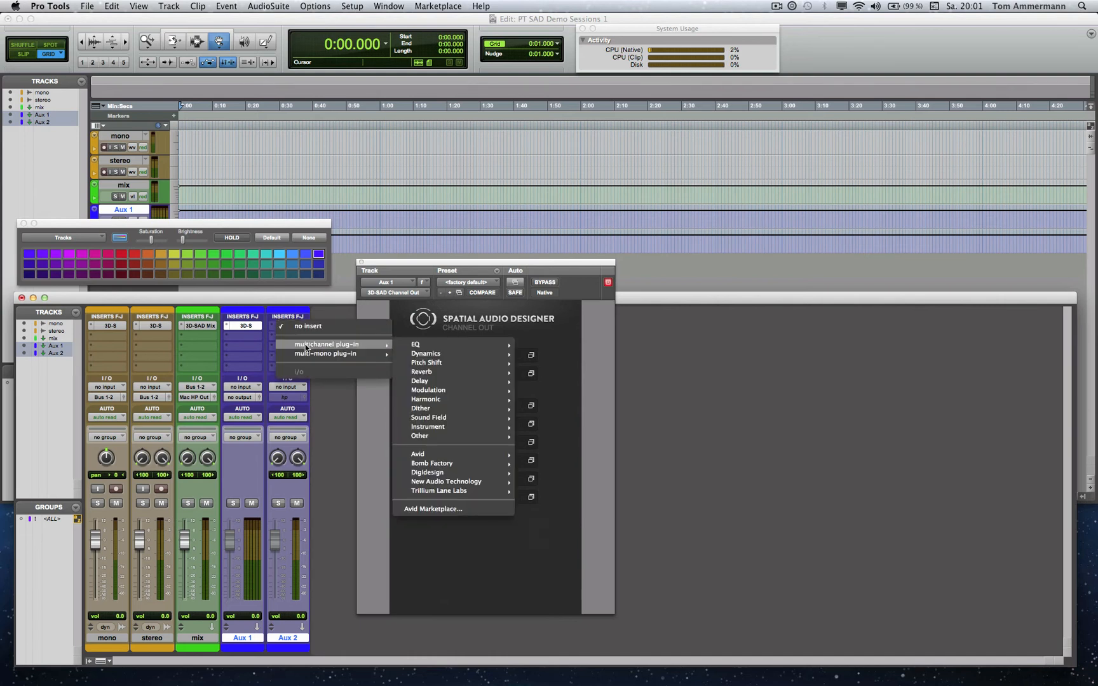
mouse_move(425, 437)
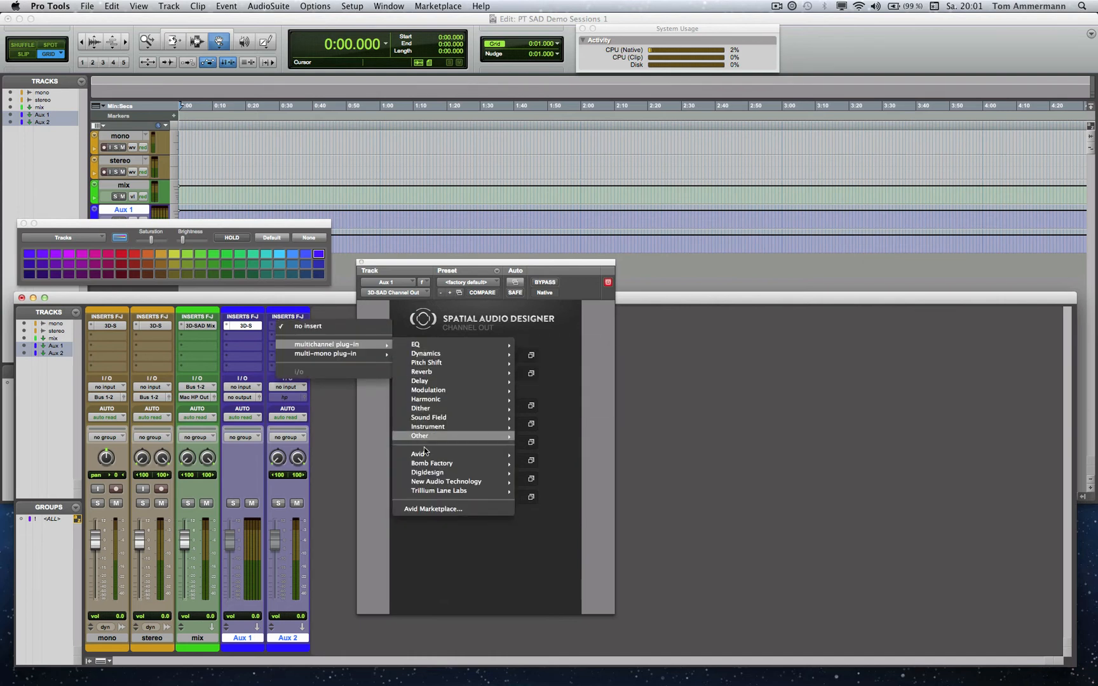
mouse_move(446, 481)
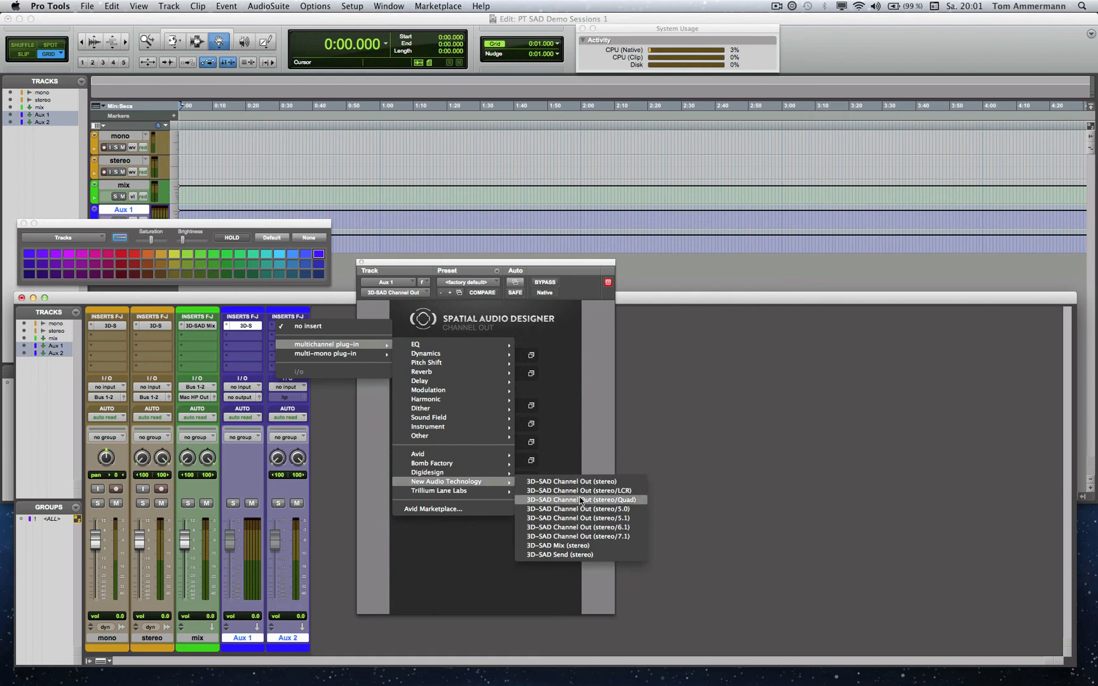
Insert a quad 3D-SAD Channel Out on Aux 2 and name it '7-10'
left_click(575, 500)
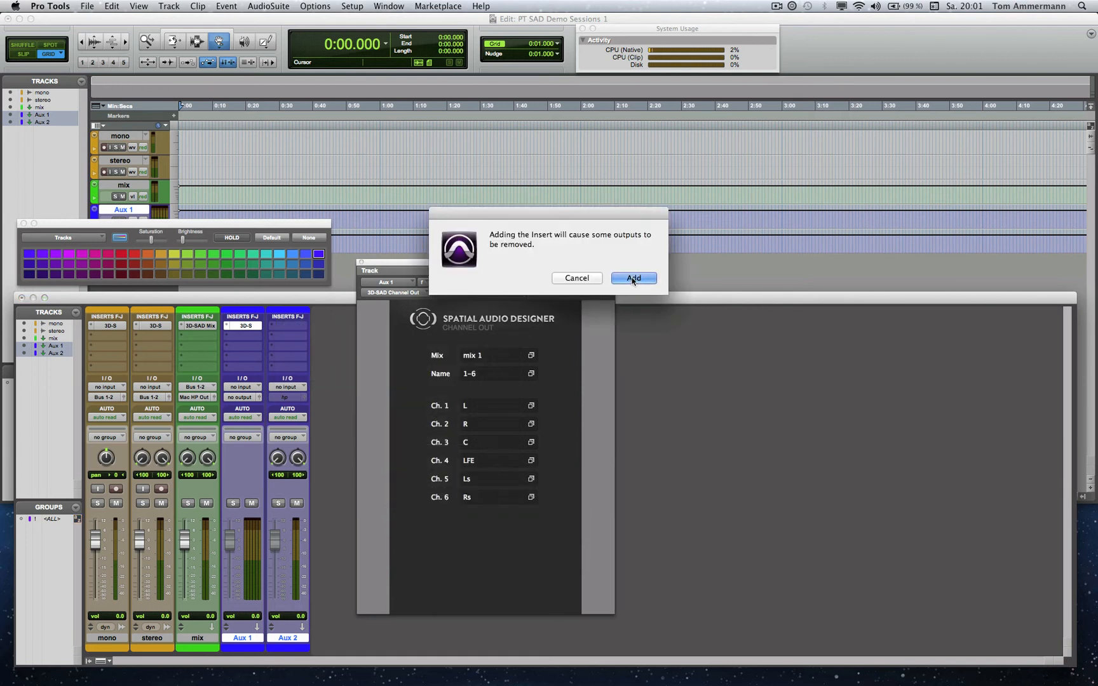
left_click(633, 278)
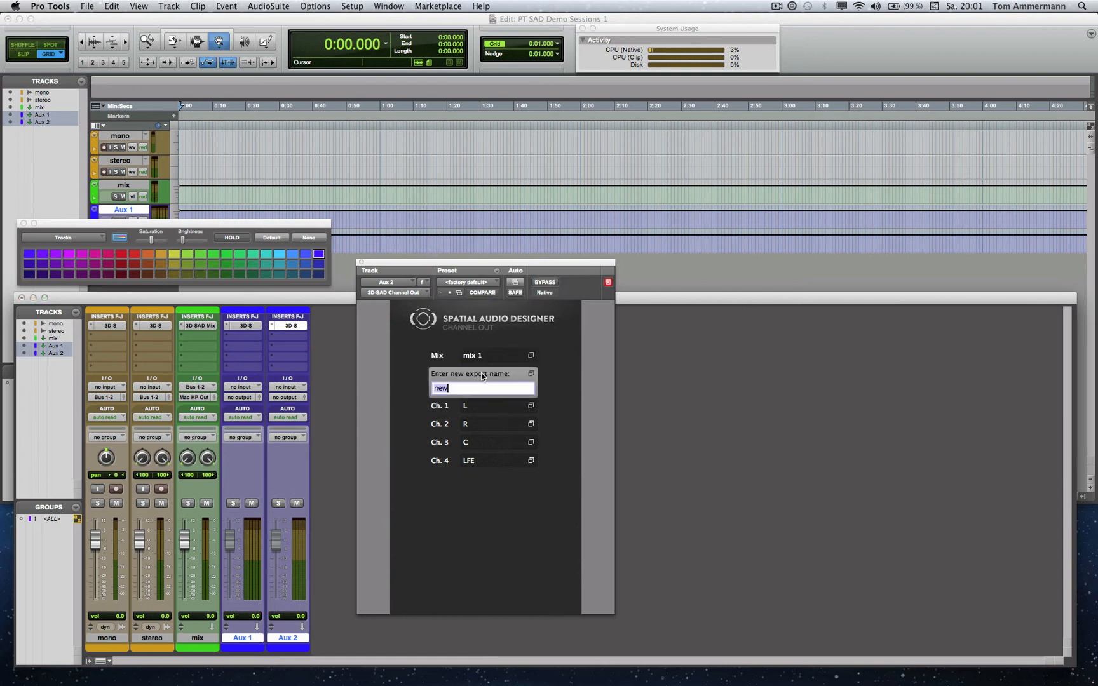
type("7-10")
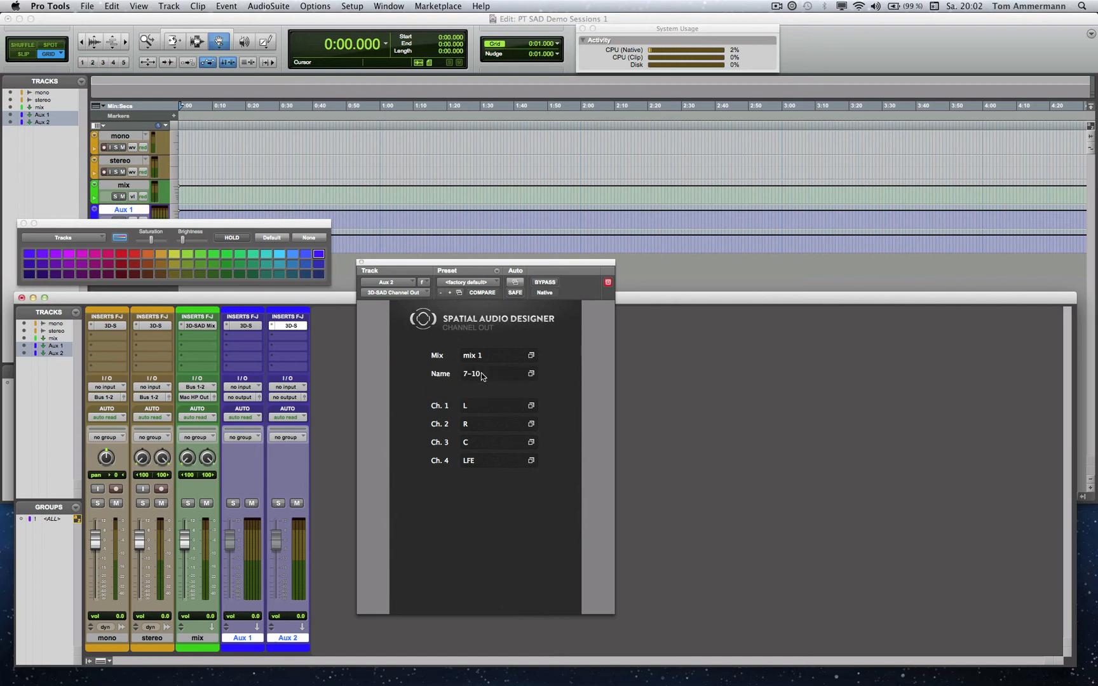
Assign the Aux 2 Channel Out channels to HL, HR, HLs and HRs
left_click(483, 405)
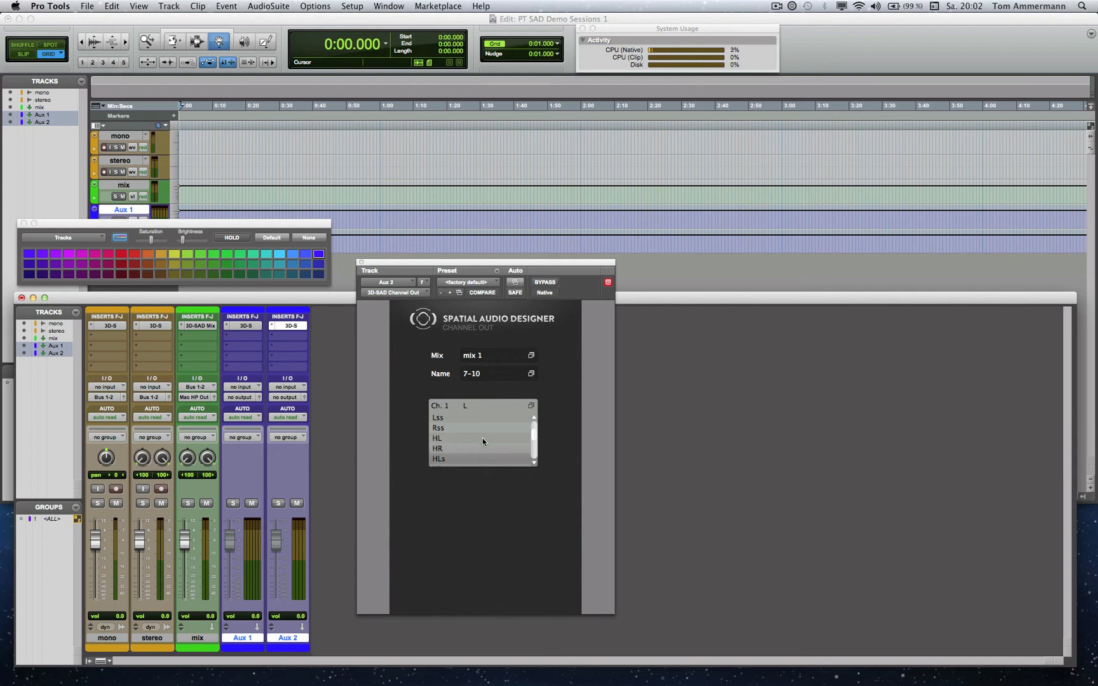
left_click(438, 438)
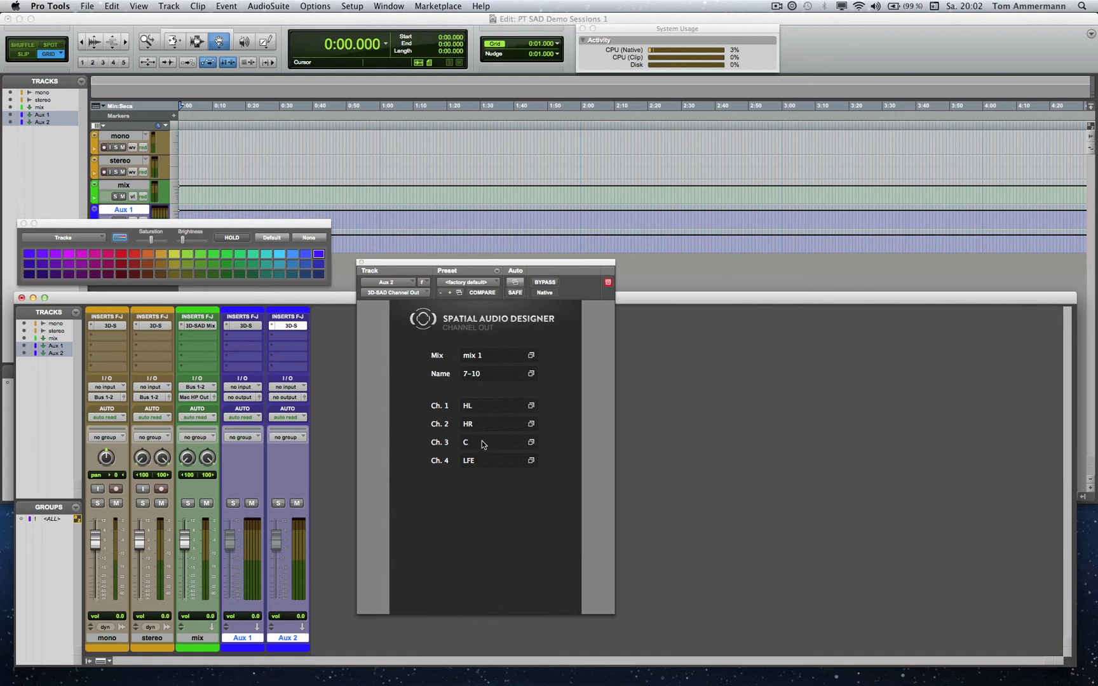
left_click(465, 441)
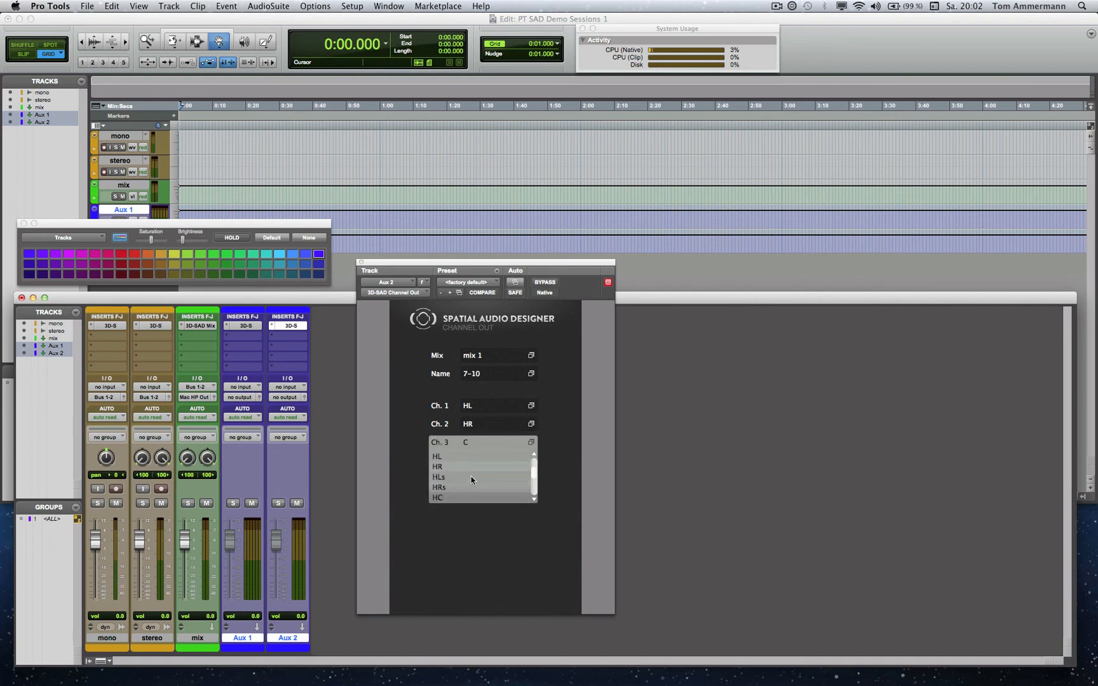
left_click(440, 476)
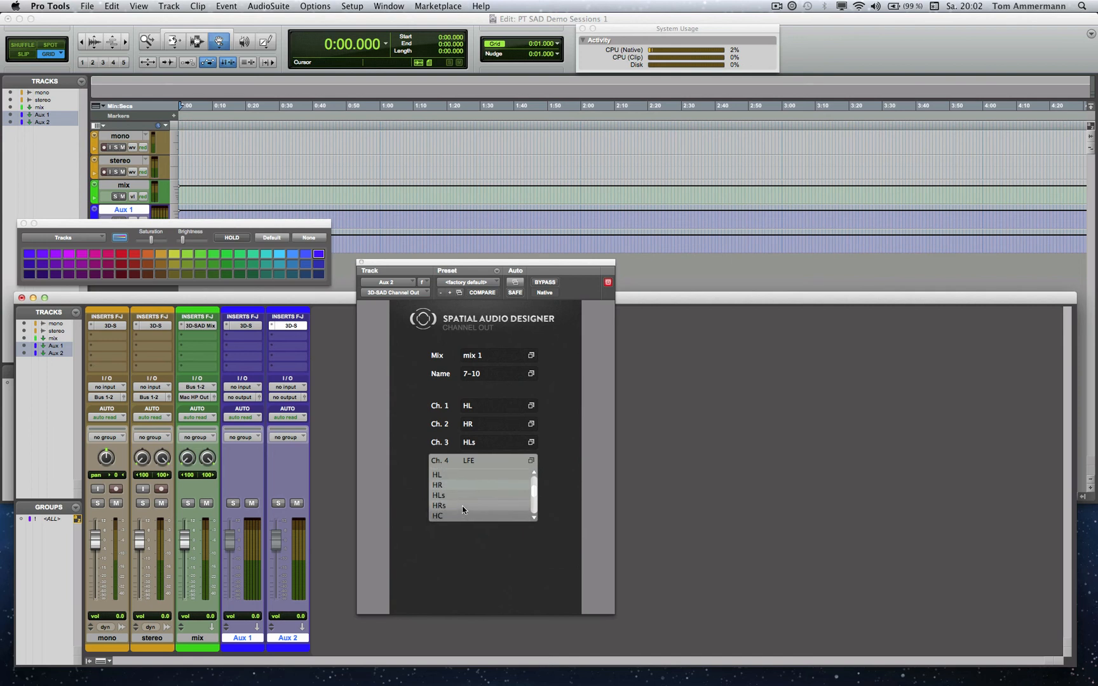
left_click(440, 506)
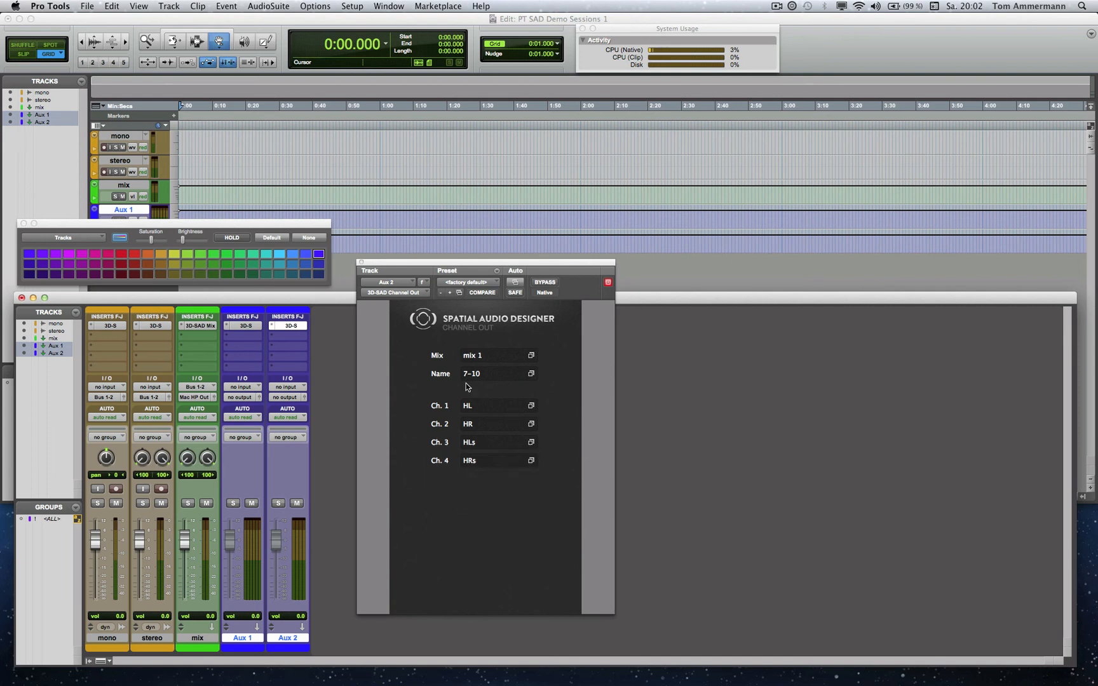
left_click(242, 325)
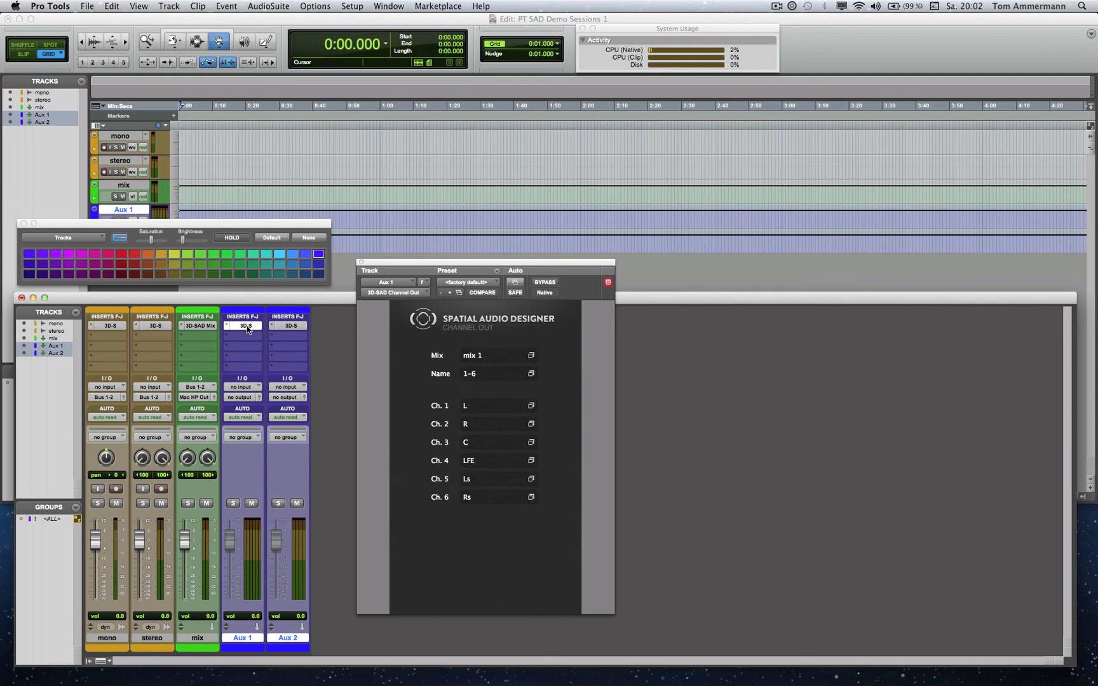
Send the mix track's output to Bus 3-4 and take Aux 1 and Aux 2 inputs from Bus 3-4
left_click(197, 327)
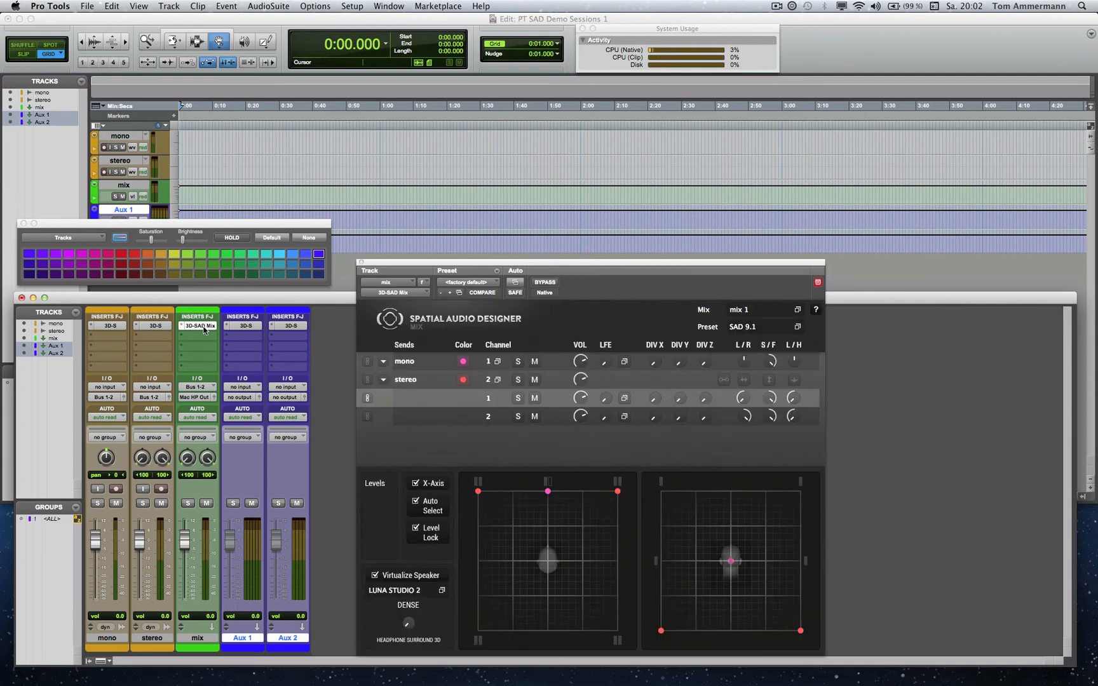
mouse_move(205, 400)
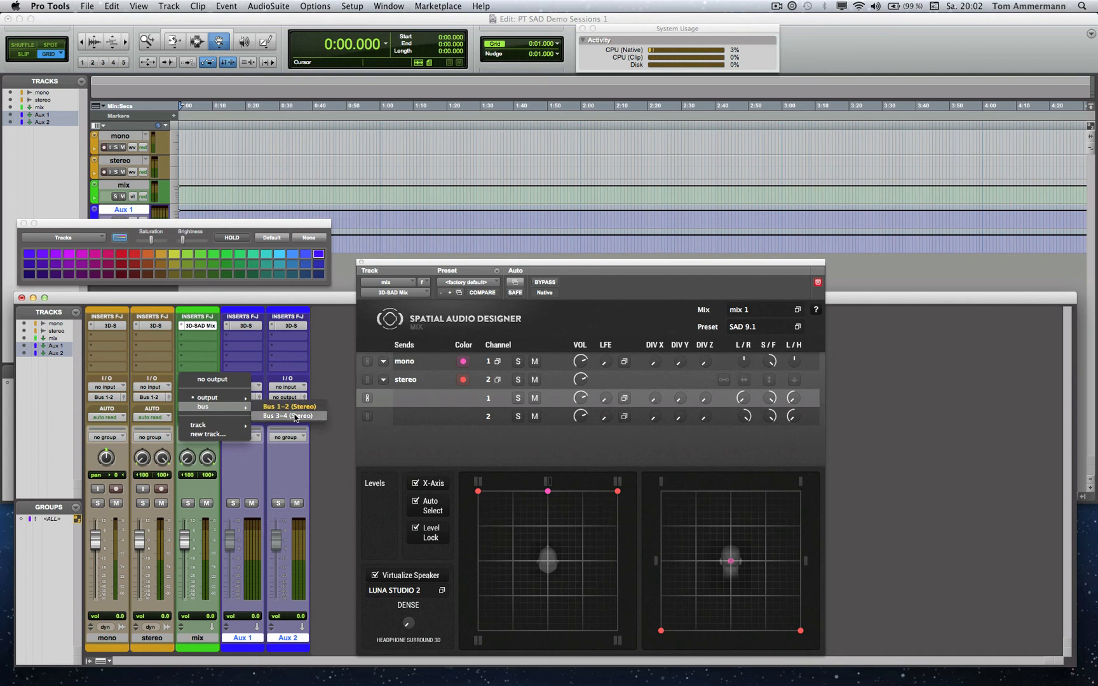
left_click(287, 415)
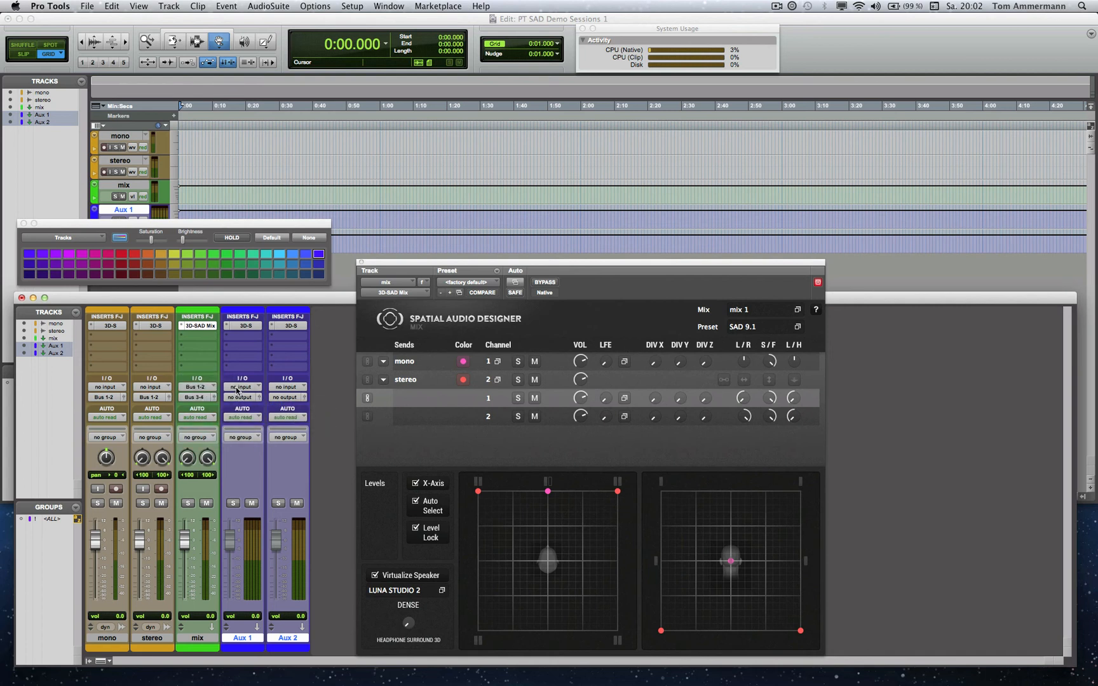
left_click(242, 387)
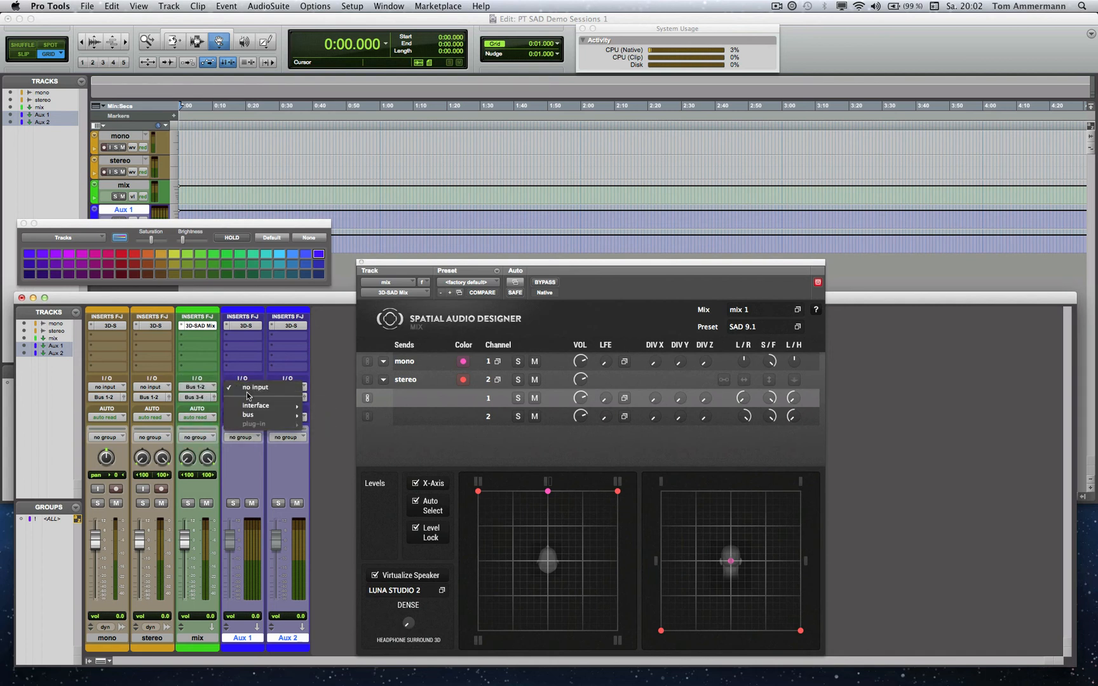
left_click(254, 387)
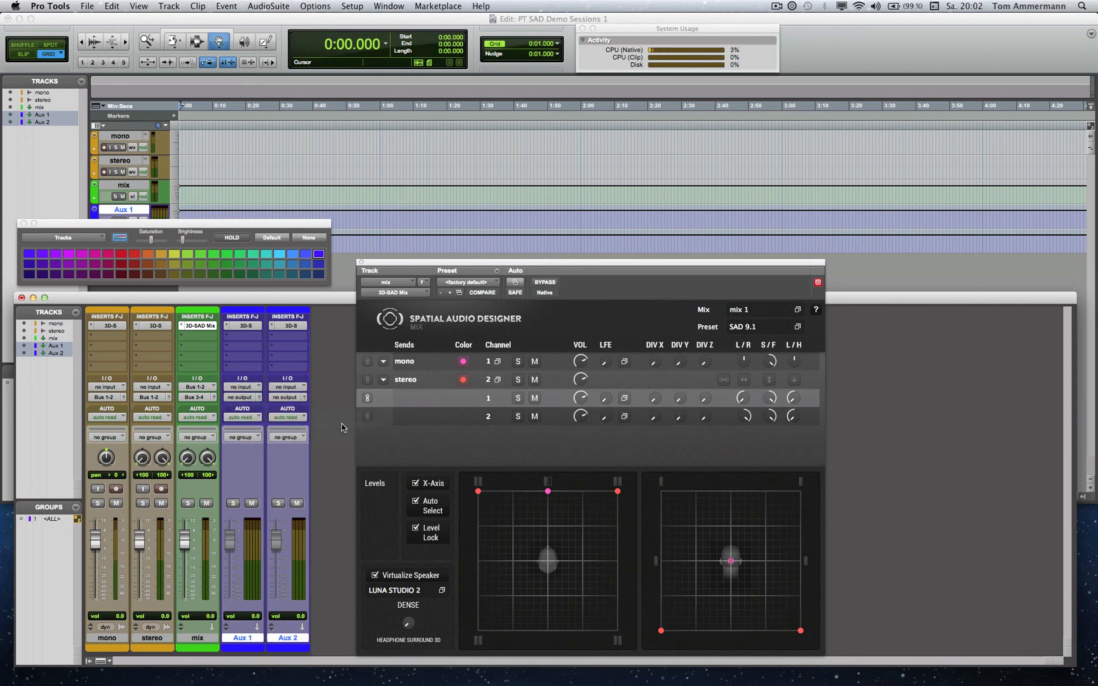
left_click(287, 398)
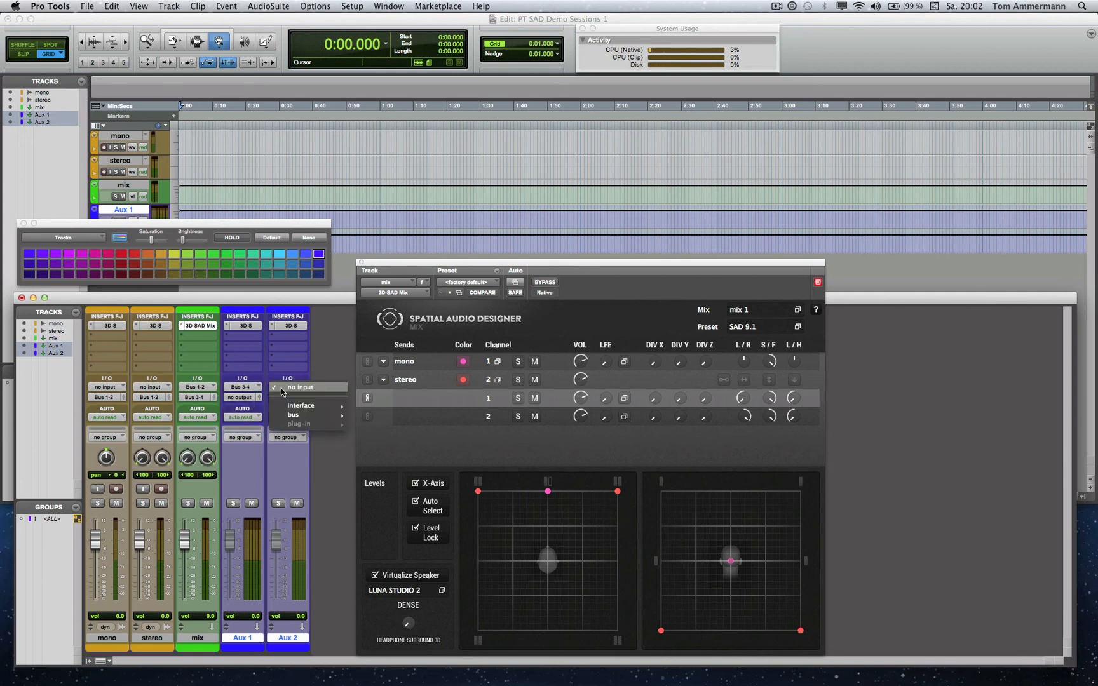
mouse_move(293, 414)
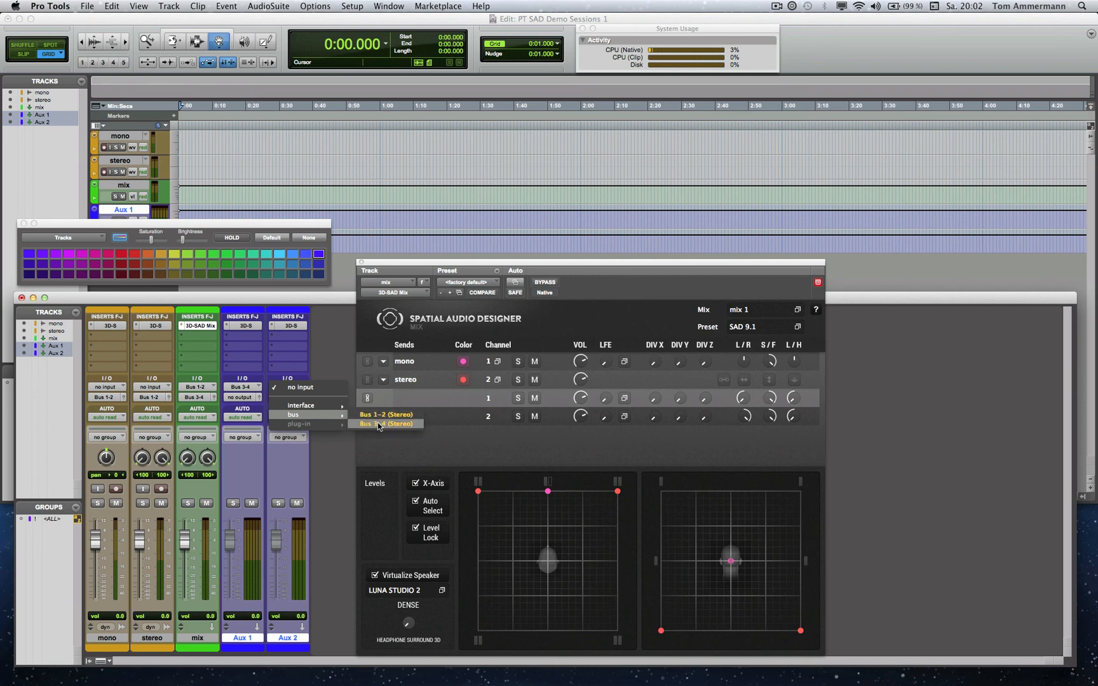
left_click(383, 424)
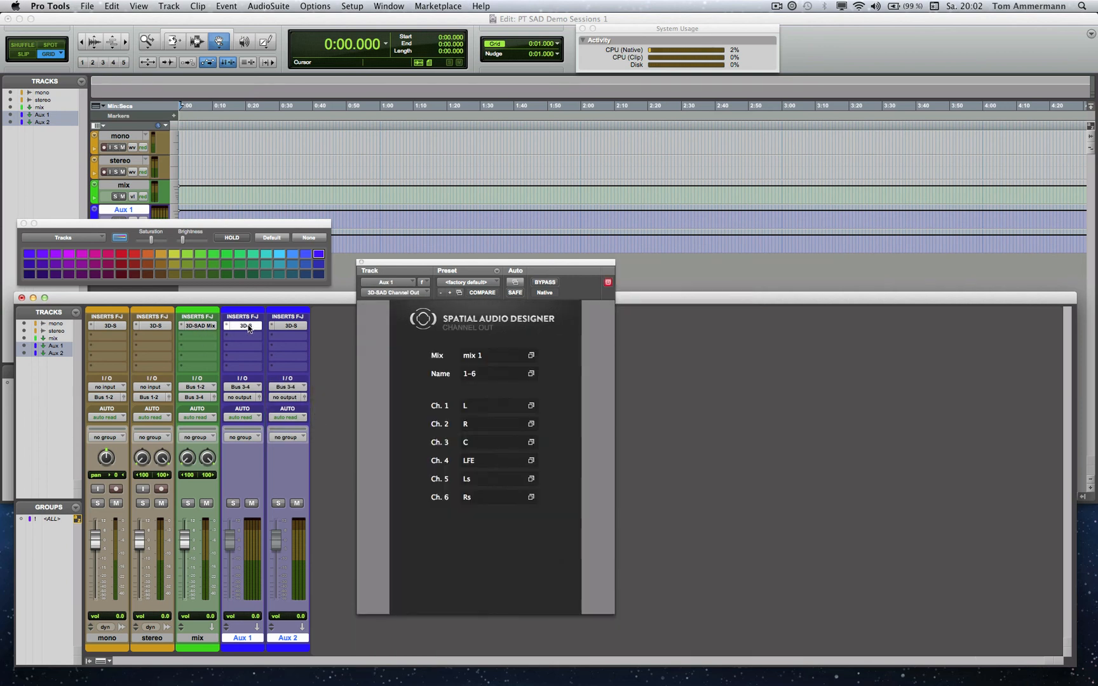
mouse_move(244, 325)
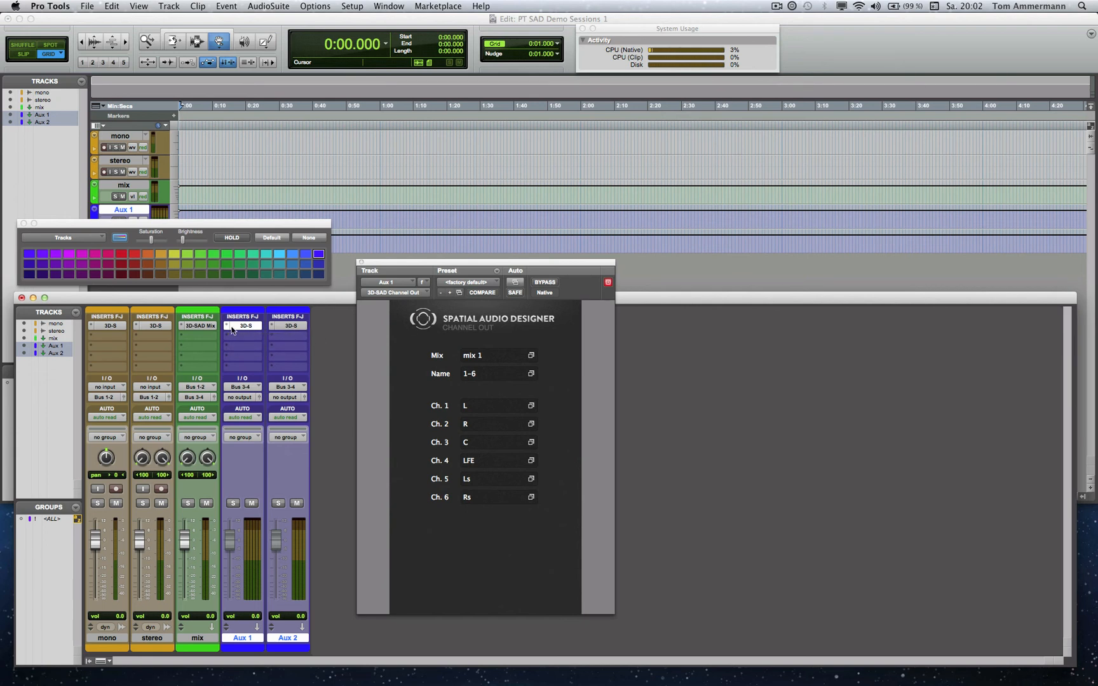
With Aux 1 selected, create a new stereo Aux Input track
left_click(198, 325)
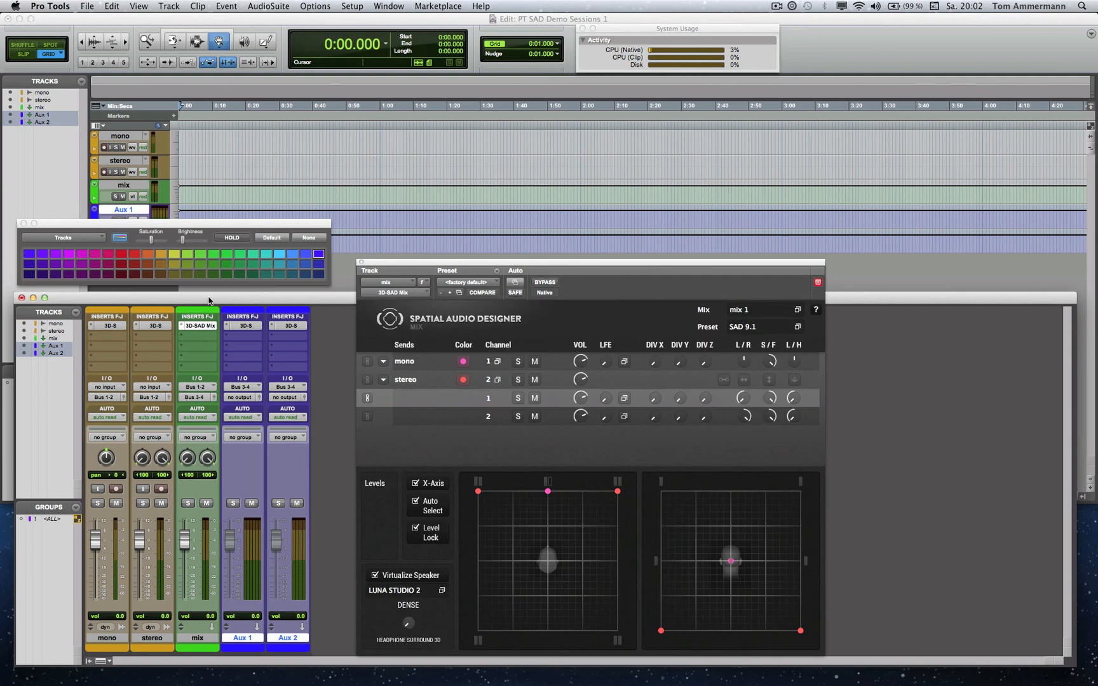
mouse_move(280, 521)
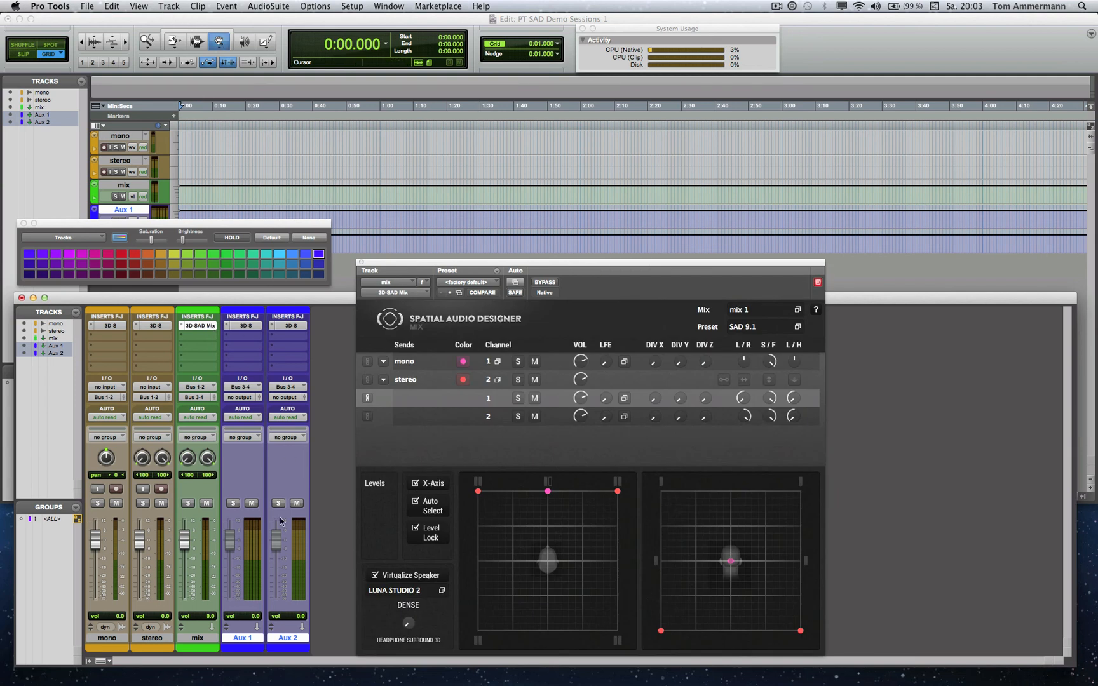
double_click(241, 638)
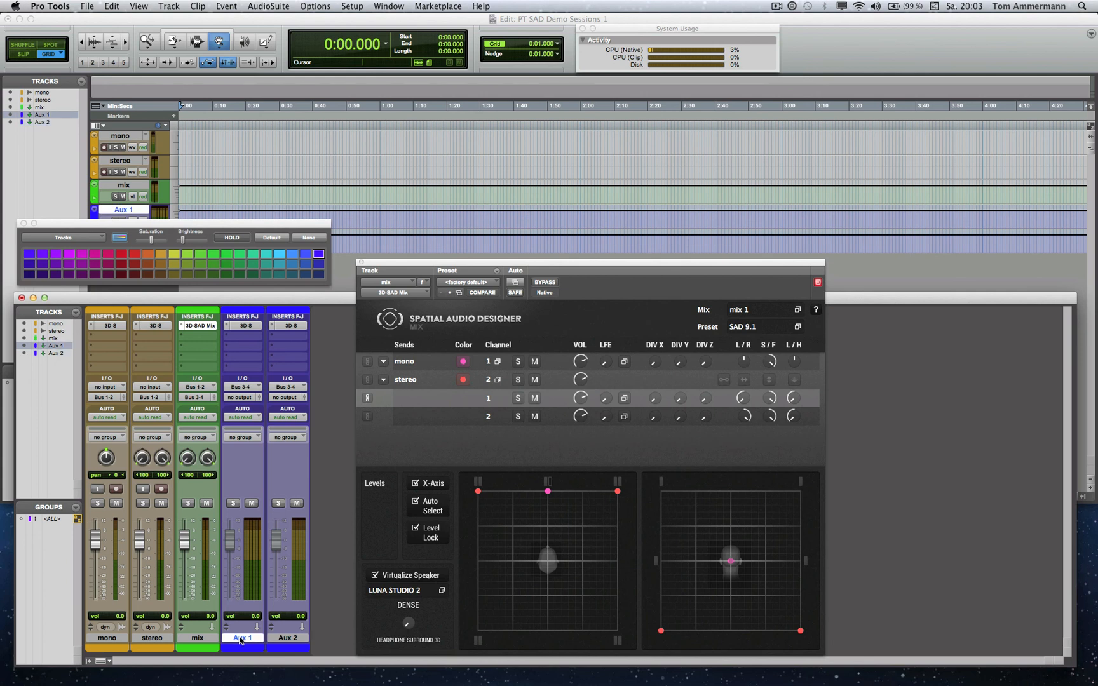
left_click(167, 6)
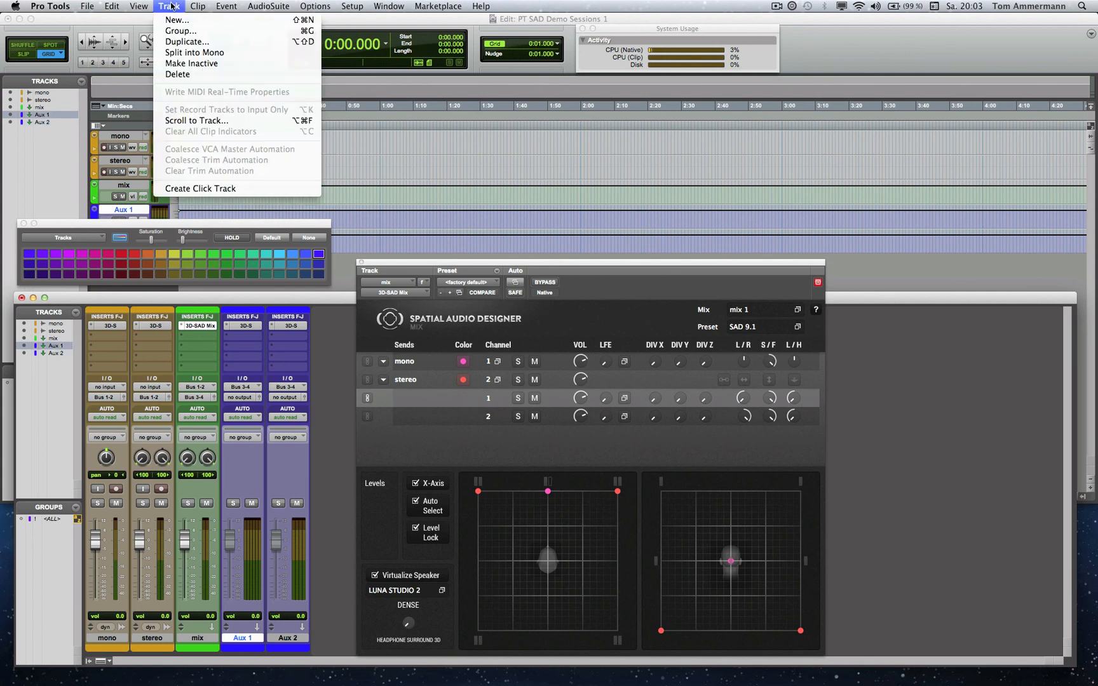
left_click(177, 20)
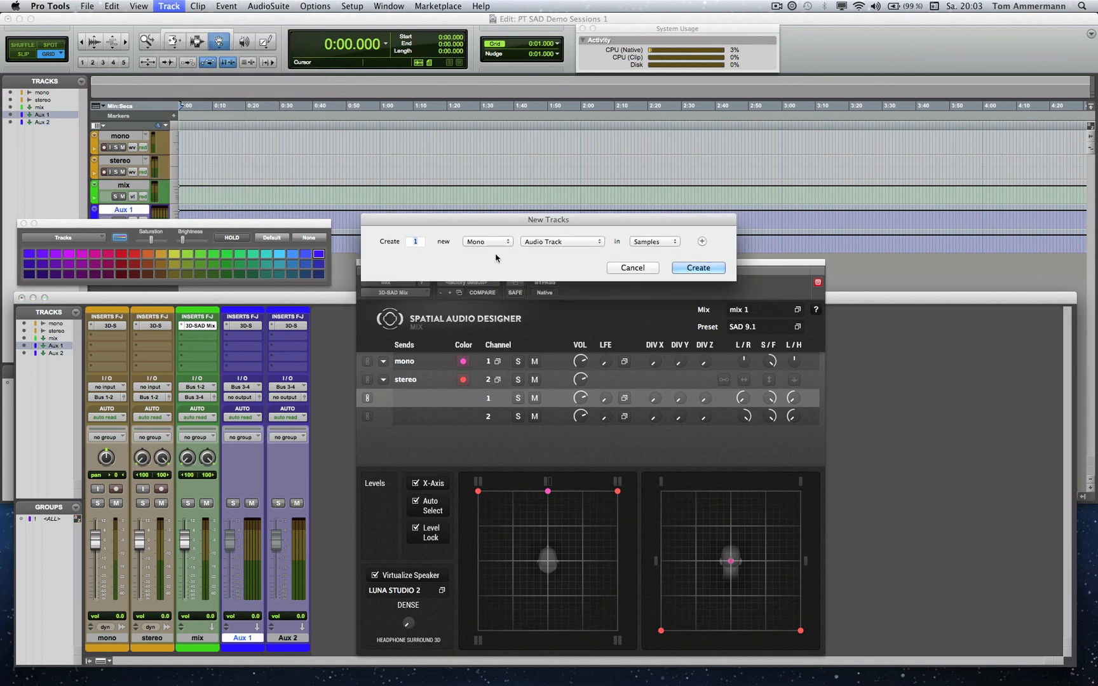
left_click(562, 241)
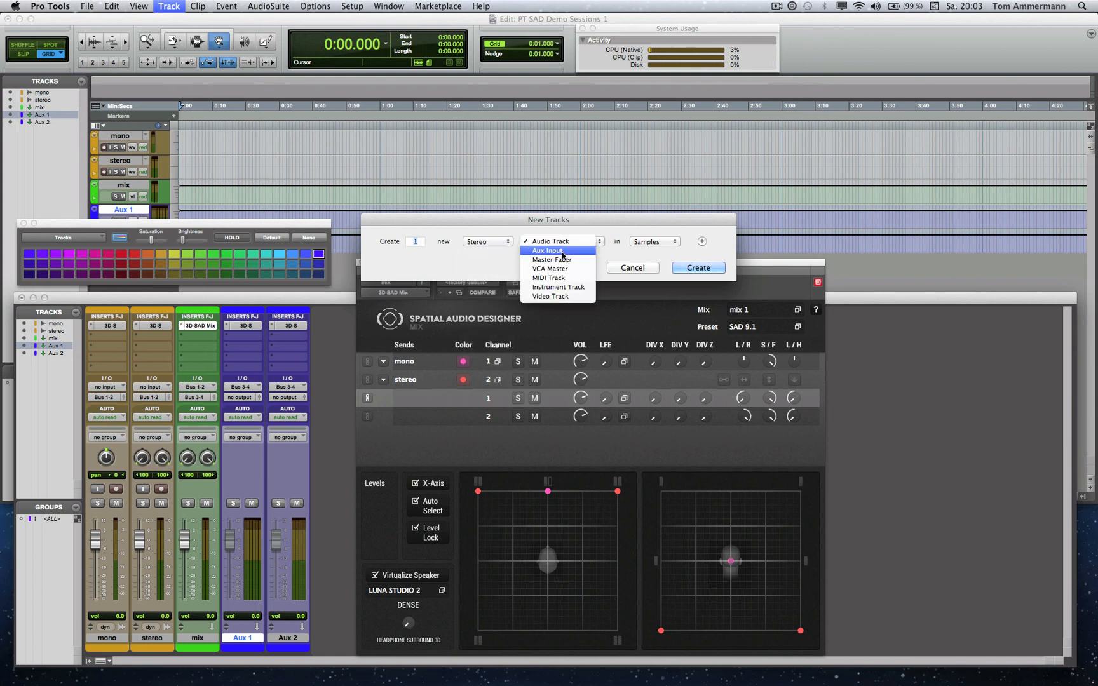
left_click(696, 268)
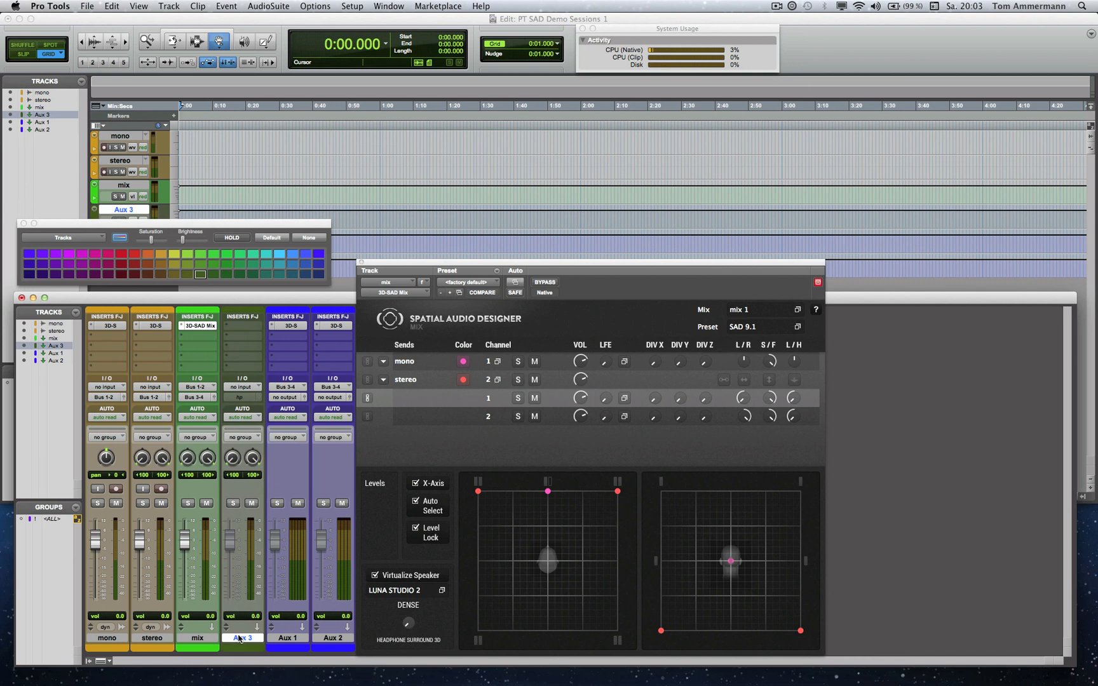
Rename the new Aux 3 track to 'monitor' and colour it magenta
double_click(242, 638)
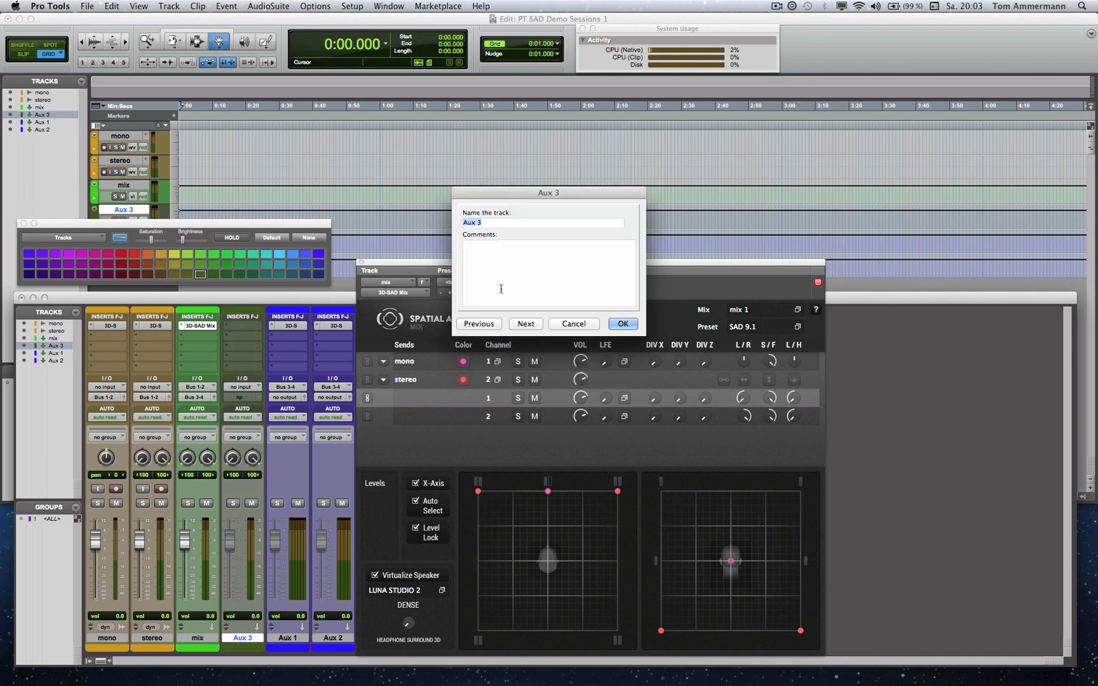
type("monit")
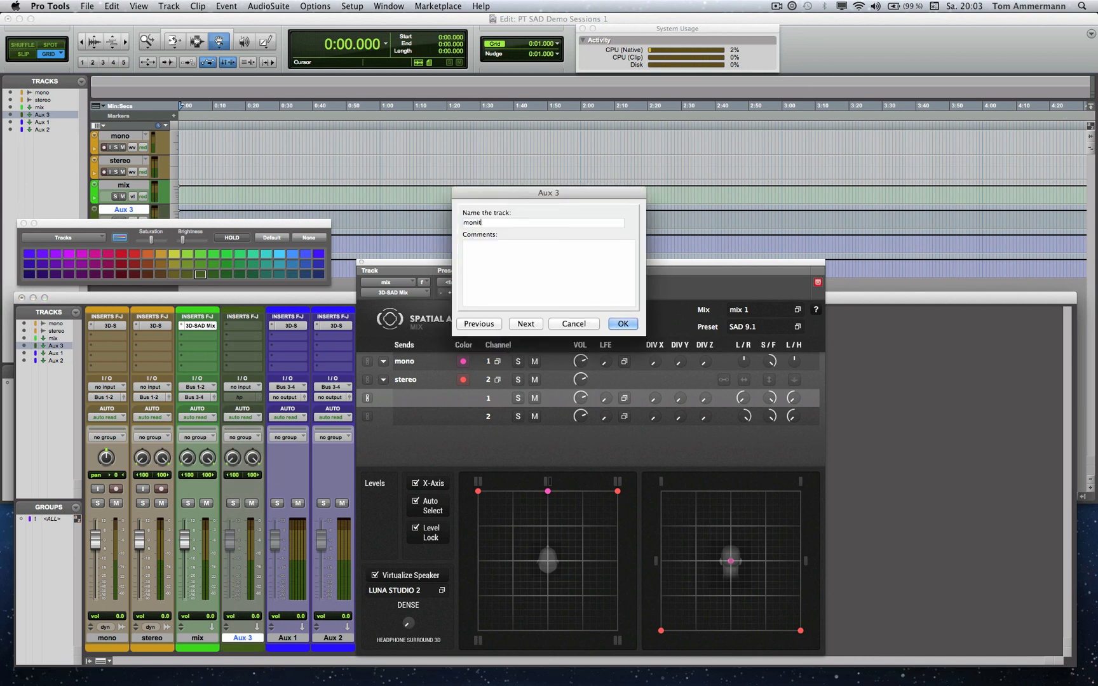
left_click(622, 323)
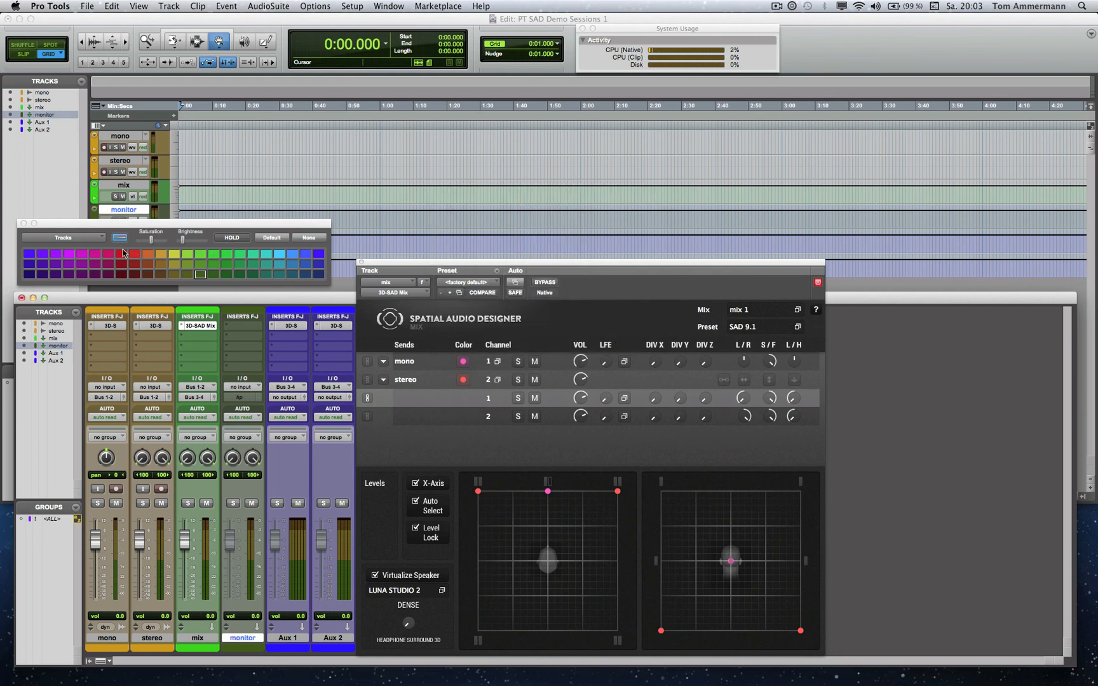
left_click(82, 254)
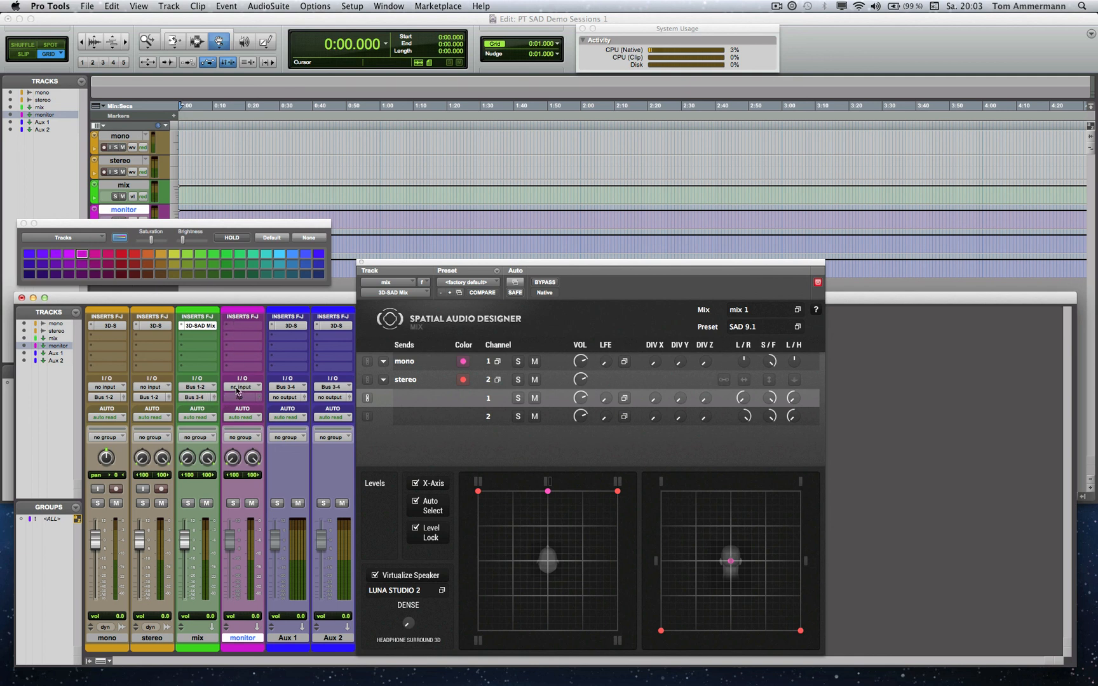
Set monitor input to Bus 3-4, output to Mac HP Out, and uncheck Auto Select and Level Lock
left_click(242, 388)
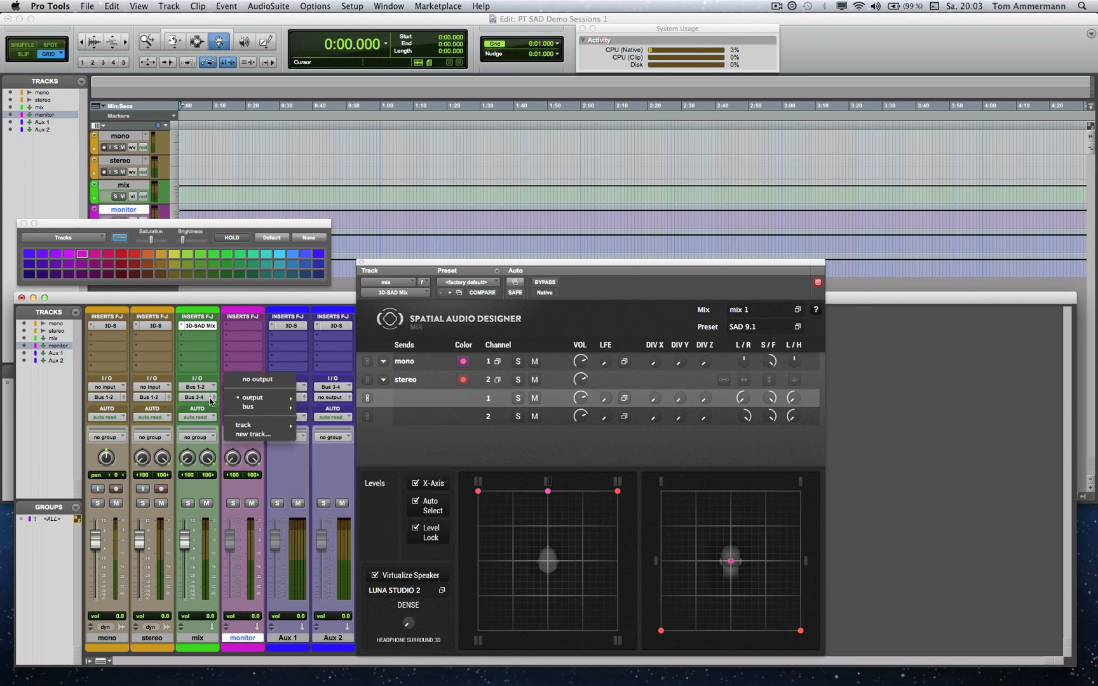
mouse_move(252, 397)
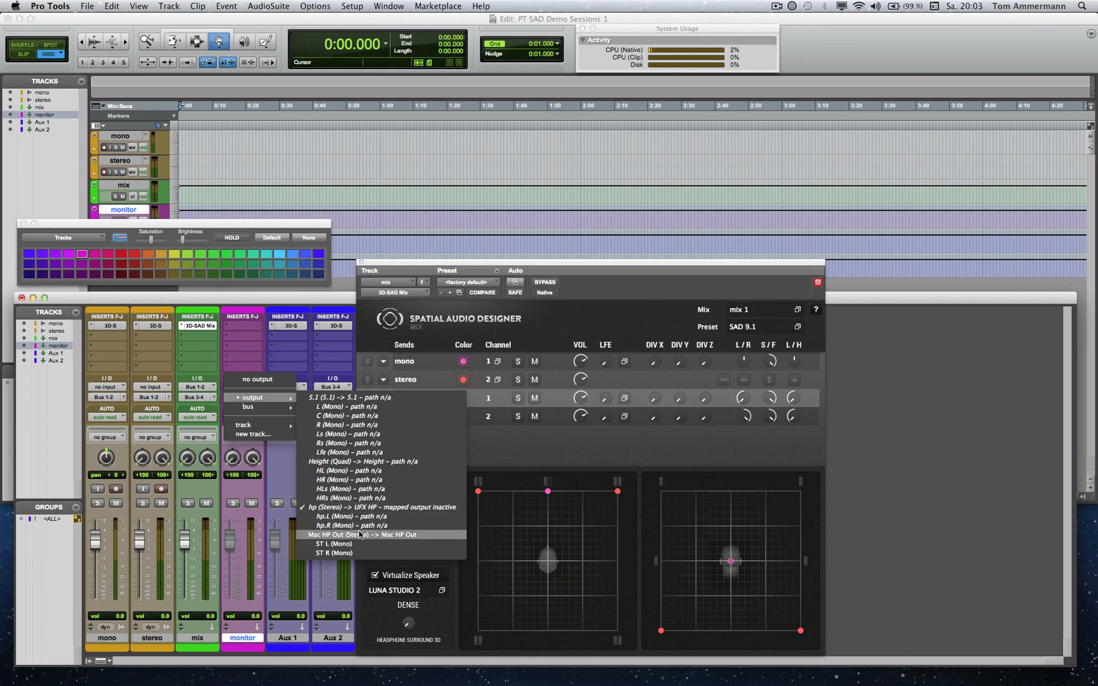
left_click(340, 534)
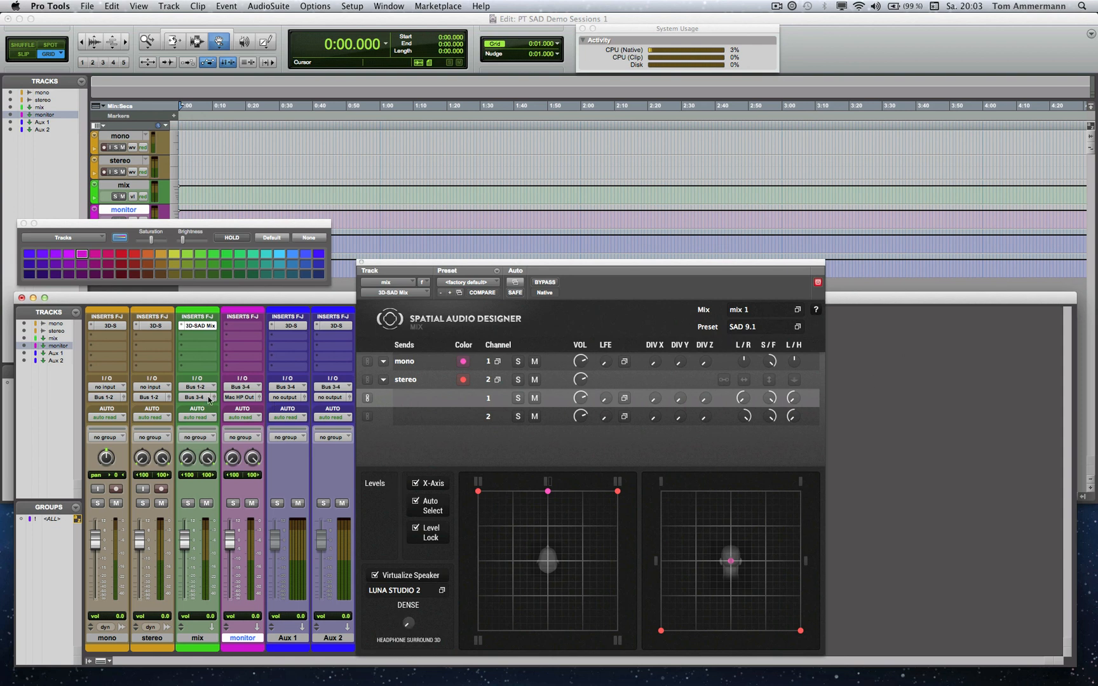
mouse_move(272, 568)
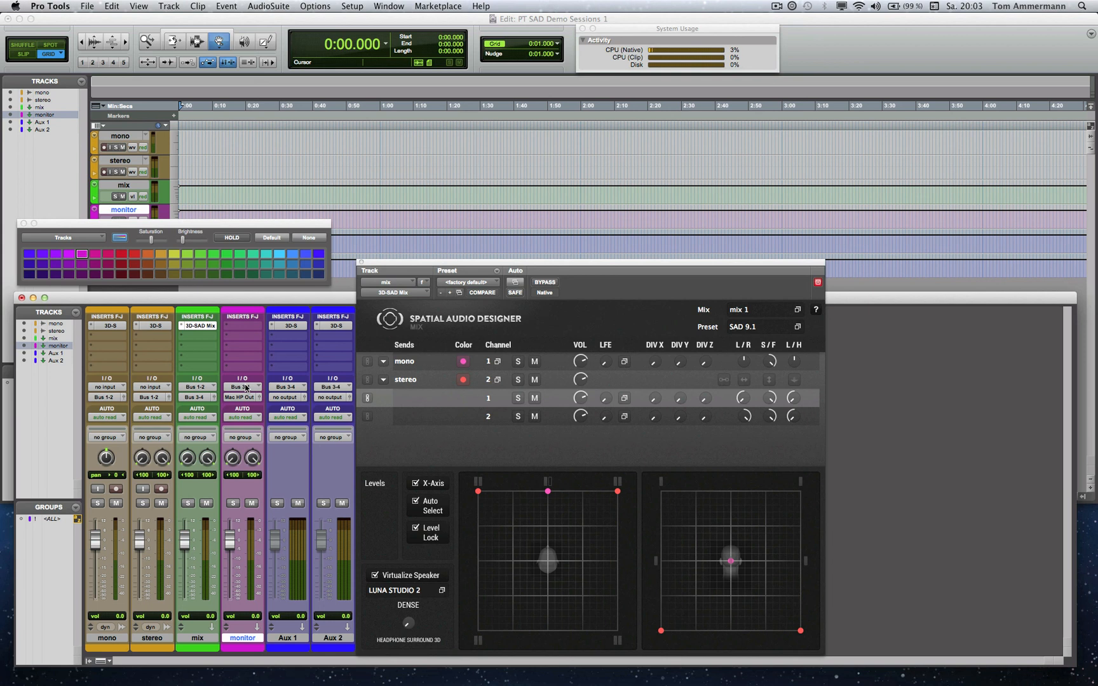
mouse_move(560, 639)
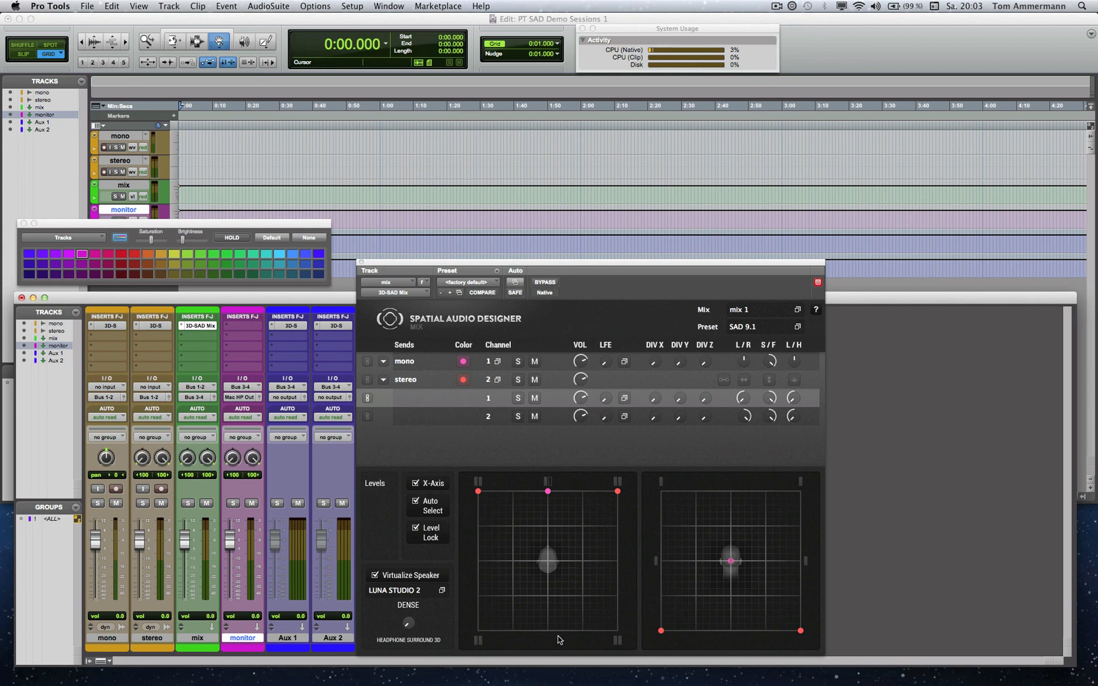
left_click(417, 501)
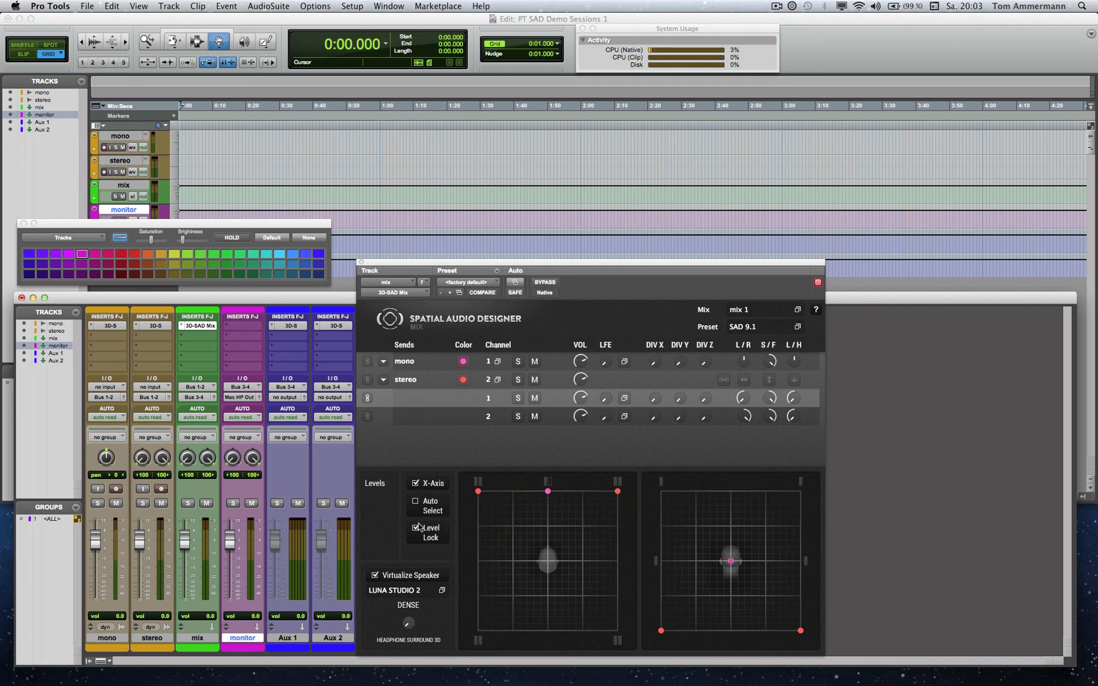
left_click(418, 532)
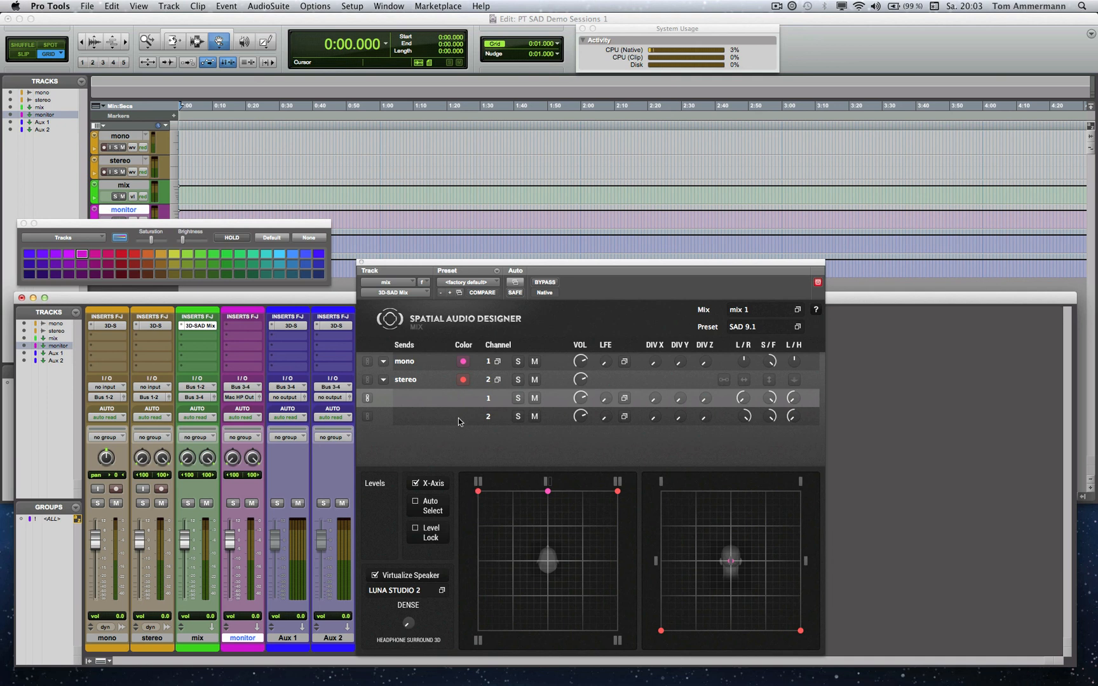